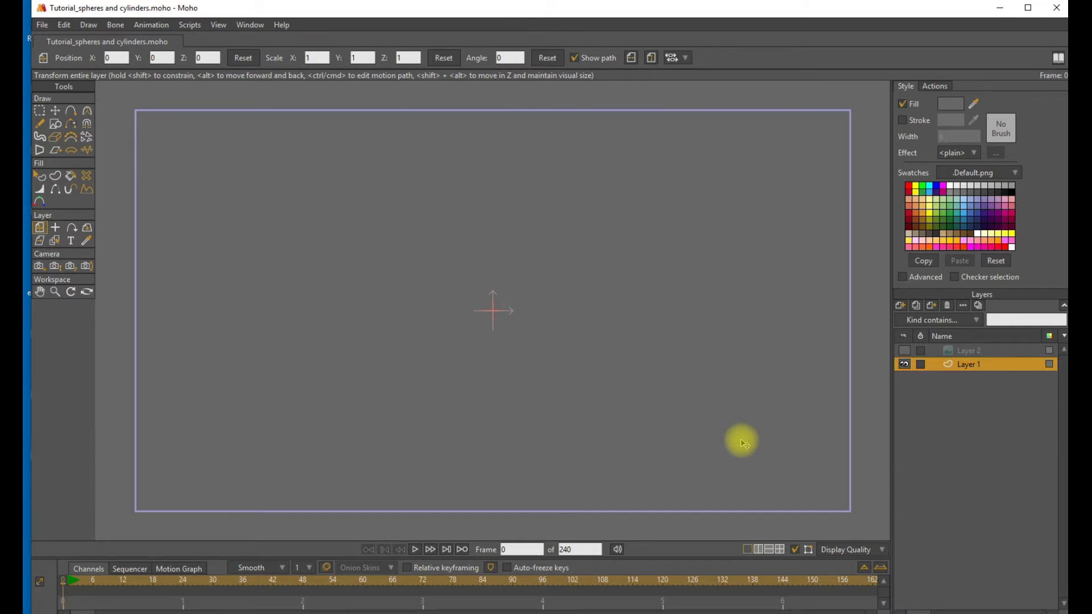
mouse_move(901, 305)
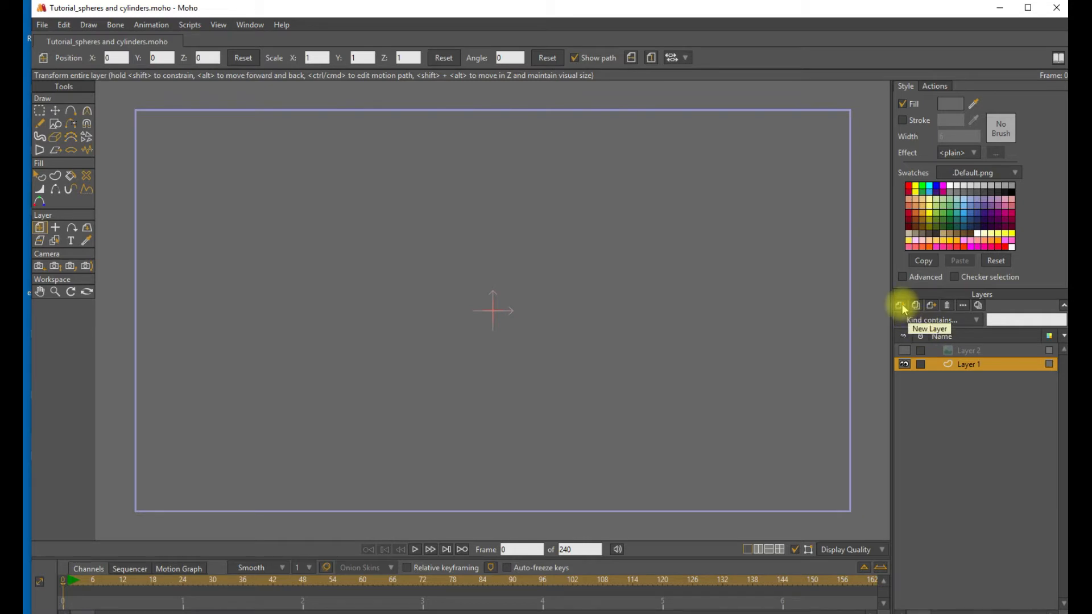
Add a new vector layer, Layer 3, from the Layers panel.
left_click(902, 305)
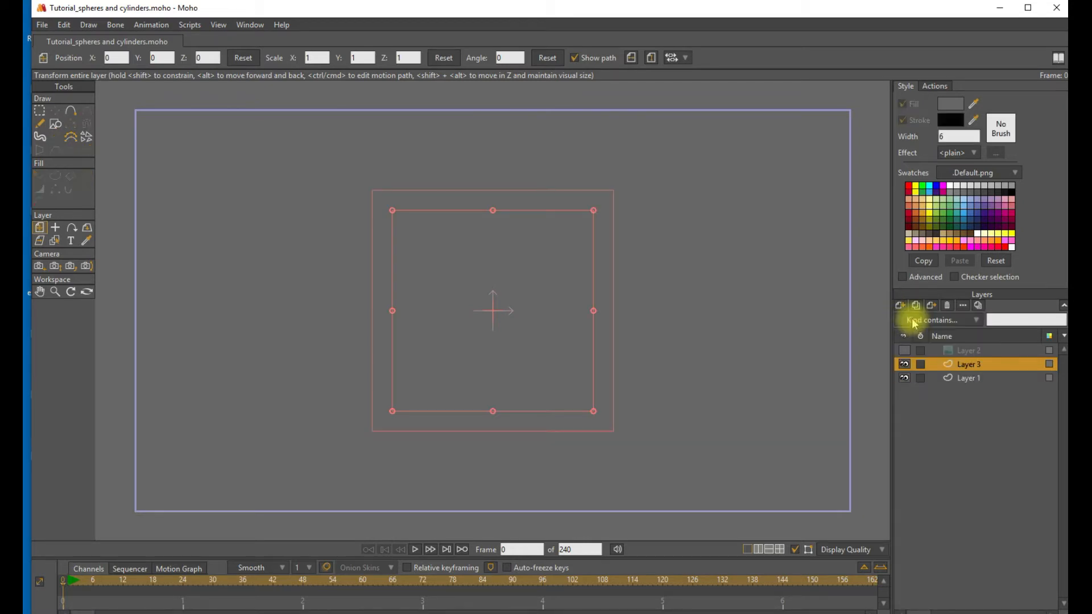
mouse_move(901, 305)
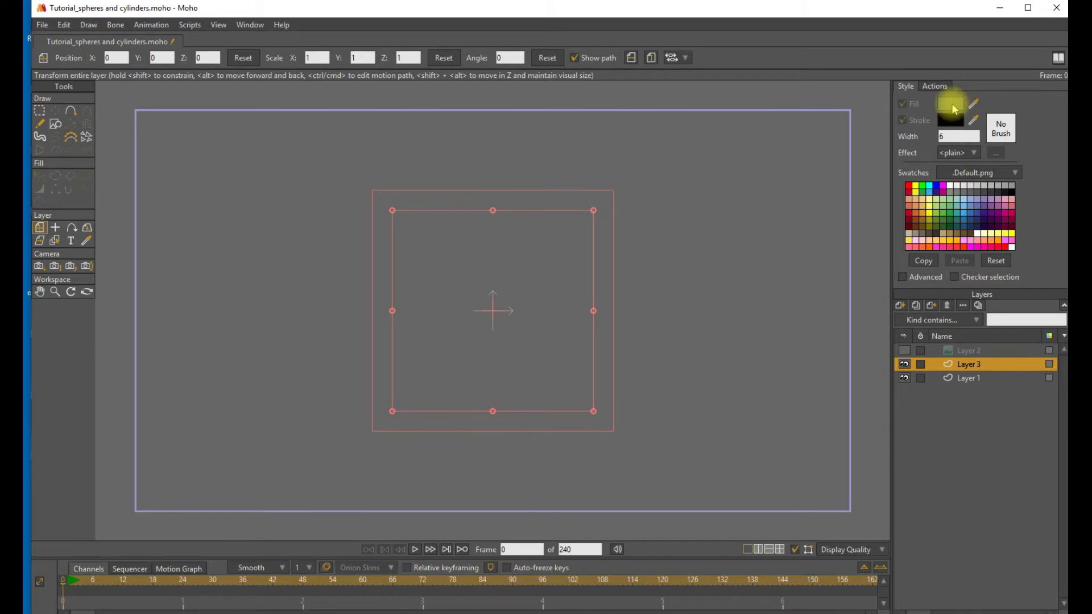
Pick a blue fill colour and drag out a circle centred on the canvas.
left_click(952, 103)
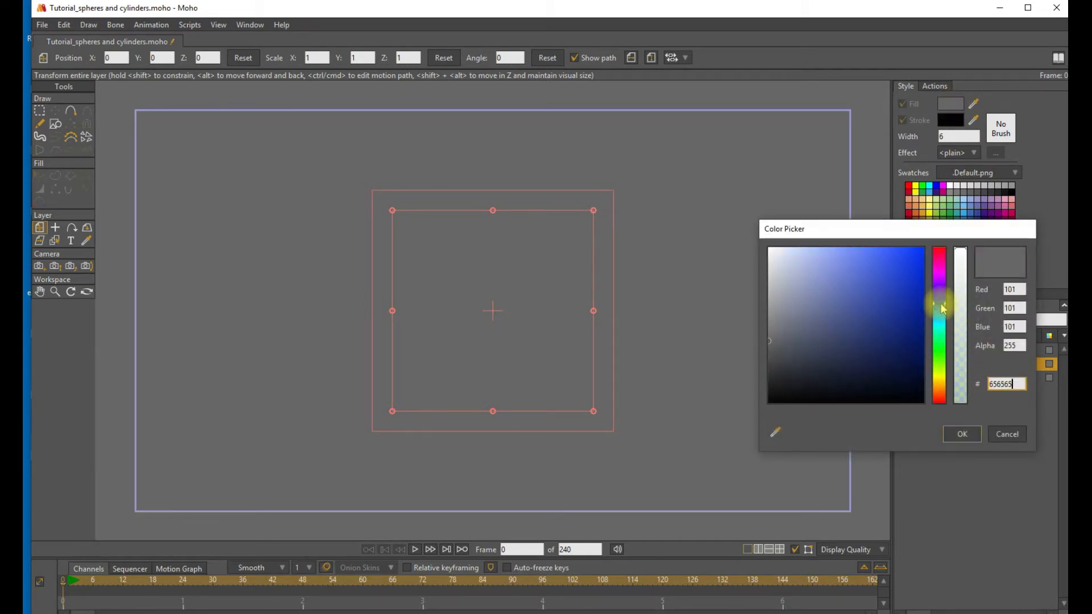
left_click(880, 252)
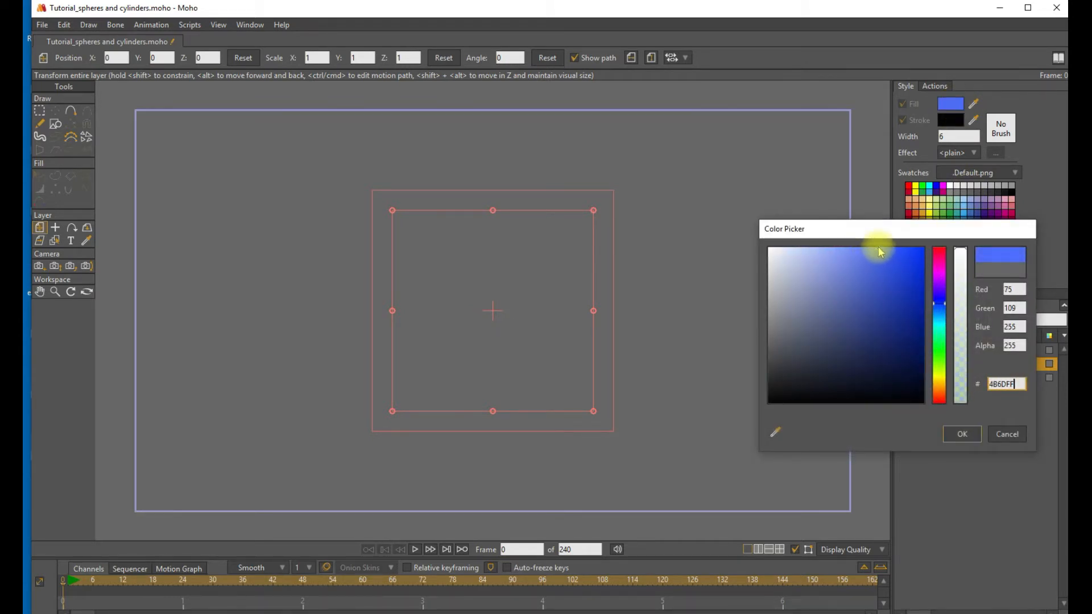
left_click(961, 434)
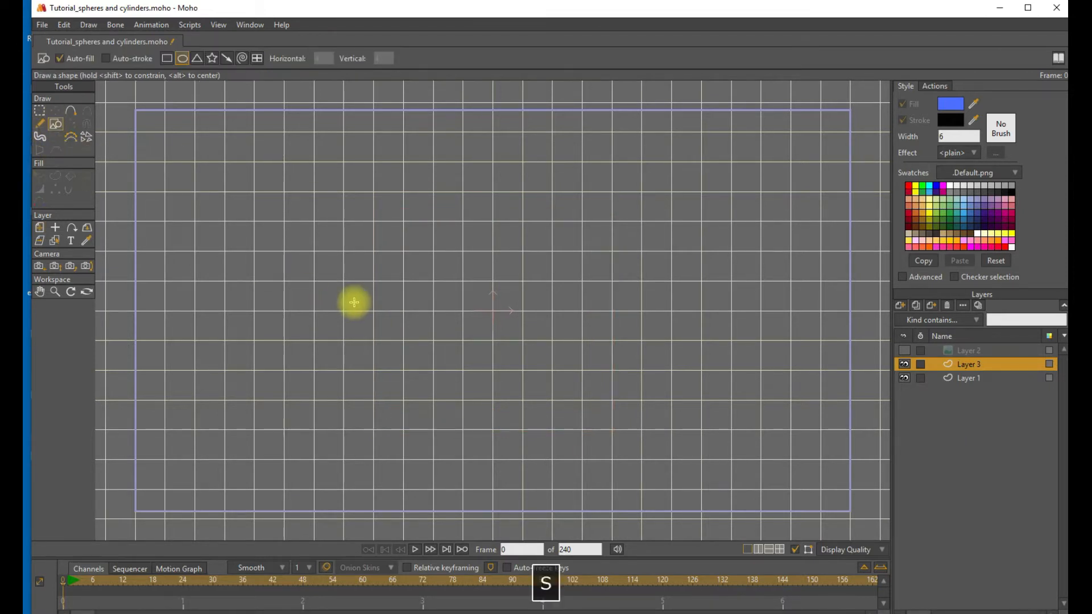
mouse_move(502, 327)
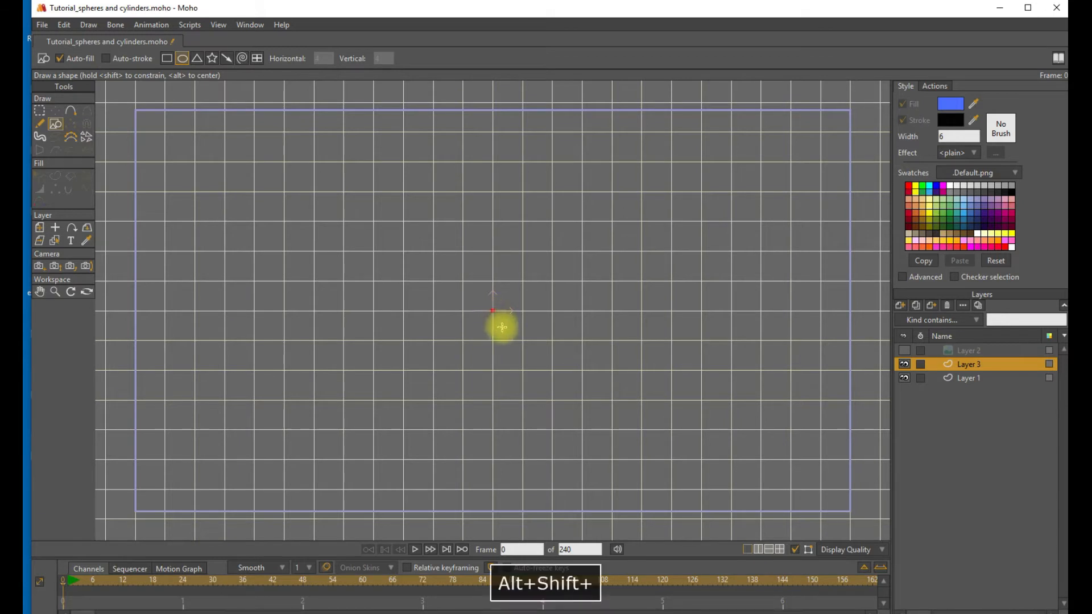
left_click_drag(502, 328, 548, 380)
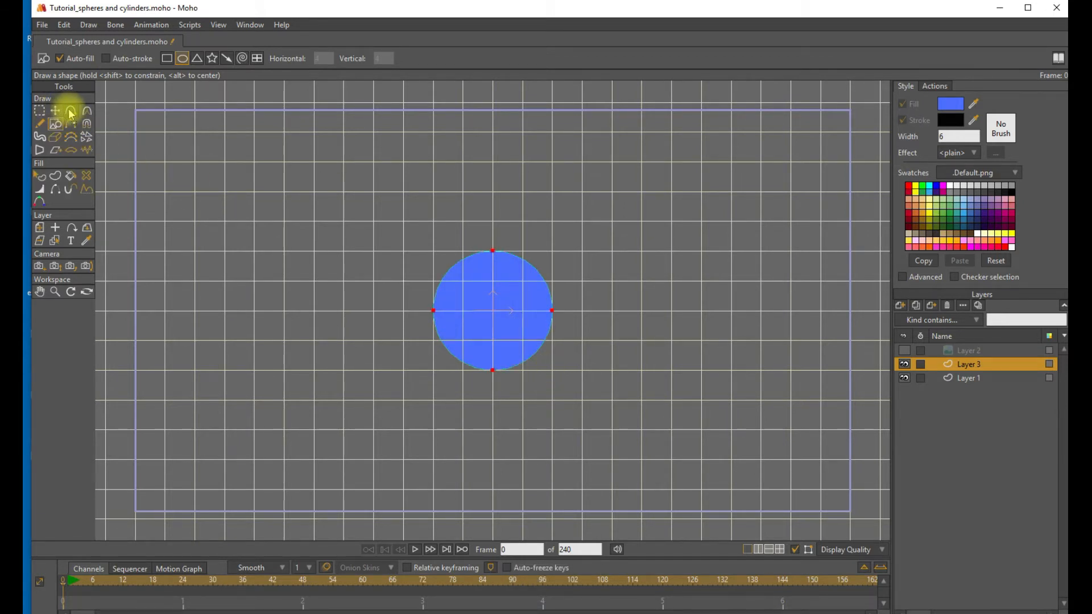
Move the circle's left point to its centre and refill the resulting right half-disc blue.
left_click(70, 110)
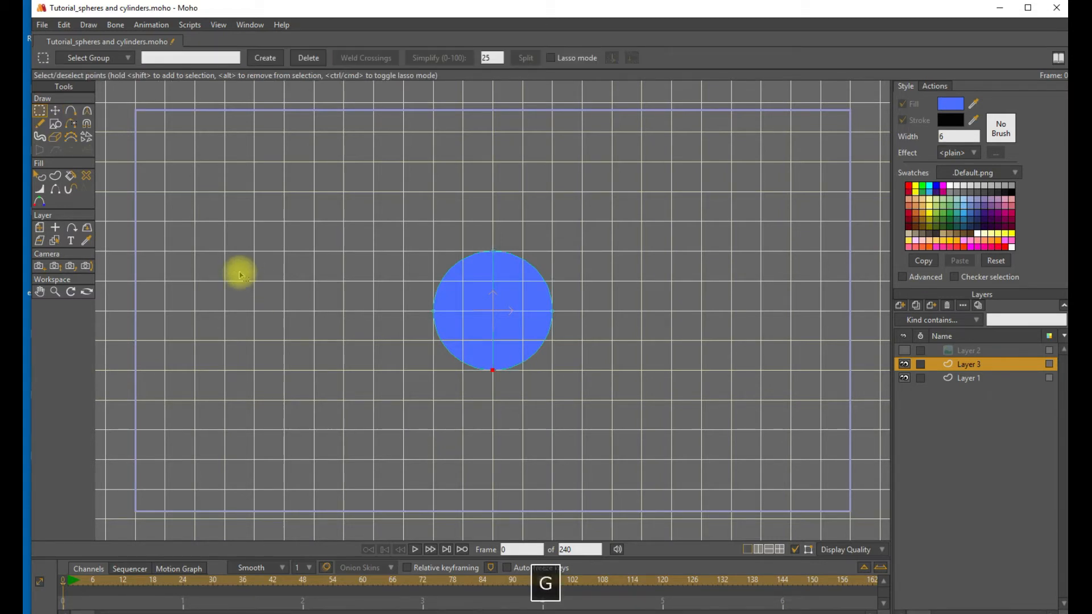
left_click(55, 110)
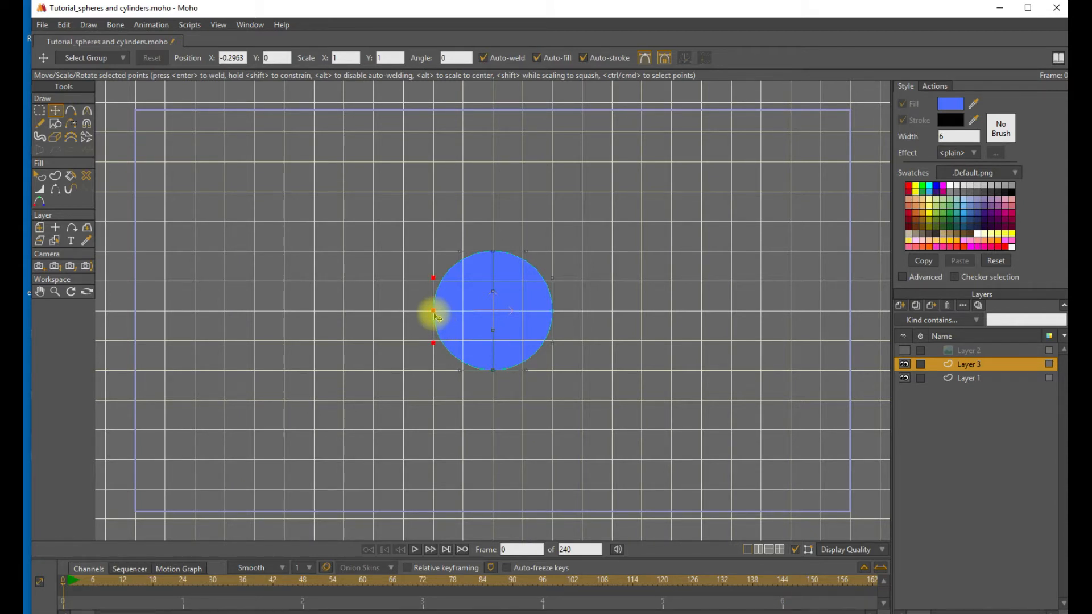
left_click_drag(432, 310, 463, 309)
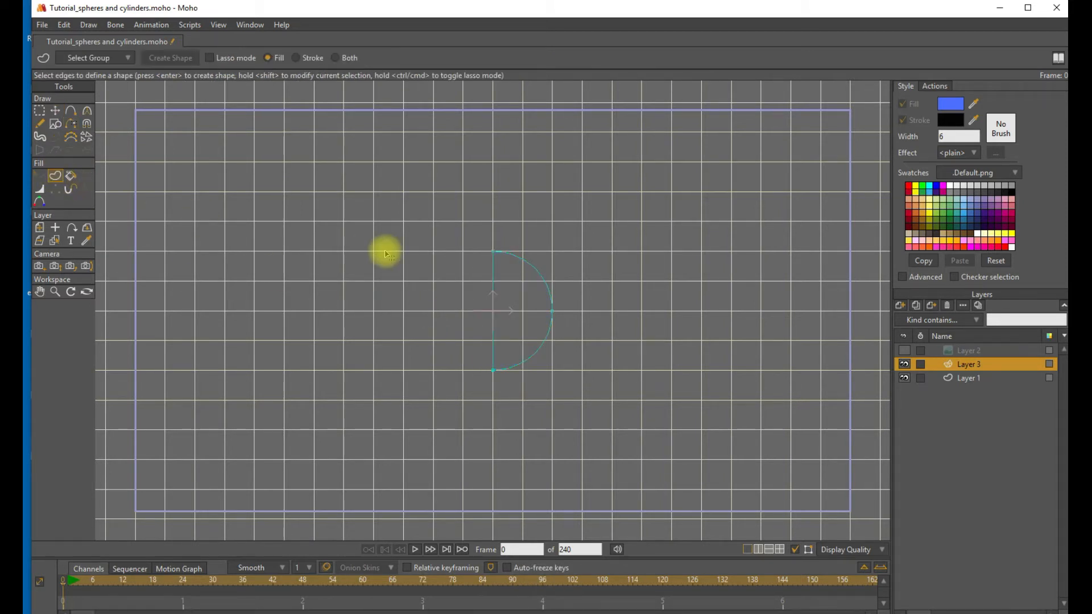
left_click(169, 58)
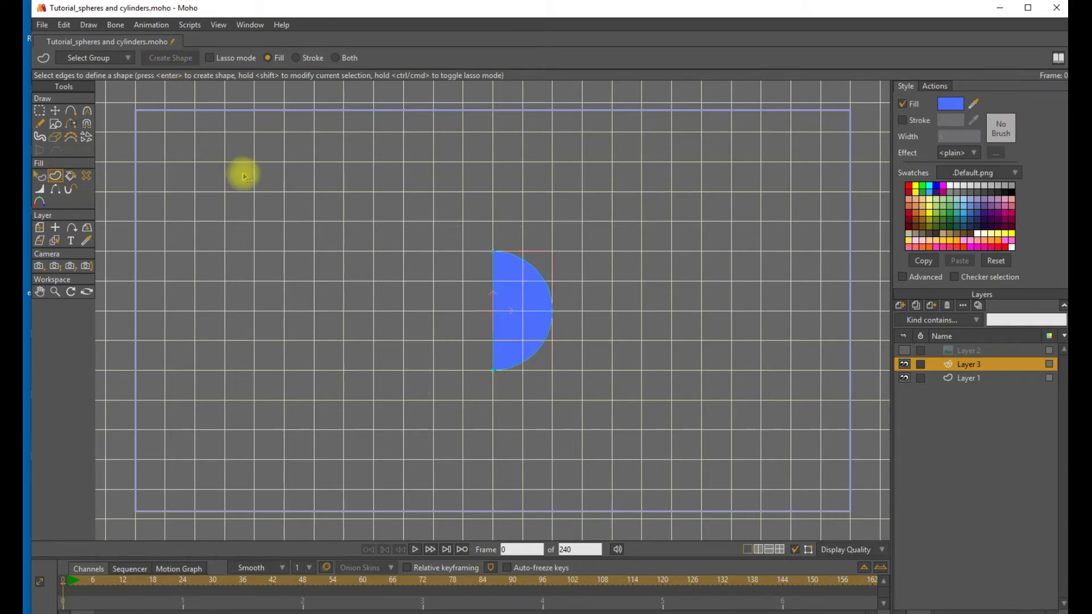
mouse_move(997, 412)
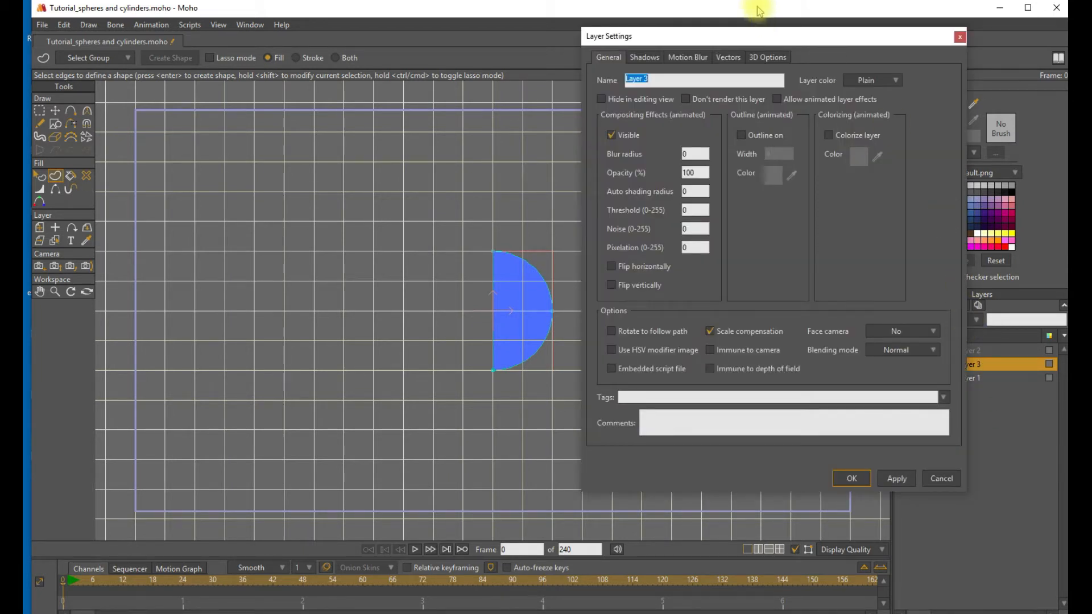
Set Layer 3's 3D conversion to Lathe with smooth shading and silhouette/crease edges off.
left_click(767, 57)
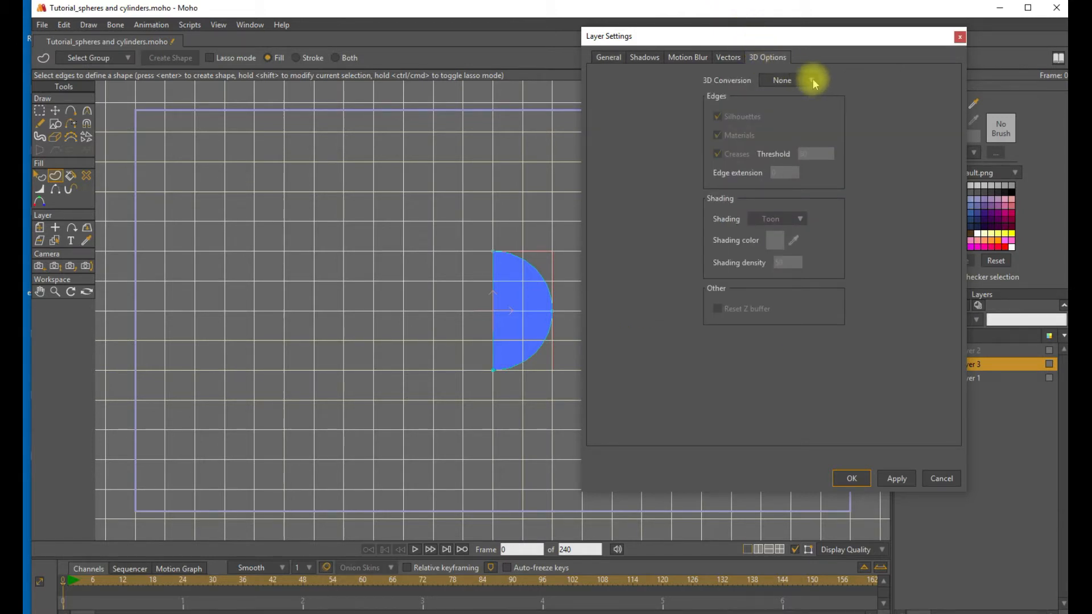
left_click(787, 80)
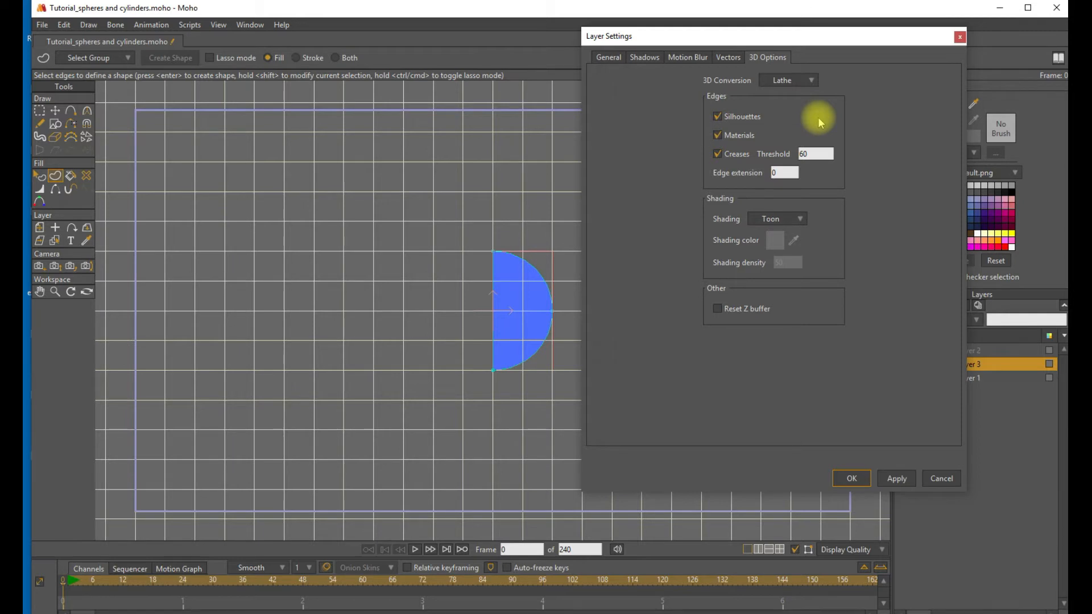
mouse_move(707, 126)
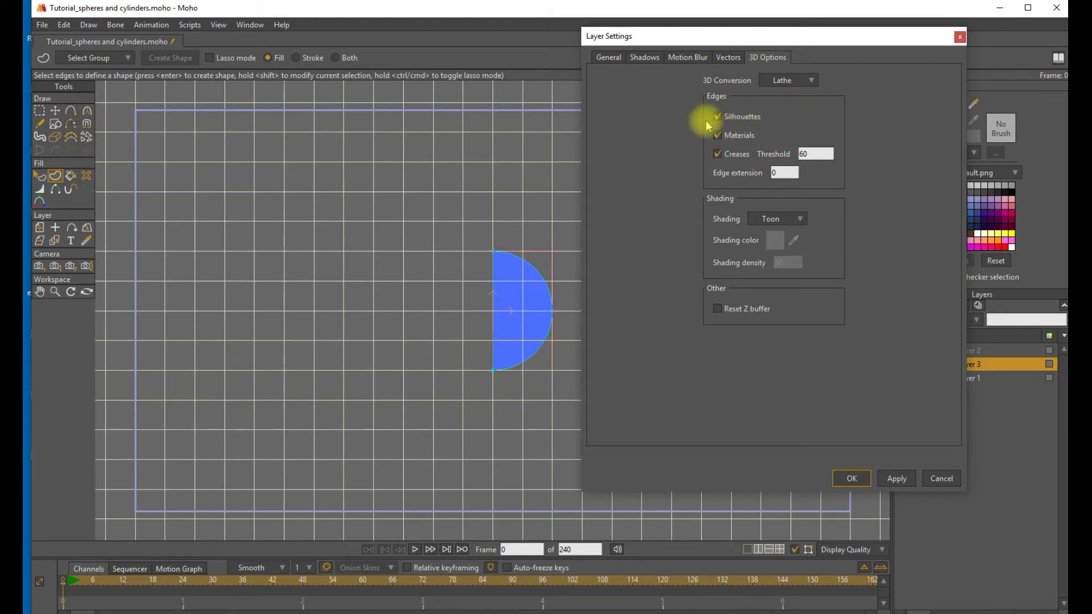
left_click(717, 134)
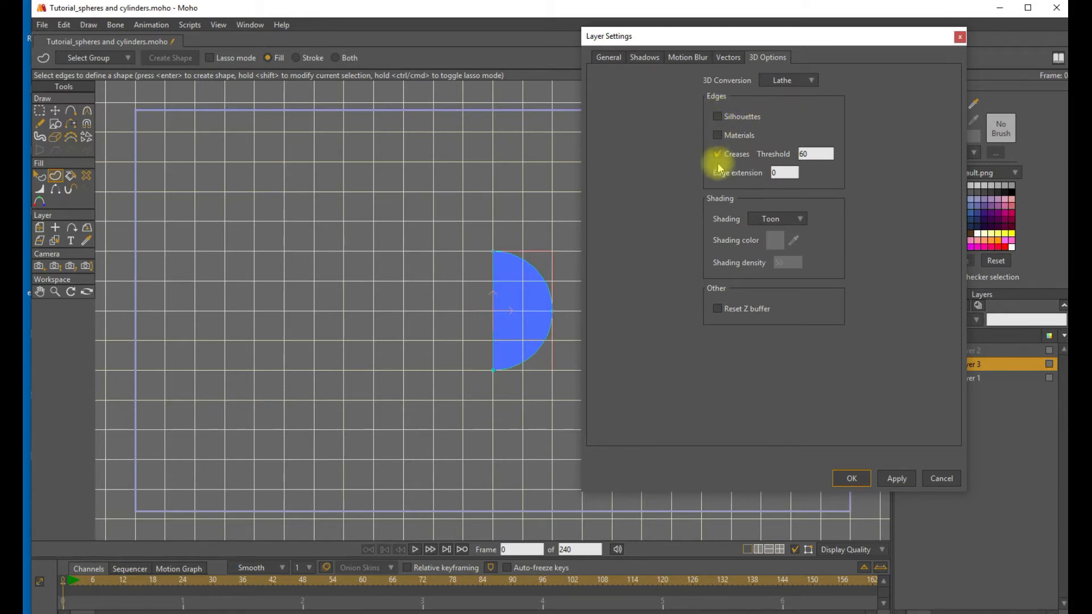
left_click(798, 220)
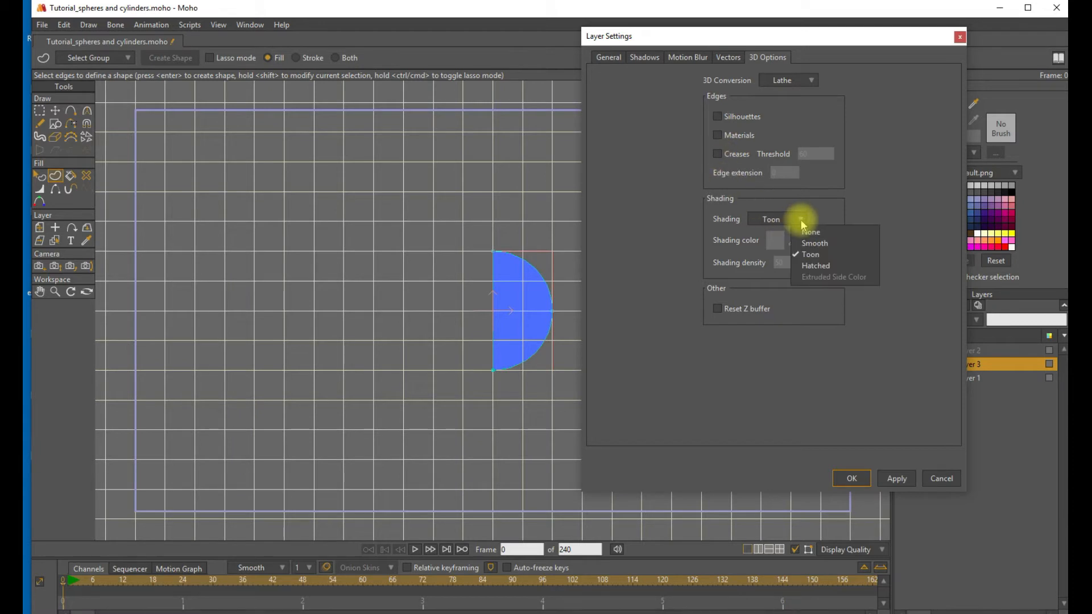
left_click(814, 243)
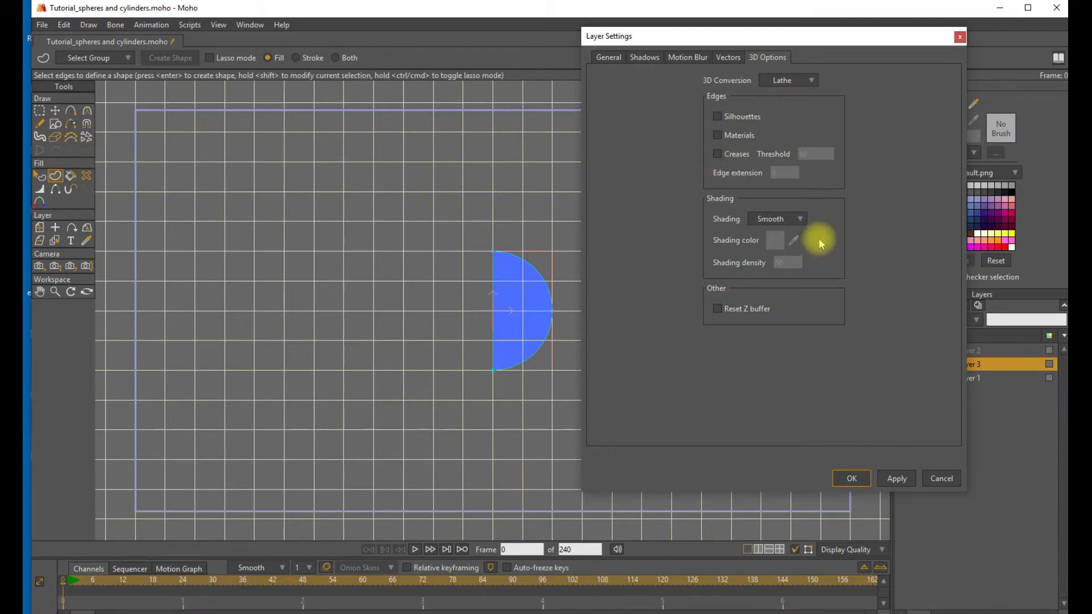
left_click(896, 479)
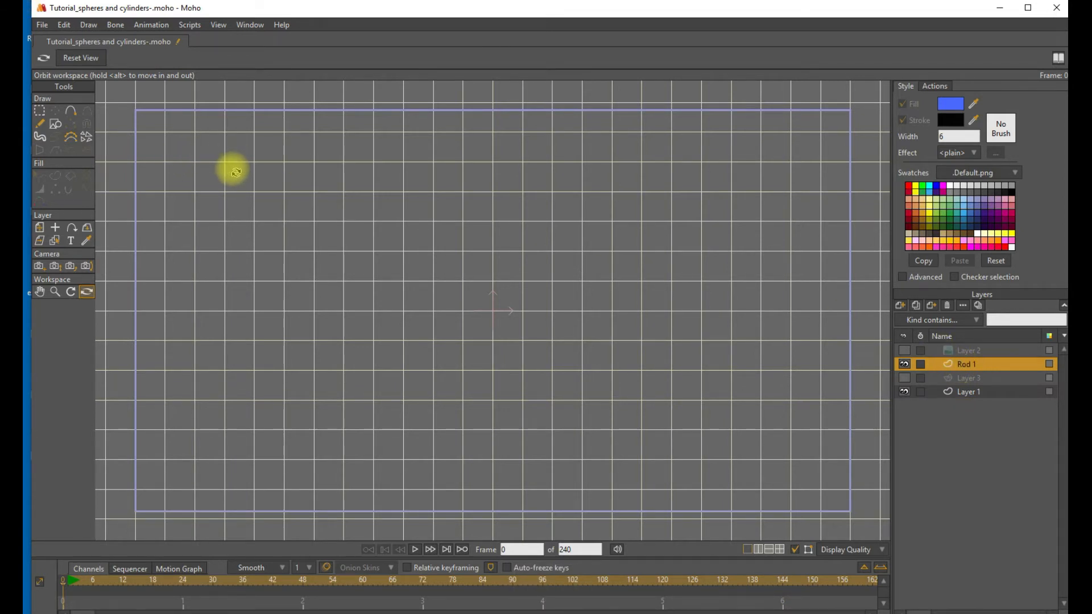
Give the Draw Shape tool a gold fill and draw a centred circle on Rod 1.
left_click(54, 123)
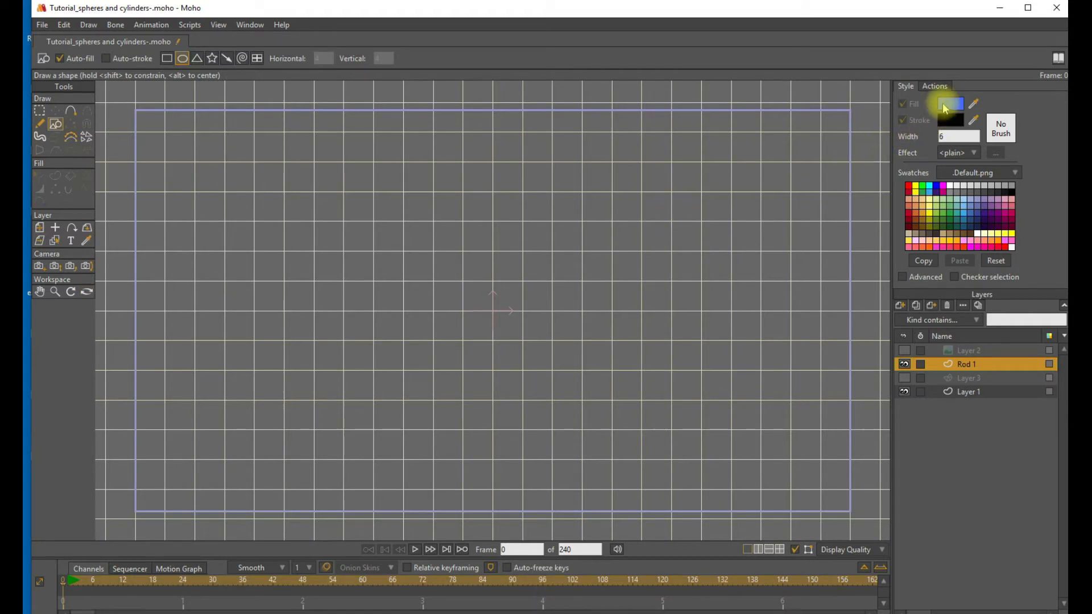
left_click(949, 103)
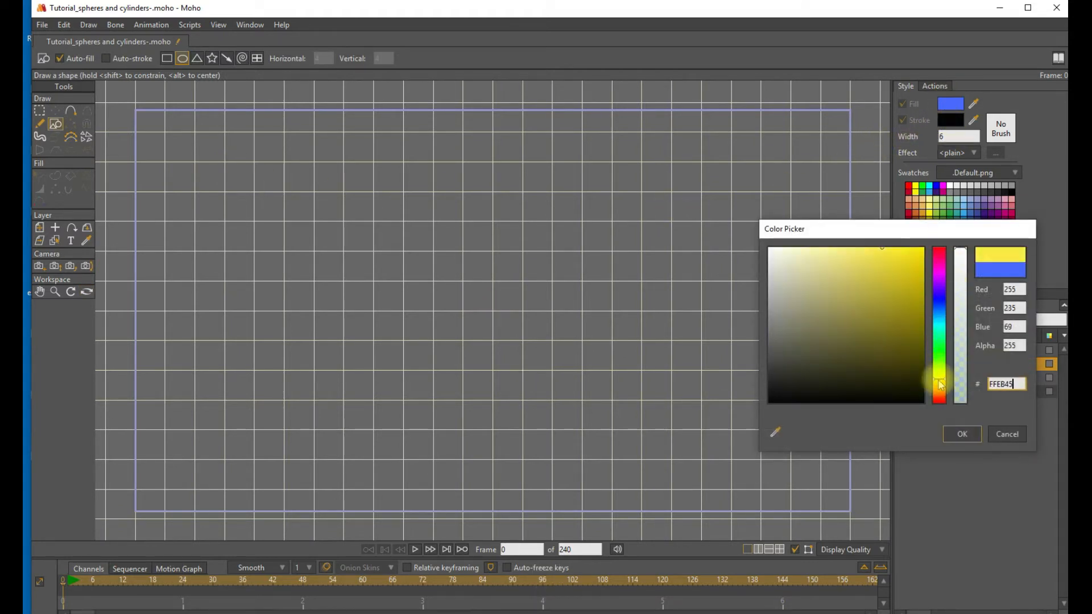
left_click(862, 273)
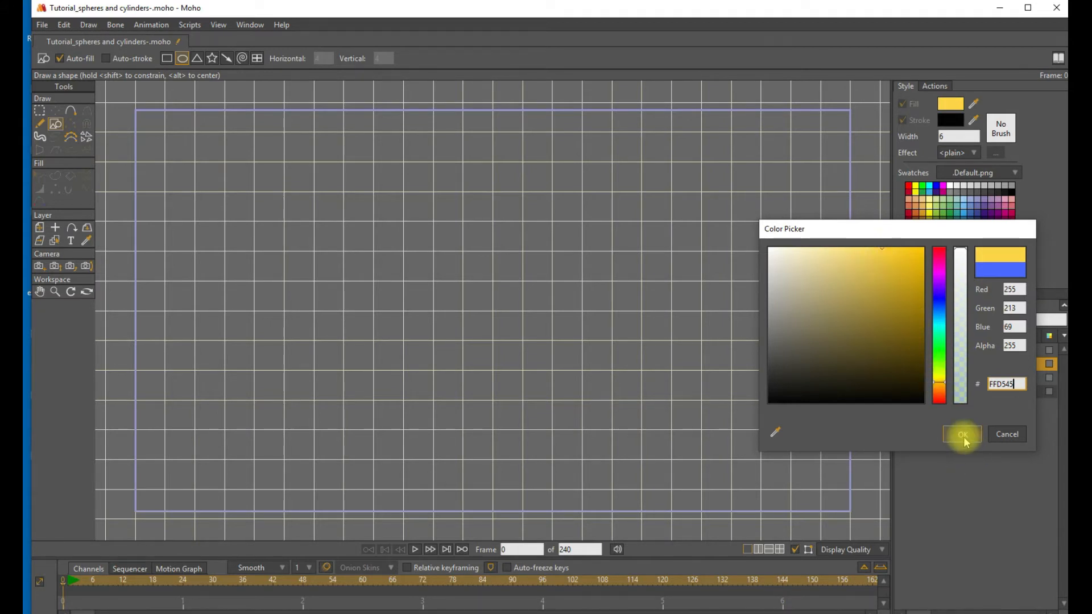
left_click(963, 433)
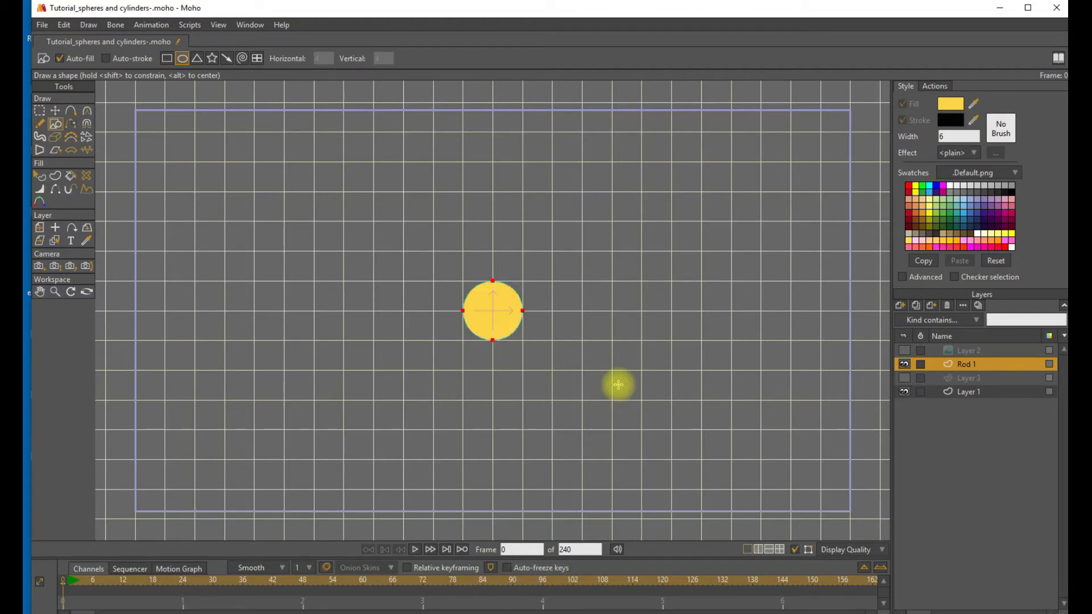
mouse_move(979, 220)
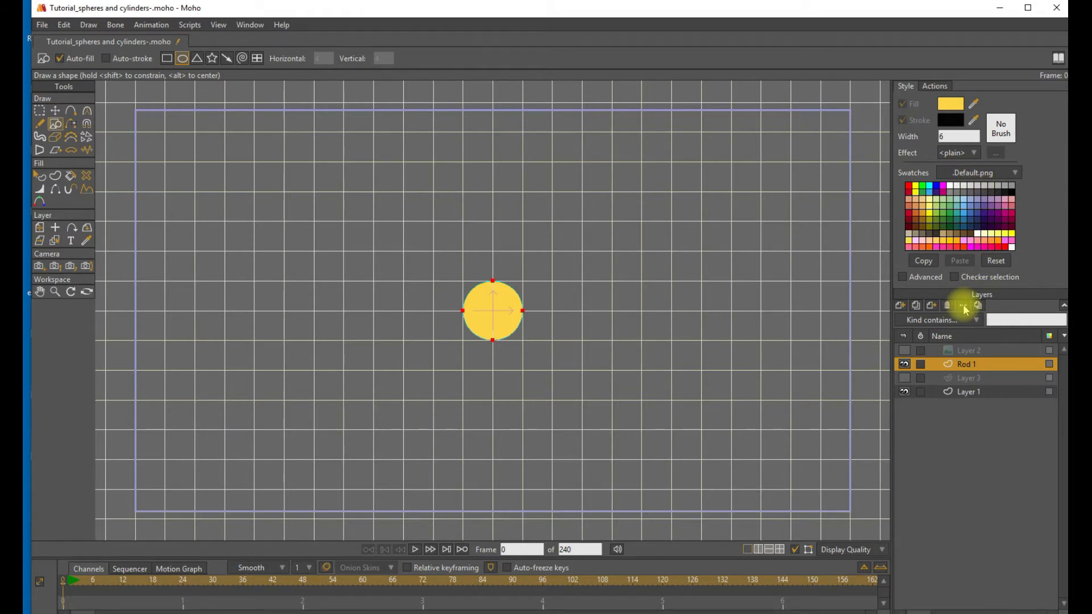
left_click(963, 306)
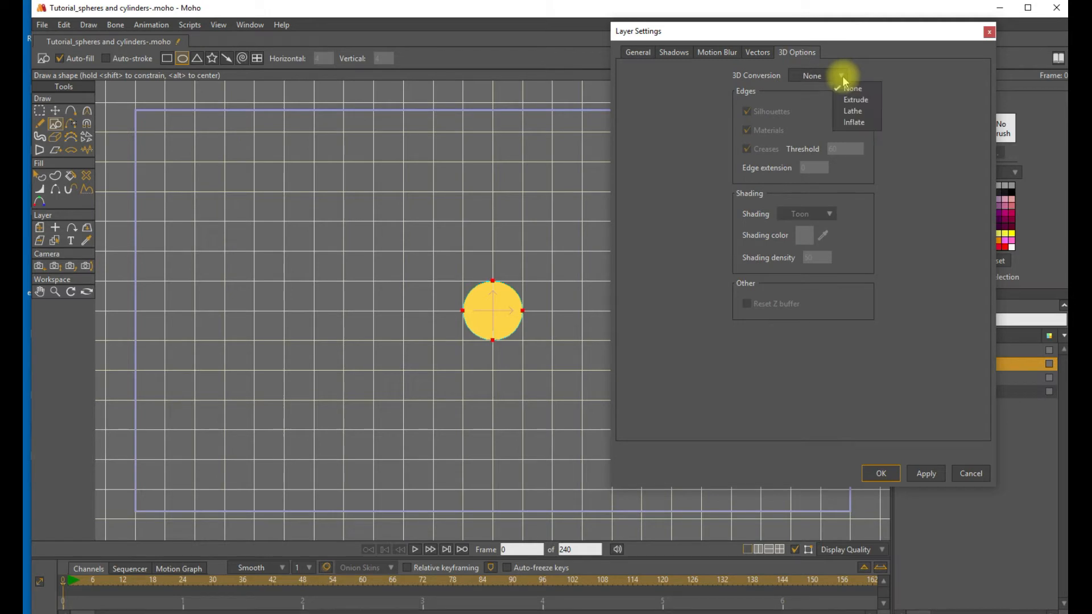
mouse_move(849, 101)
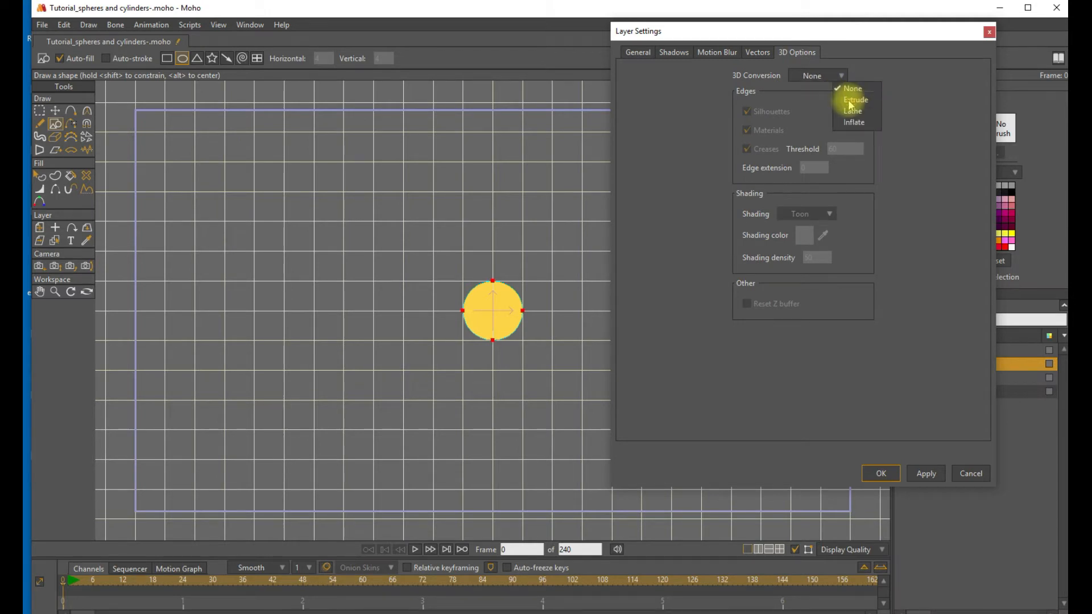
Uncheck Silhouettes, Materials and Creases on Rod 1's 3D extrusion and confirm.
left_click(855, 100)
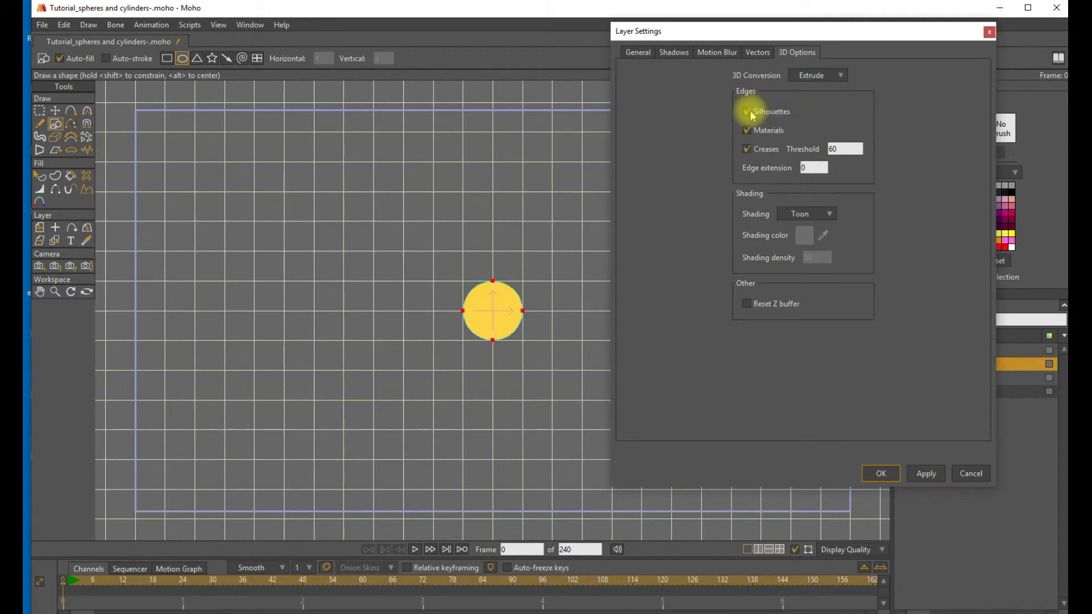
left_click(747, 112)
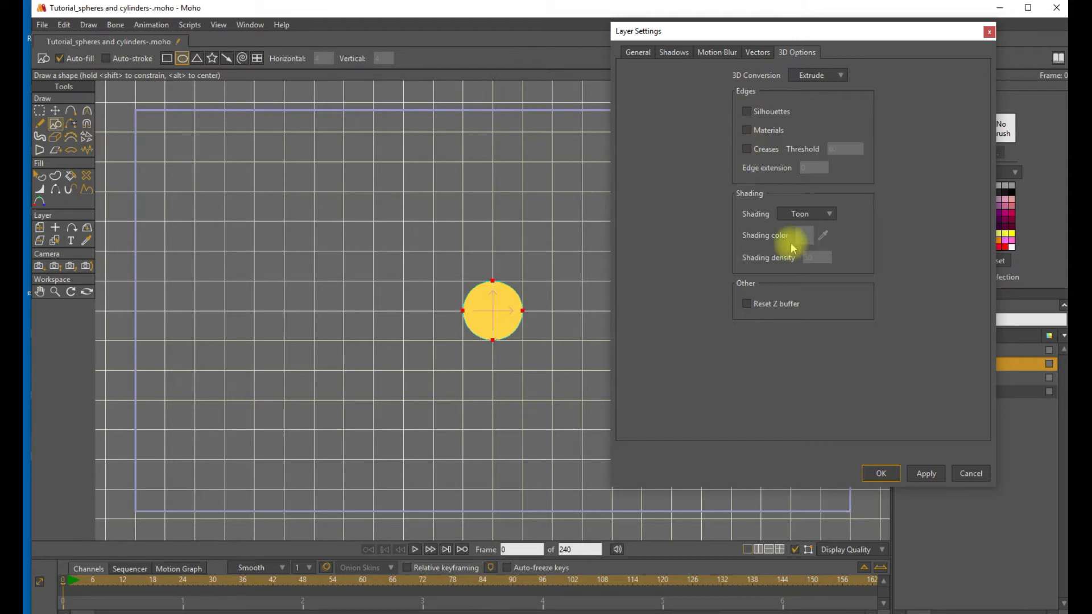
left_click(808, 214)
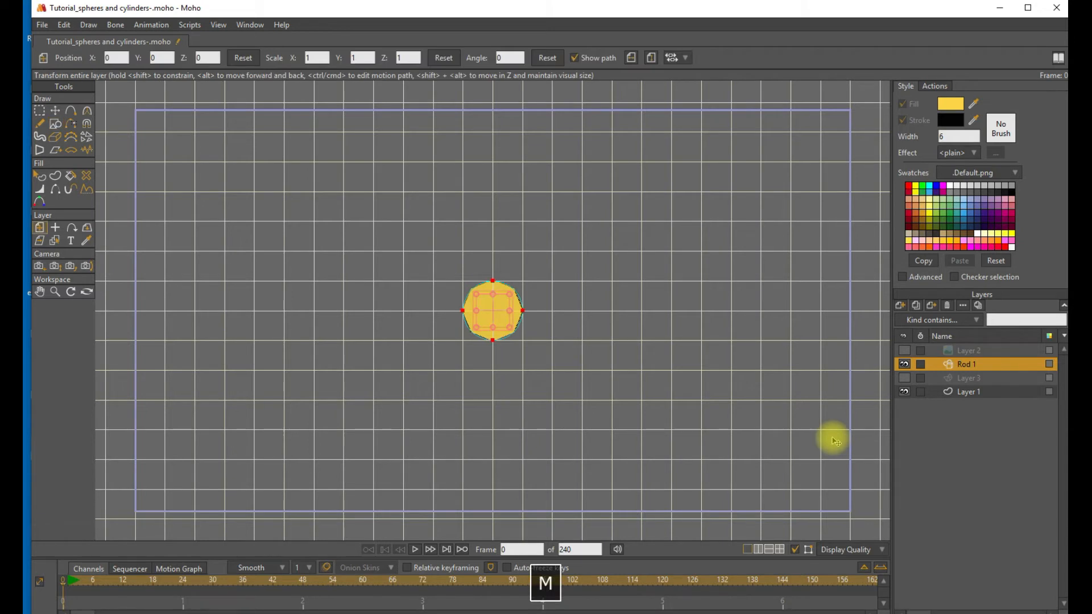
Scale Rod 1 to 0.40 × 0.40 × 2.50 and rotate it 90° on Y into a thin horizontal cylinder.
left_click(356, 58)
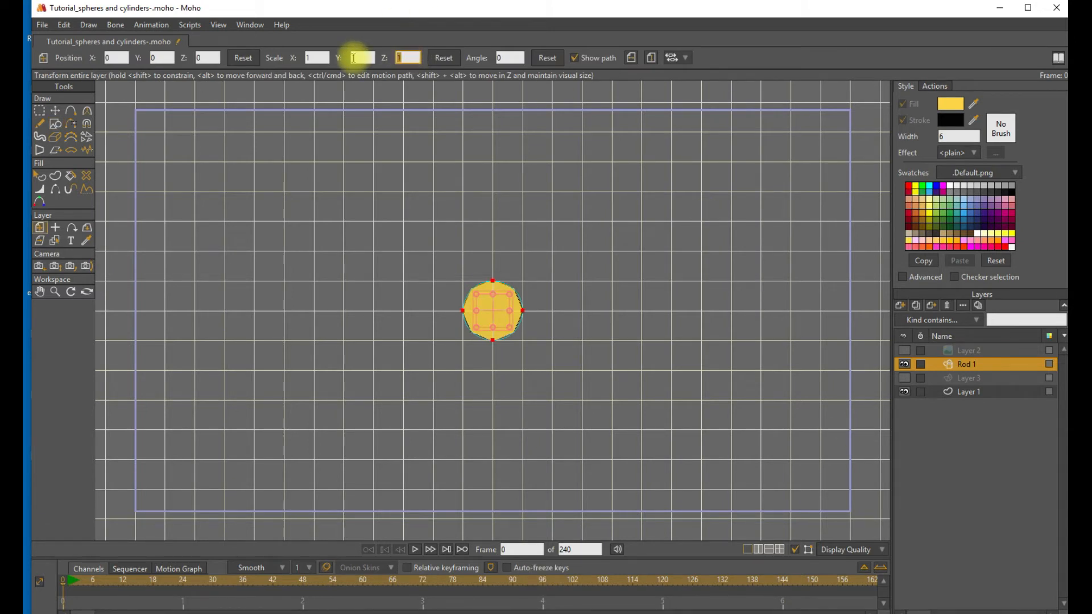
type("2.5")
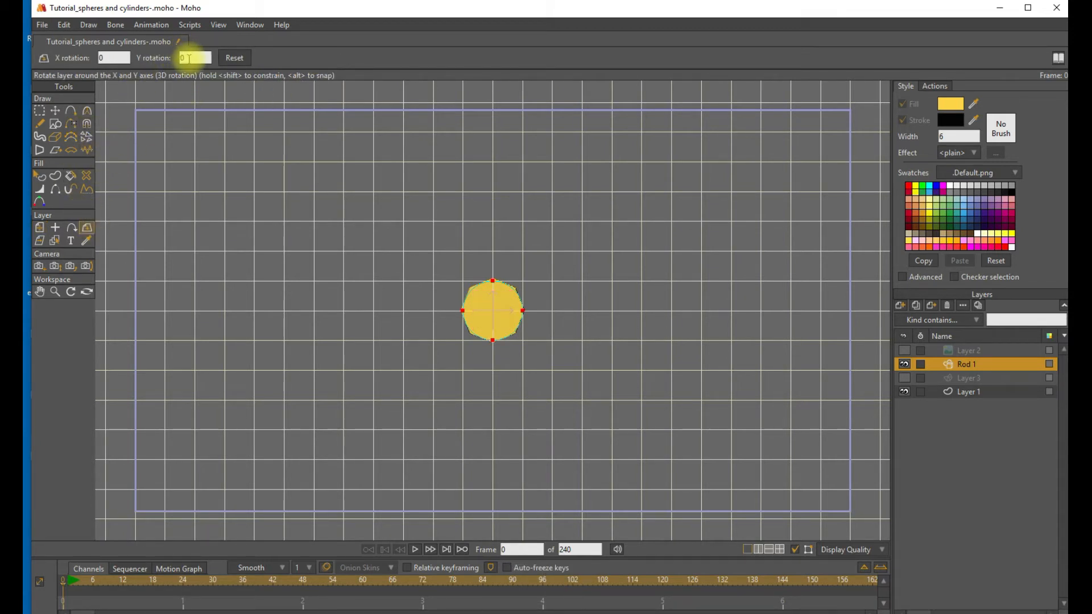
type("90")
type("04")
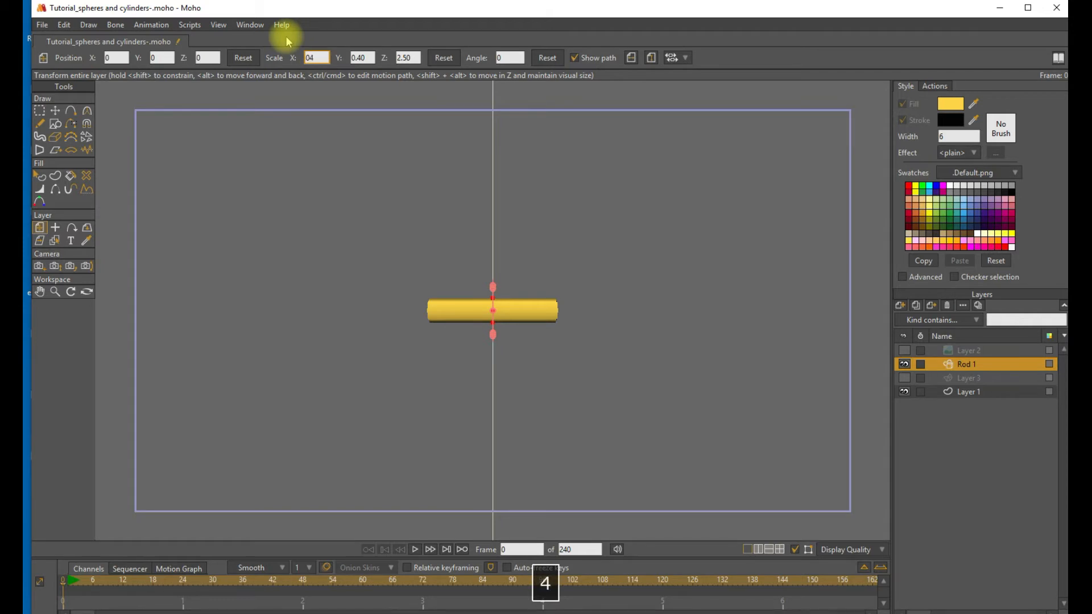
key("Backspace")
type(".40")
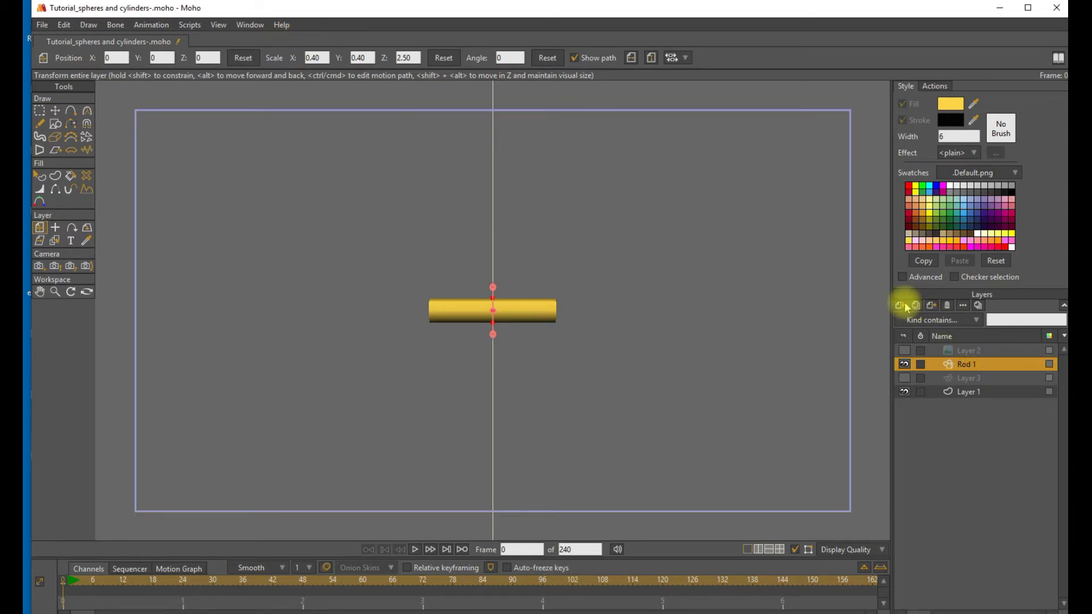
Duplicate the rod as Rod 2 at Position X 0.25 and move Rod 1 to X -0.25.
left_click(901, 306)
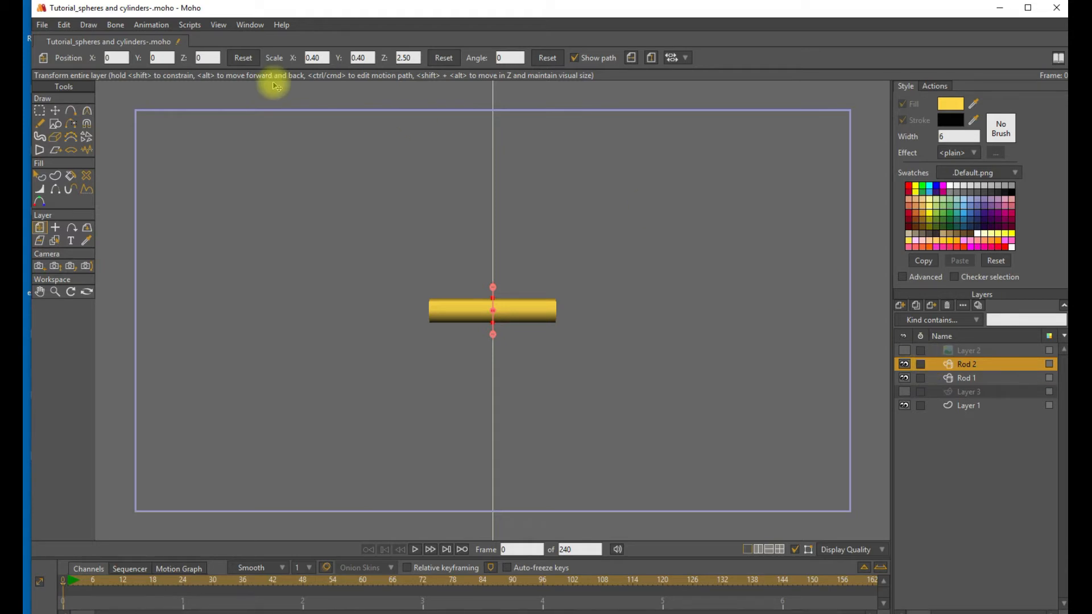
left_click(115, 57)
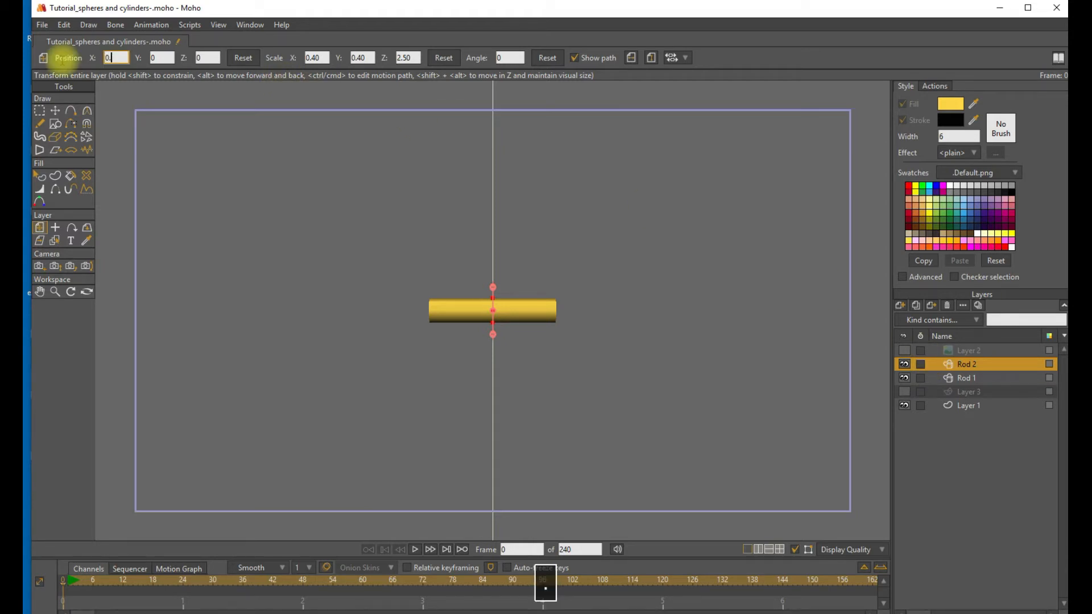
type("0.25")
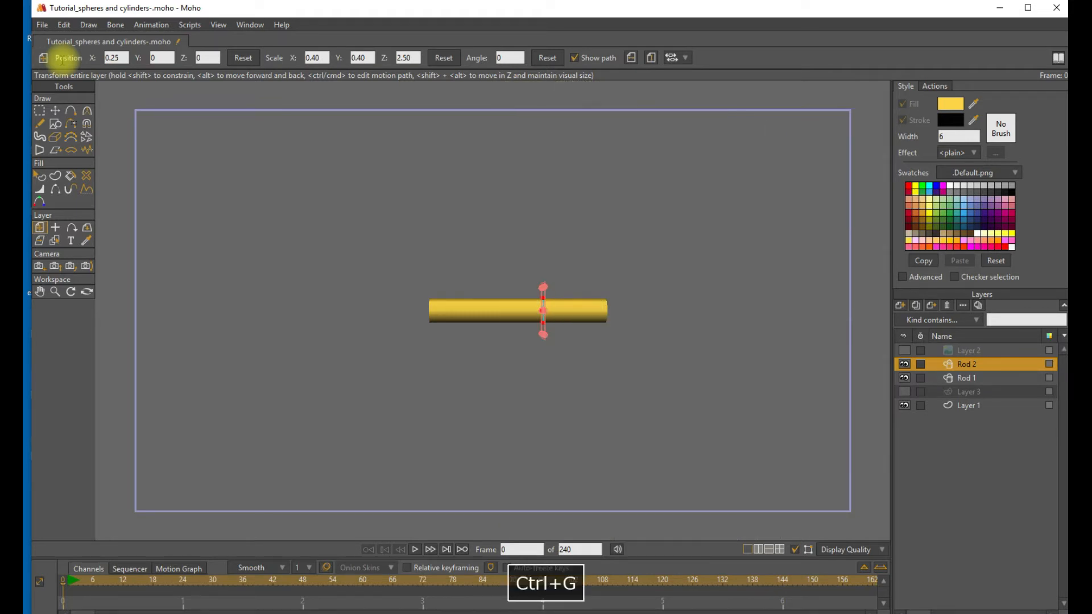
left_click(967, 378)
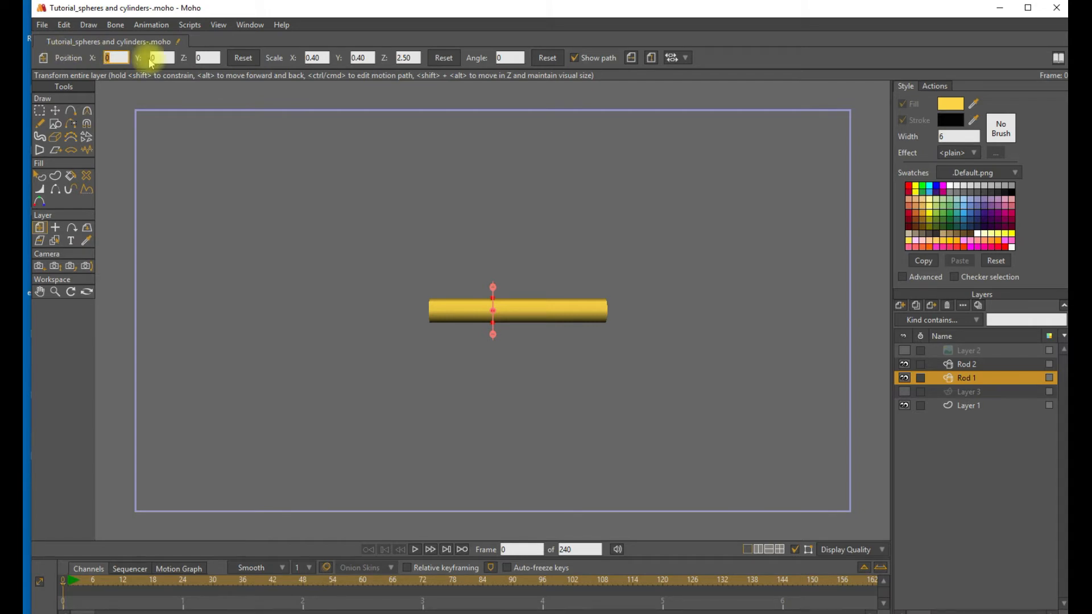
type("-0.25")
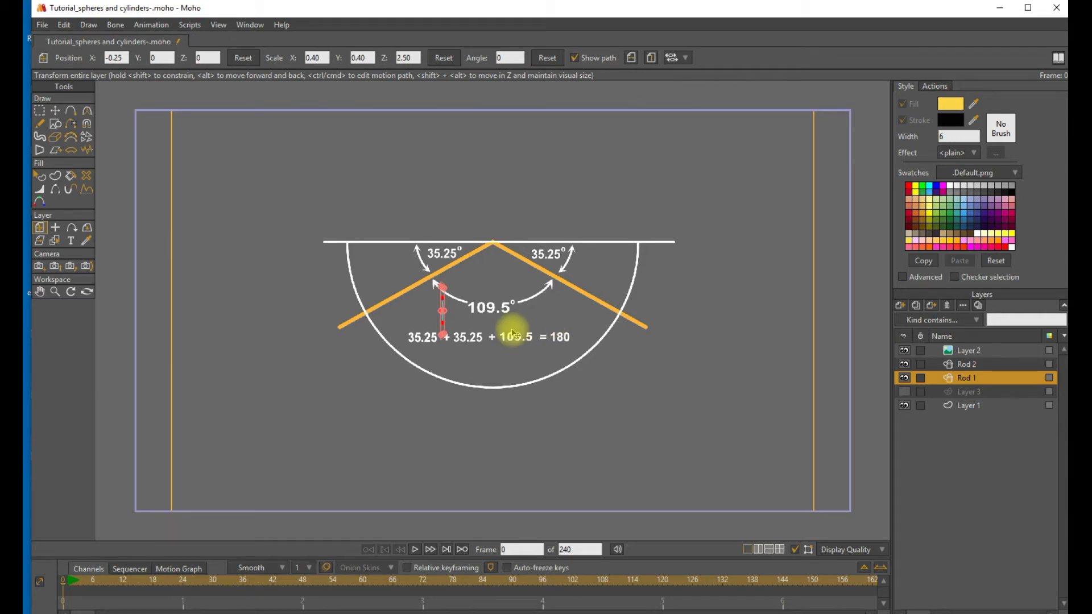
mouse_move(417, 303)
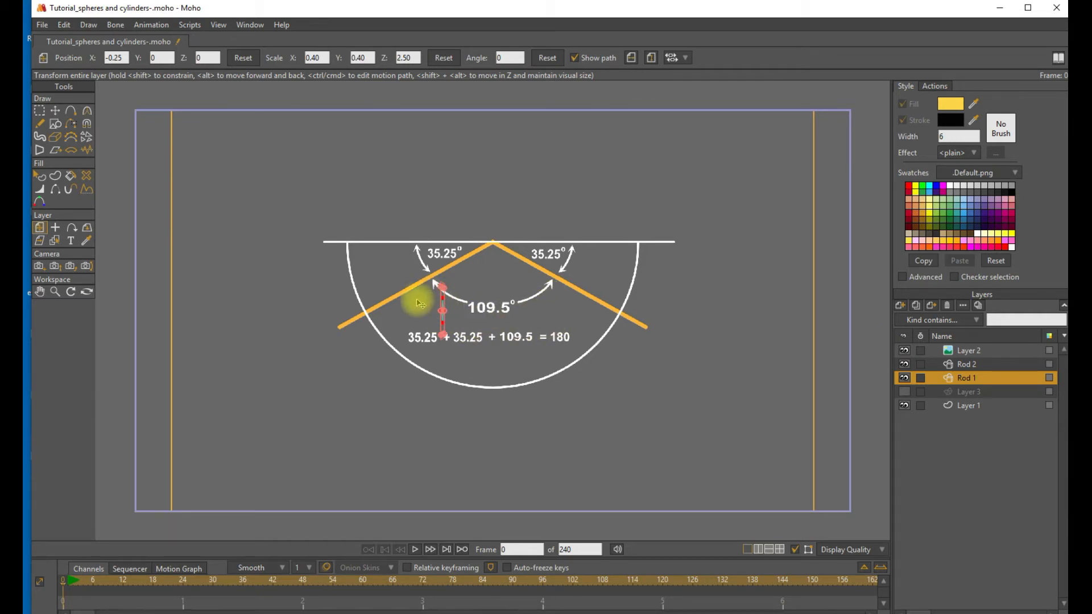
mouse_move(387, 248)
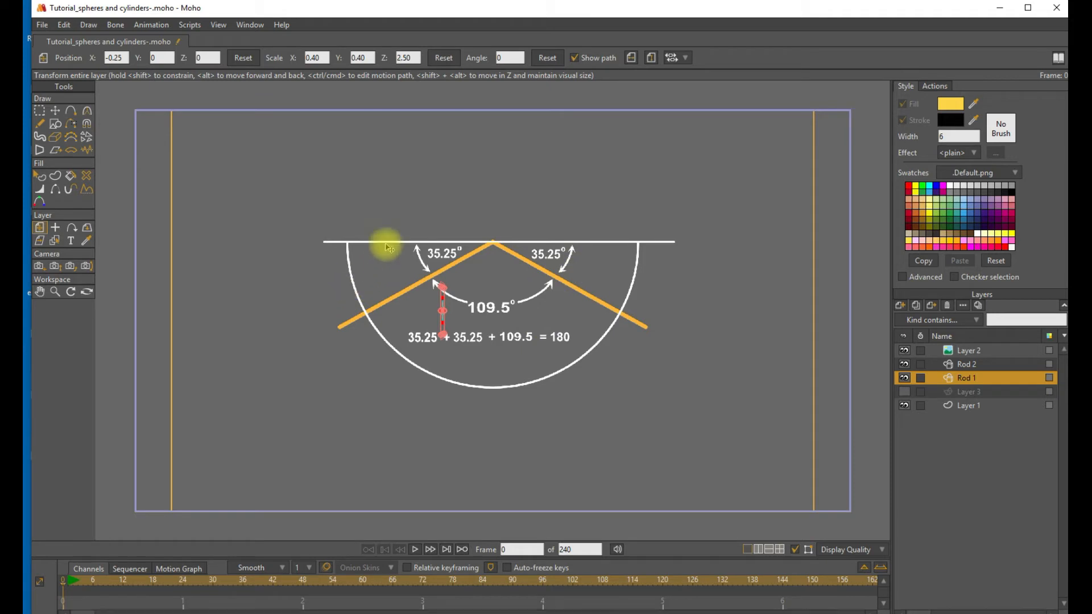
mouse_move(470, 351)
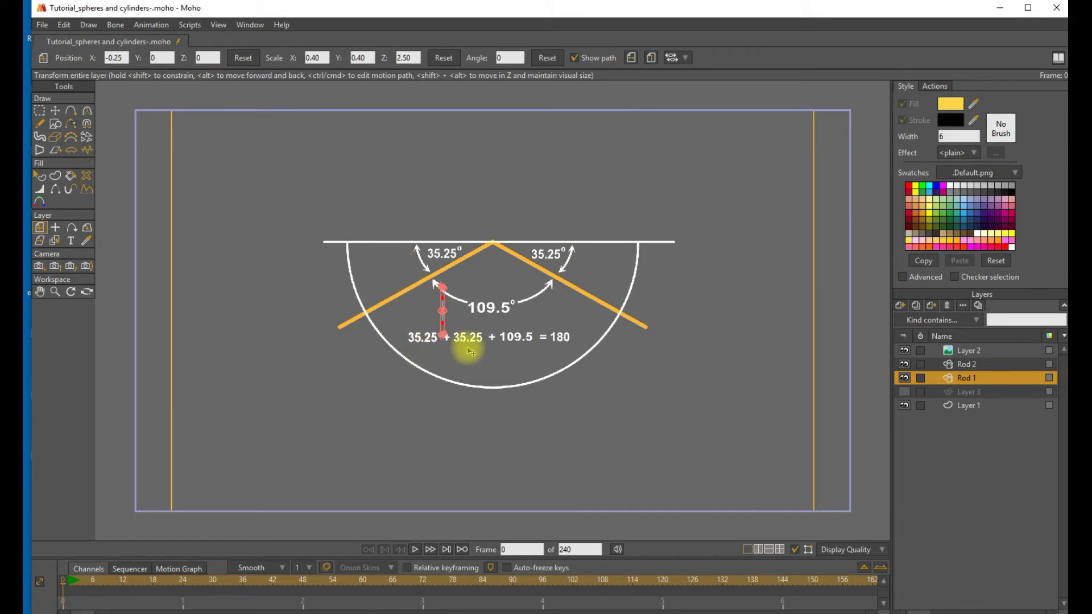
mouse_move(561, 348)
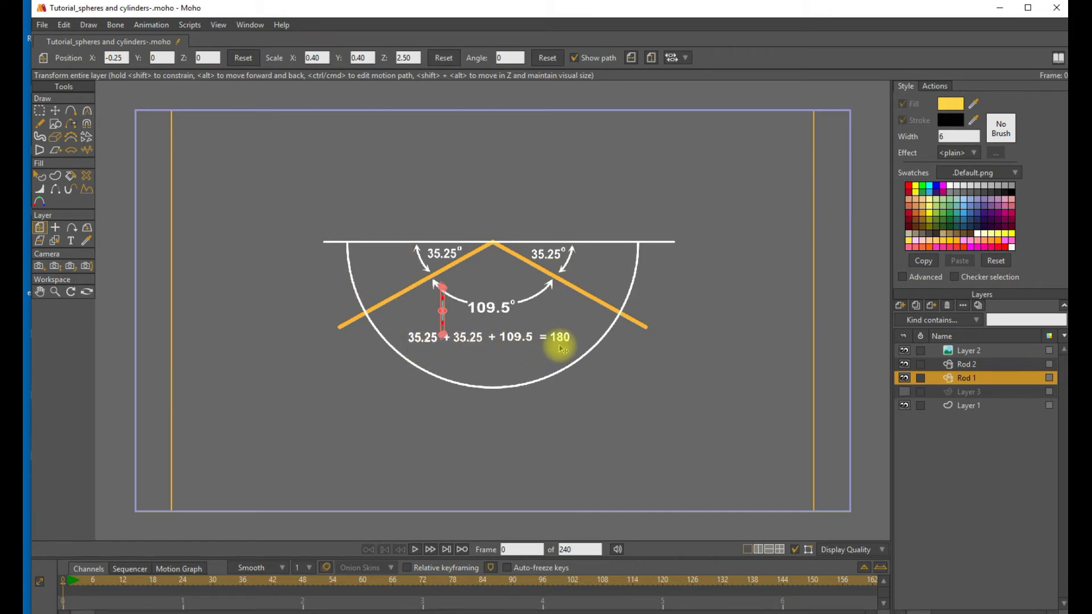
mouse_move(814, 365)
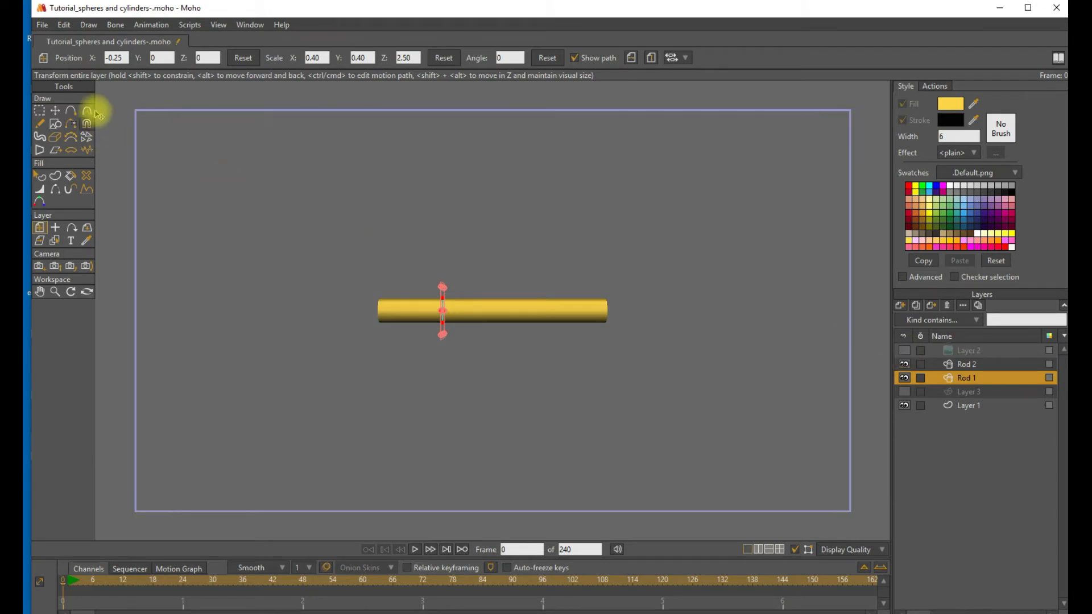
Rotate Rod 1 to X -35.25° and Rod 2 to 35.25°, then group both rods as Layer 6.
left_click(87, 230)
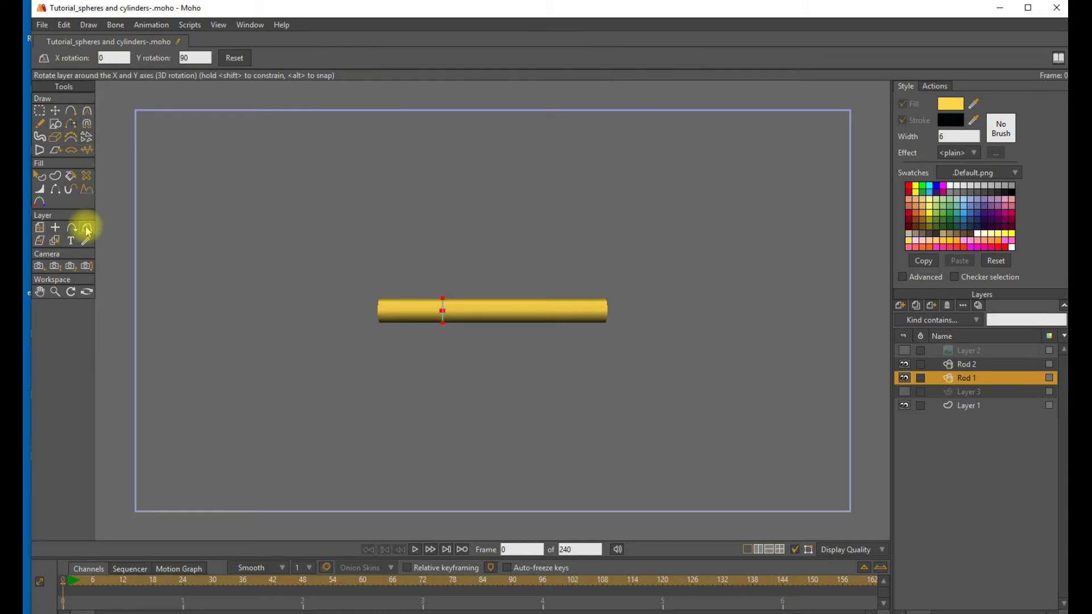
left_click(113, 58)
type("-35.25")
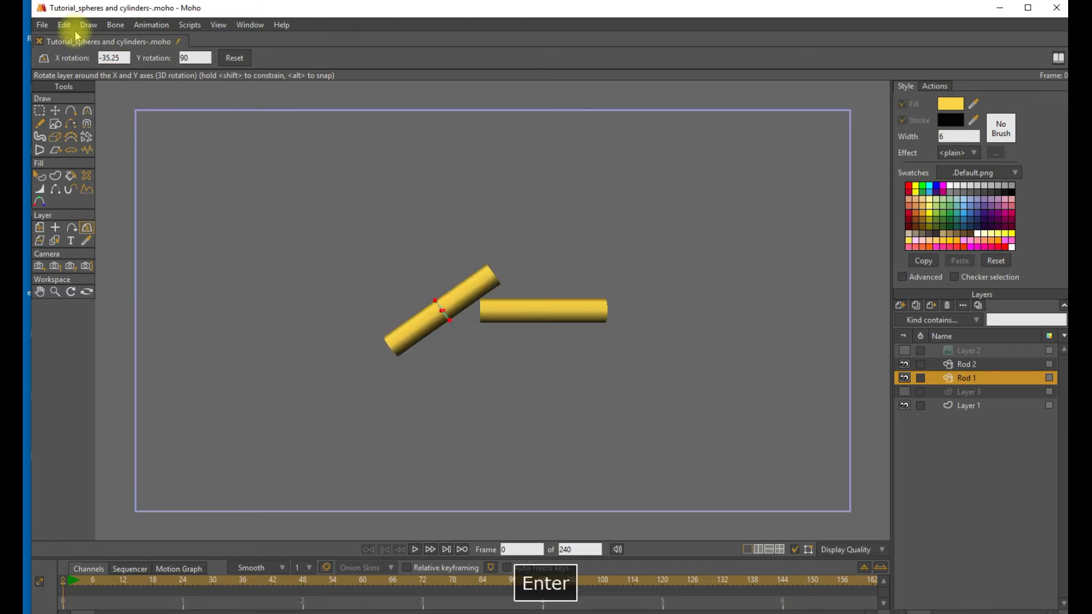
left_click(967, 365)
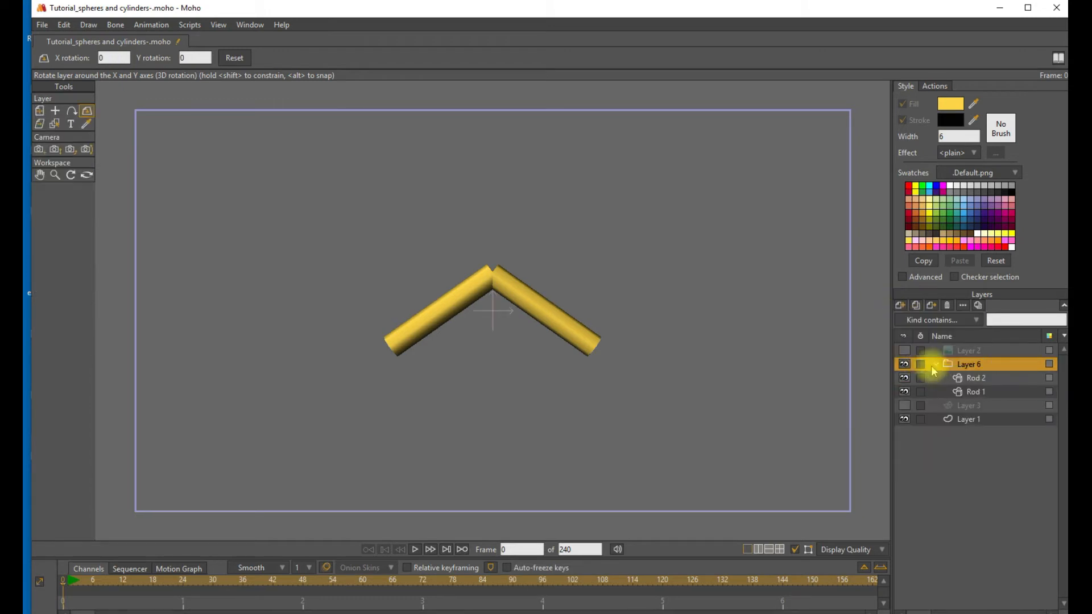
Place the Layer 6 rod group's origin at the apex where the two rods meet.
left_click(947, 364)
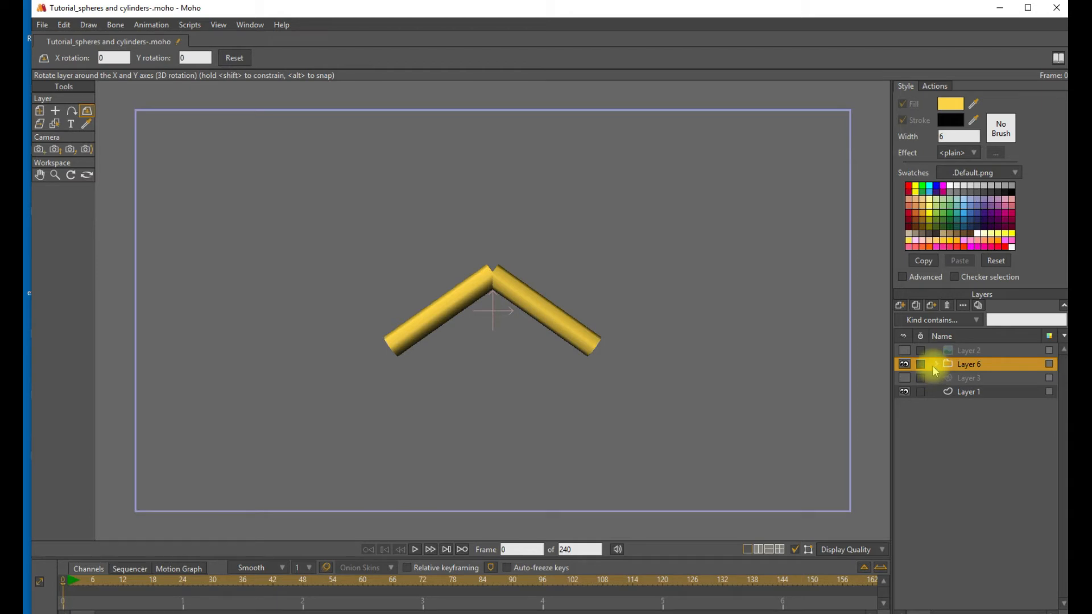
left_click(937, 364)
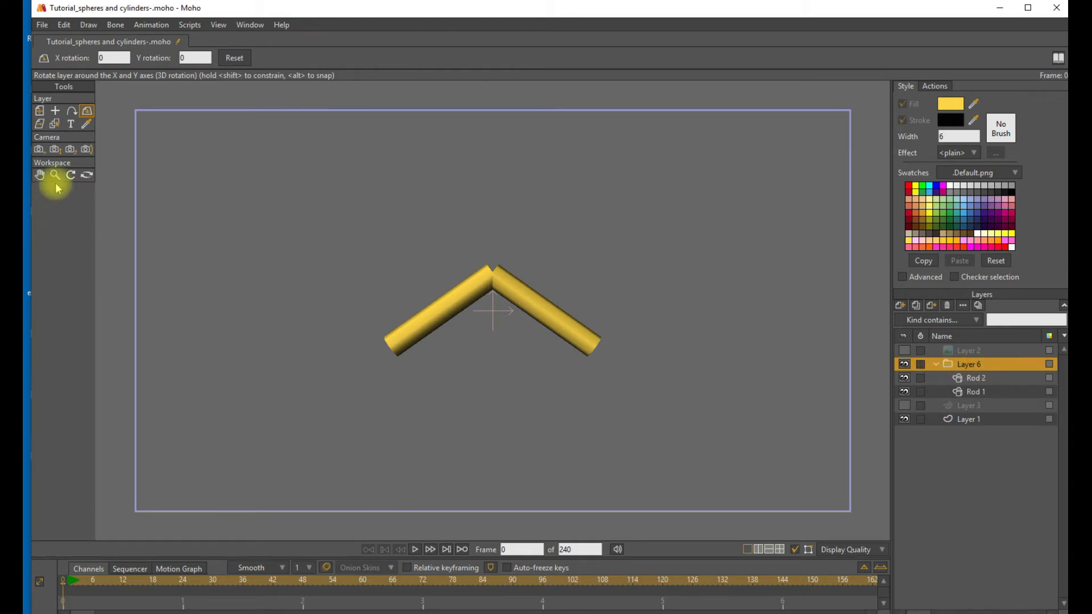
left_click(55, 110)
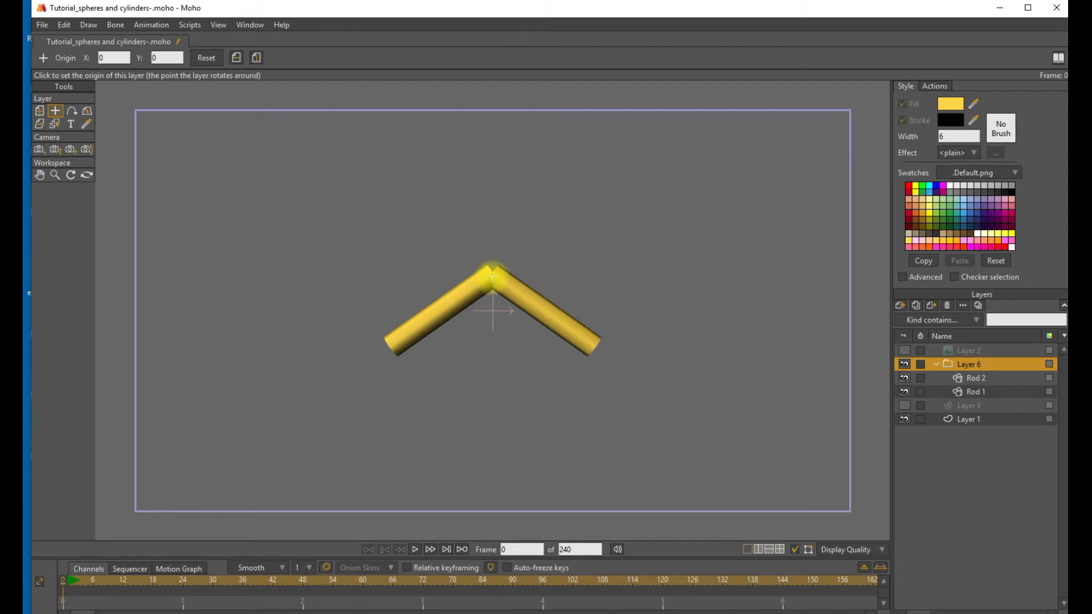
left_click_drag(492, 278, 544, 328)
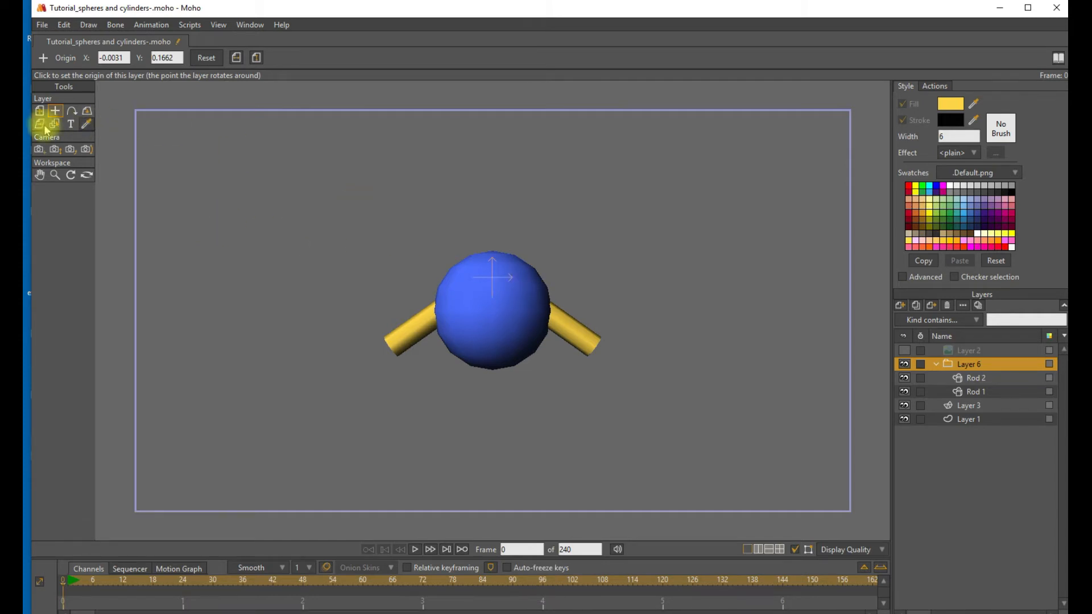
Lower rod group Layer 6 to Y -0.1677 with Transform Layer and hide the blue sphere Layer 3.
left_click(39, 110)
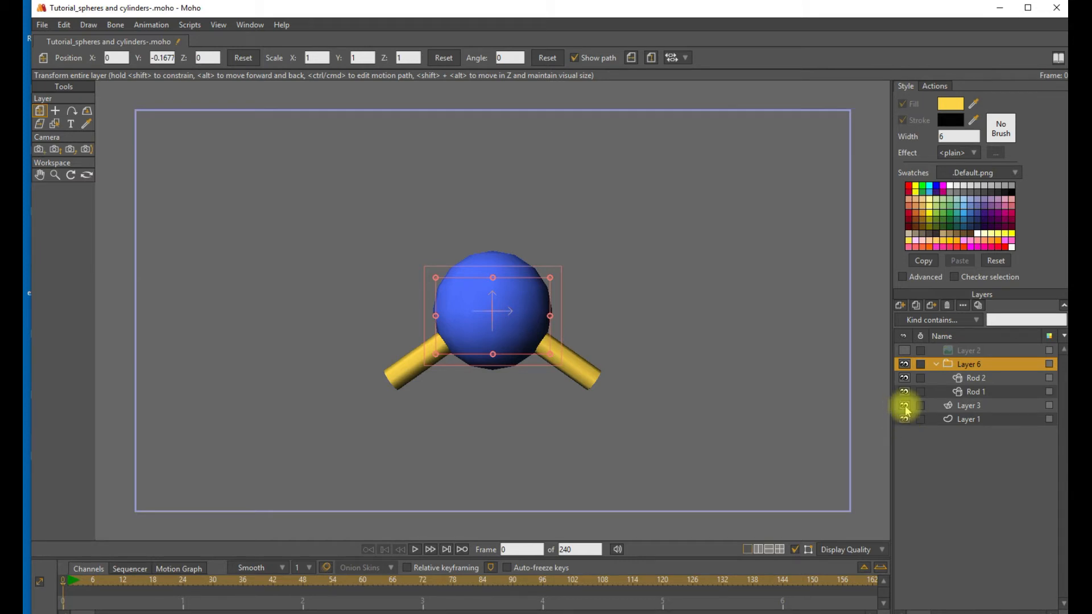
left_click(968, 405)
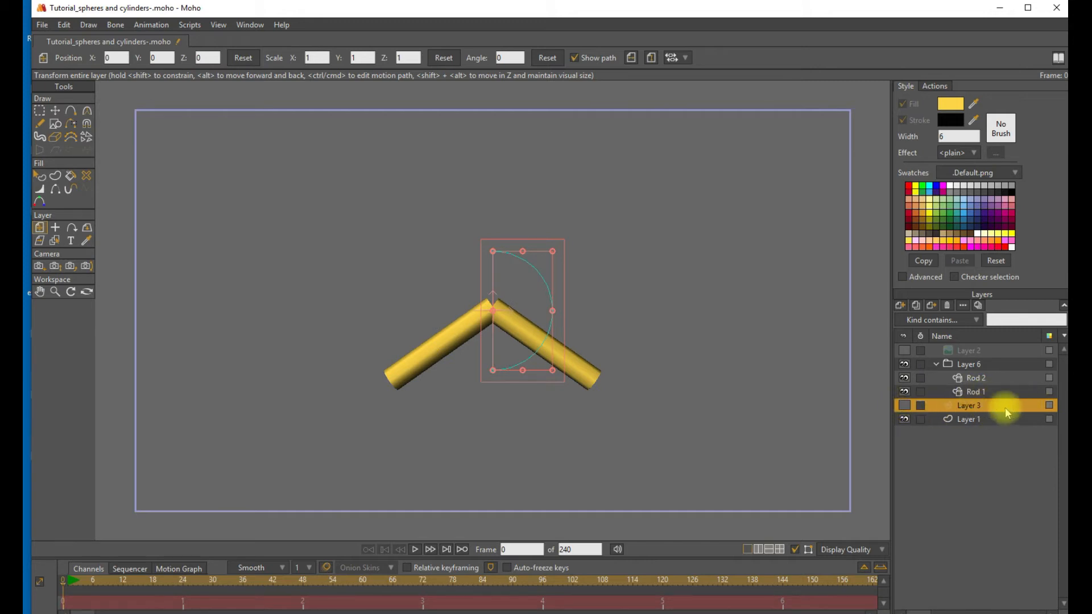
left_click(969, 351)
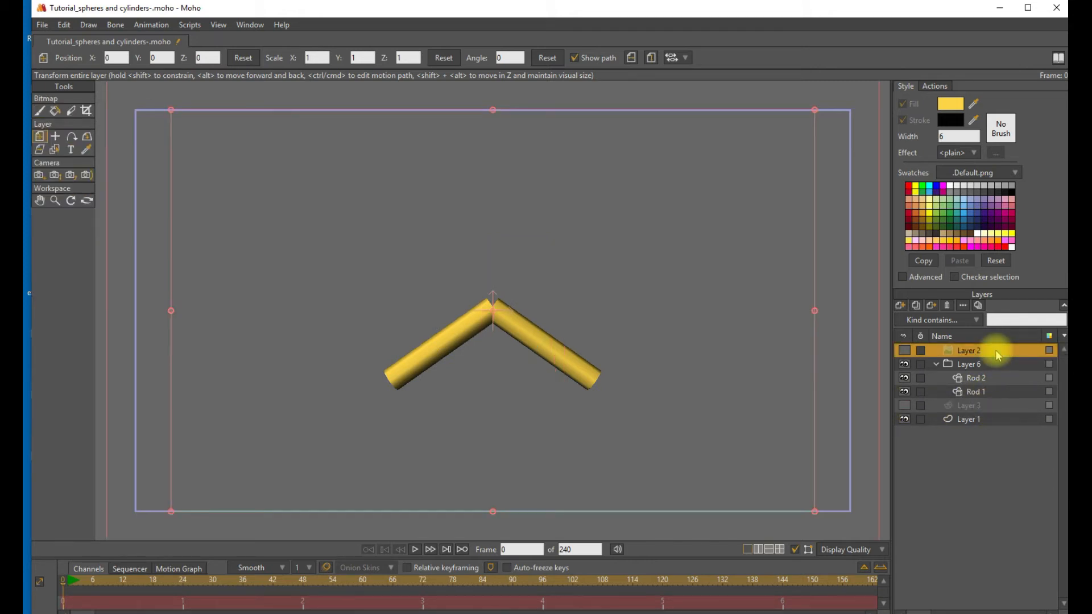
left_click(969, 406)
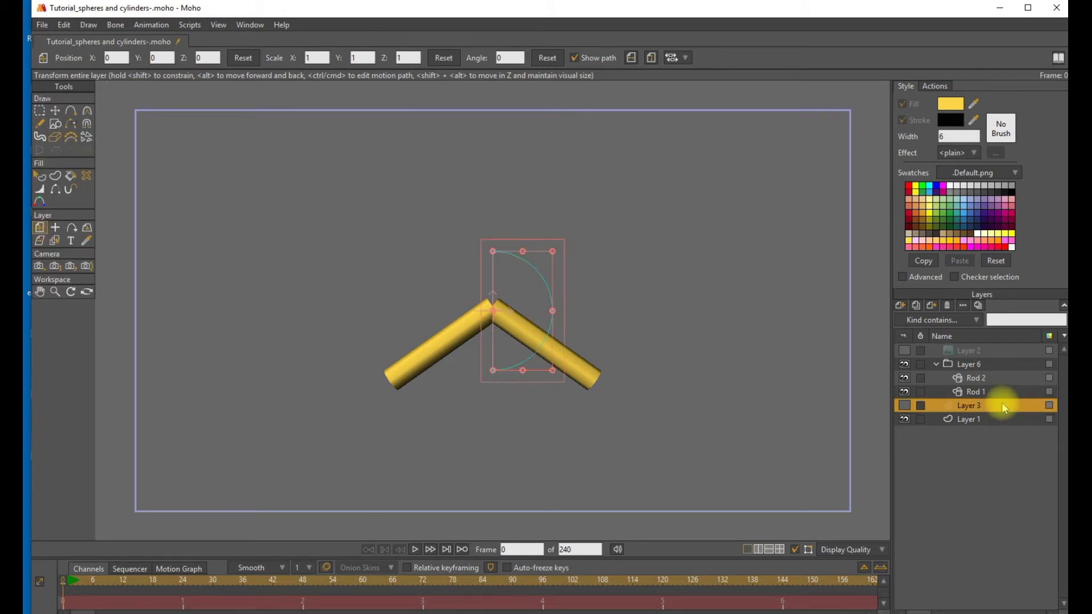
left_click(969, 351)
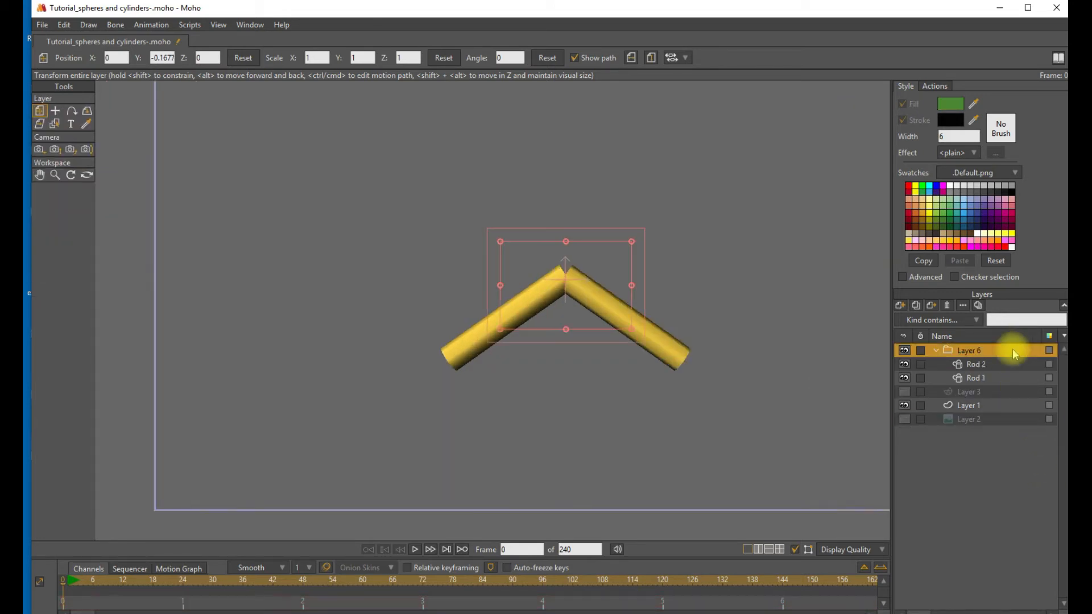
Duplicate the rod group, give the copy Y rotation 90, inspect by orbiting and reset the view.
left_click(916, 306)
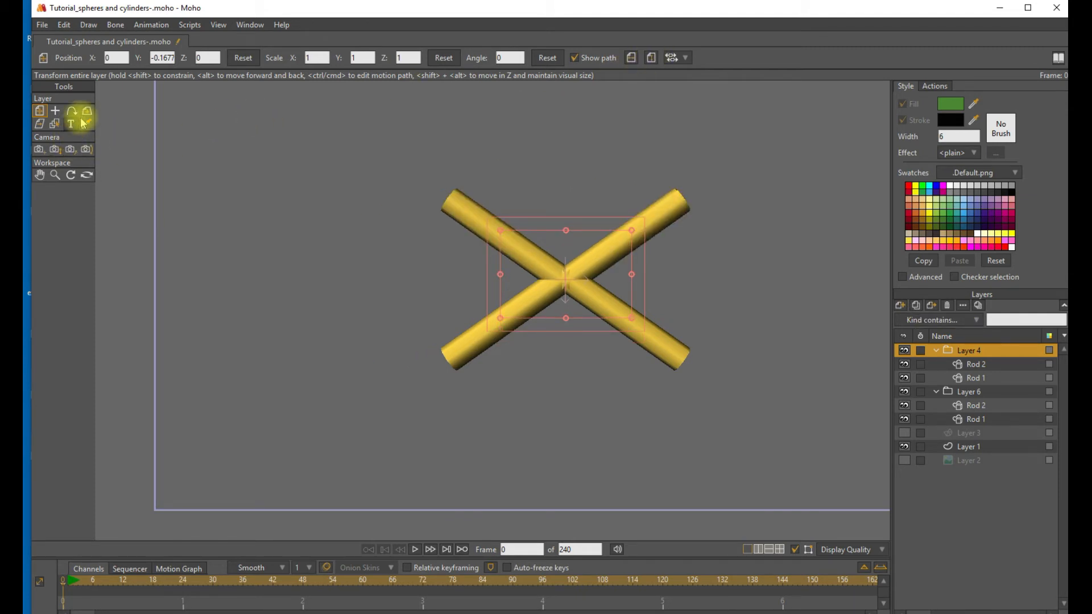
left_click(86, 110)
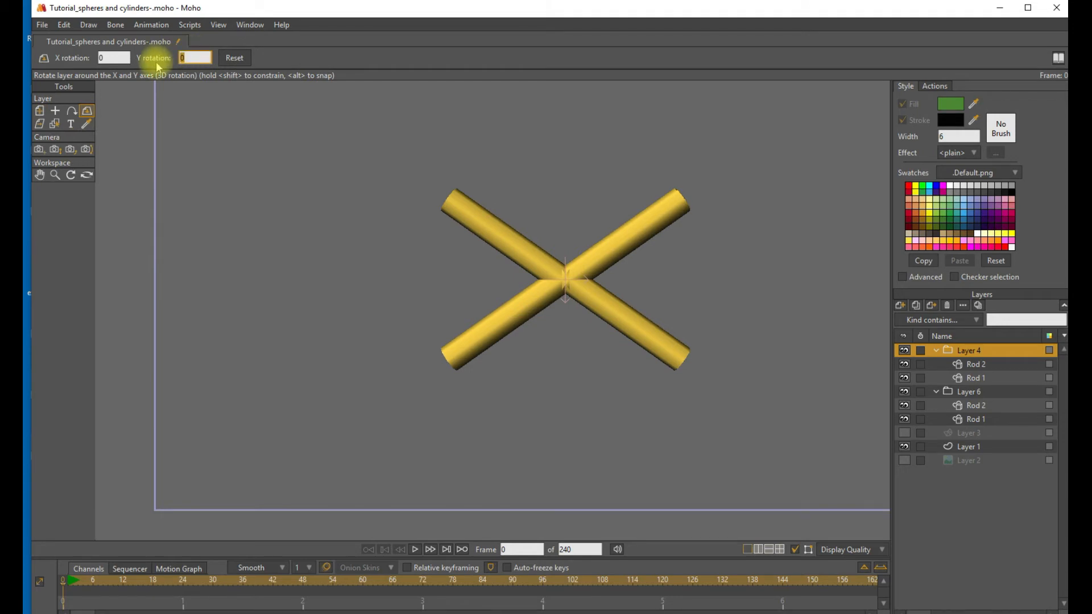
type("90")
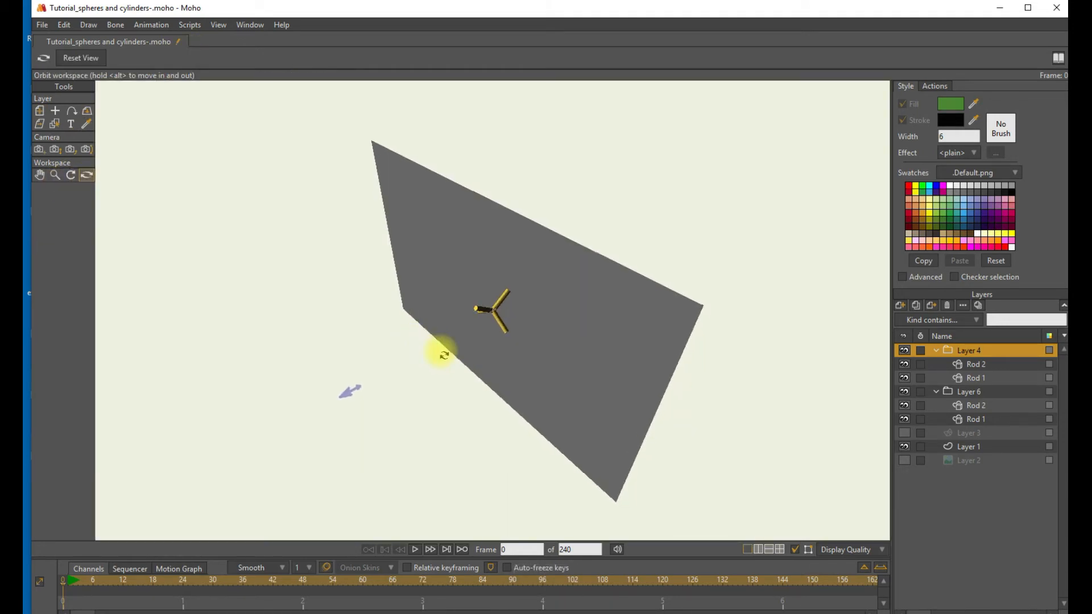
left_click_drag(445, 355, 646, 433)
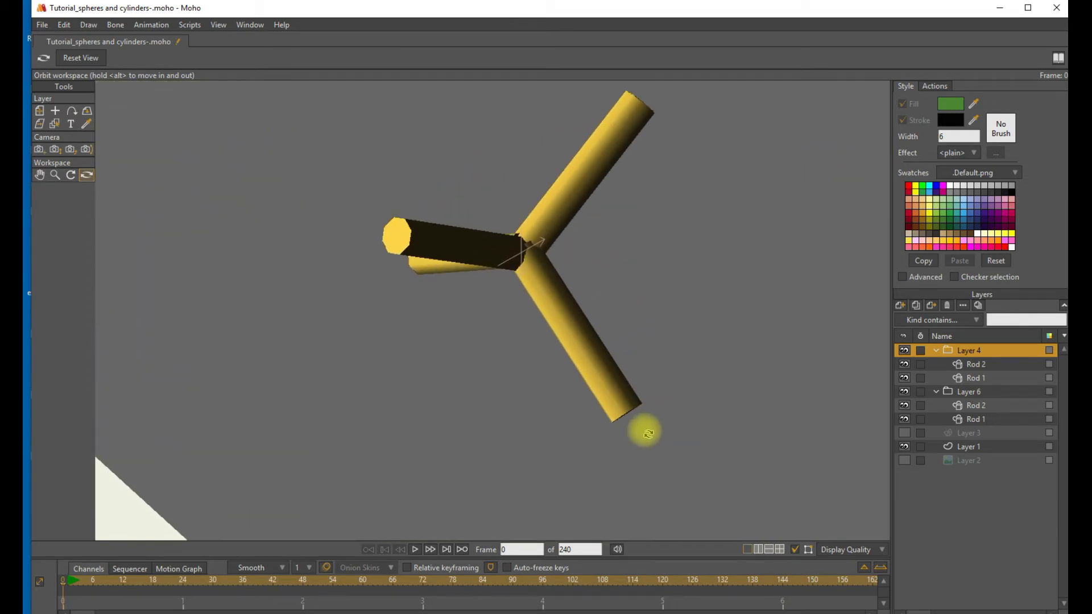
left_click_drag(648, 433, 702, 407)
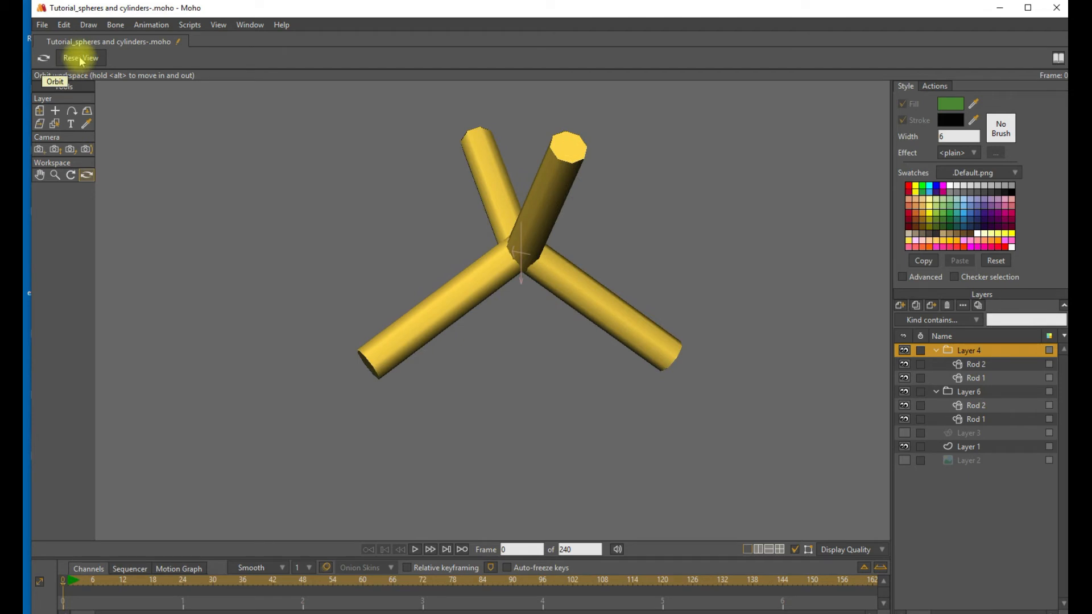
left_click(79, 58)
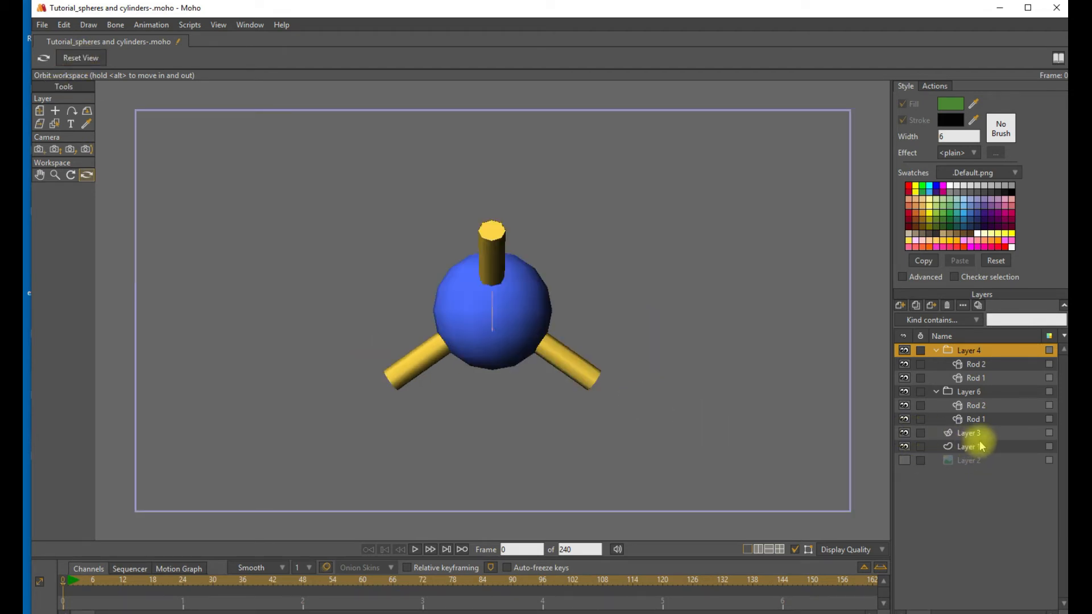
Duplicate Layer 3 as Atom 1, move it right of the joint and fill its shape green.
left_click(968, 432)
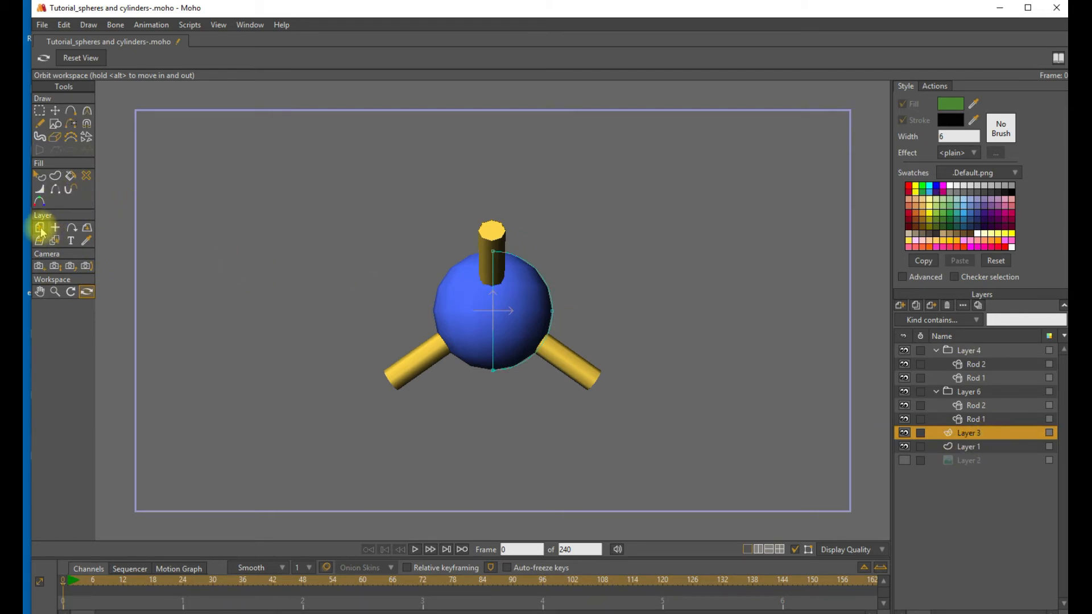
left_click(41, 228)
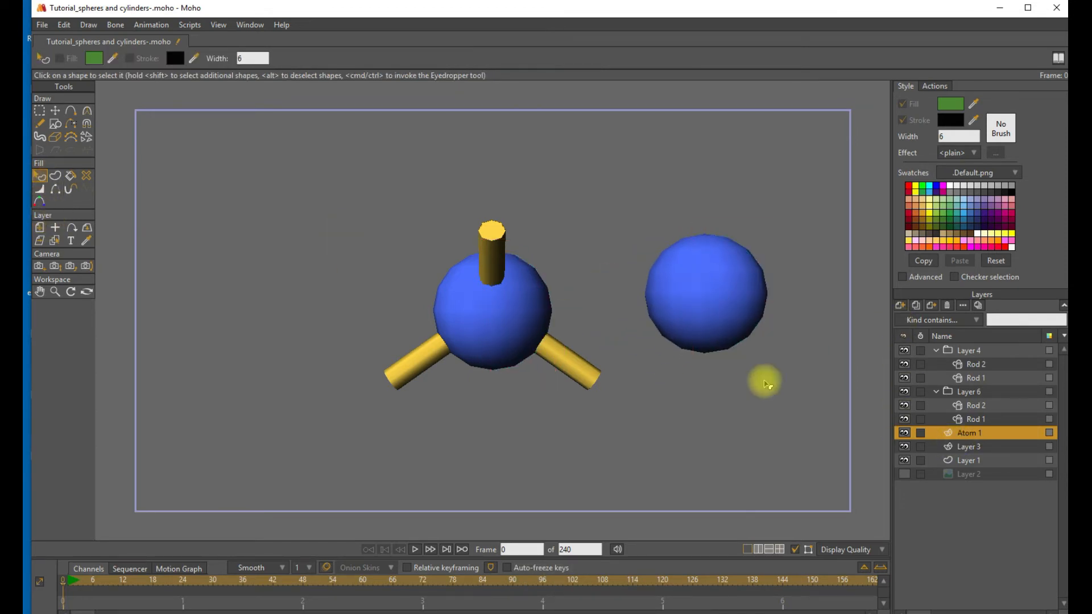
left_click(950, 104)
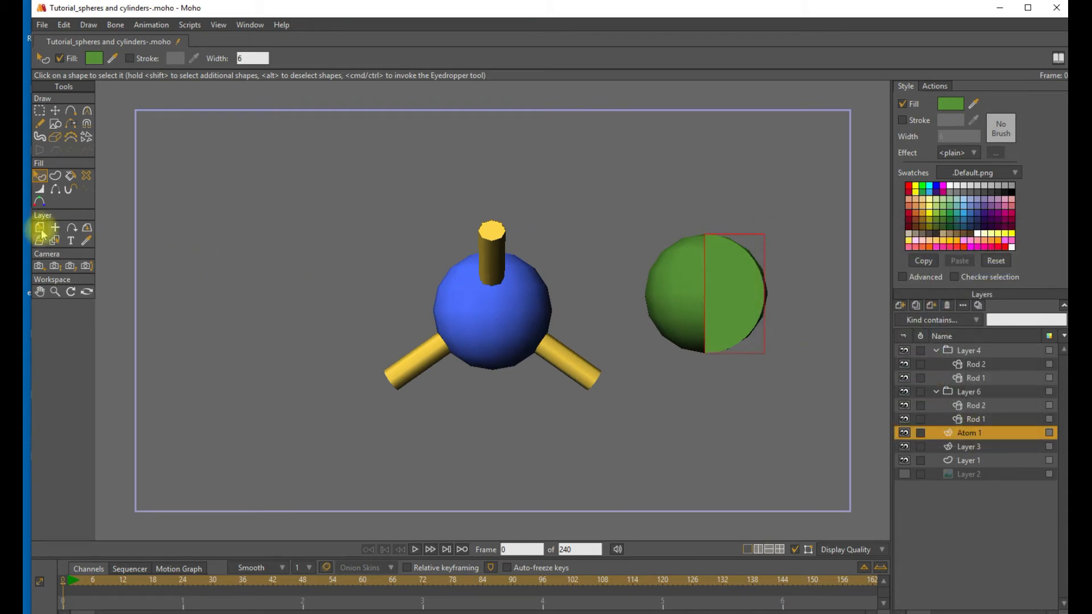
left_click(39, 228)
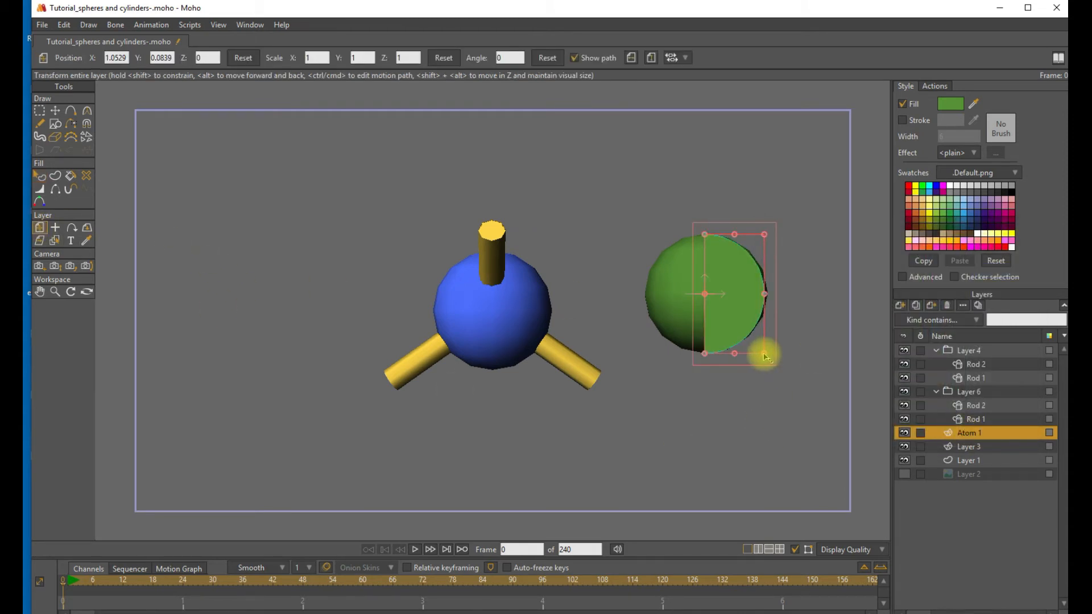
Scale Atom 1 to 0.6872, place it right of the sphere and duplicate it into Atoms 2–4.
left_click_drag(765, 355, 731, 306)
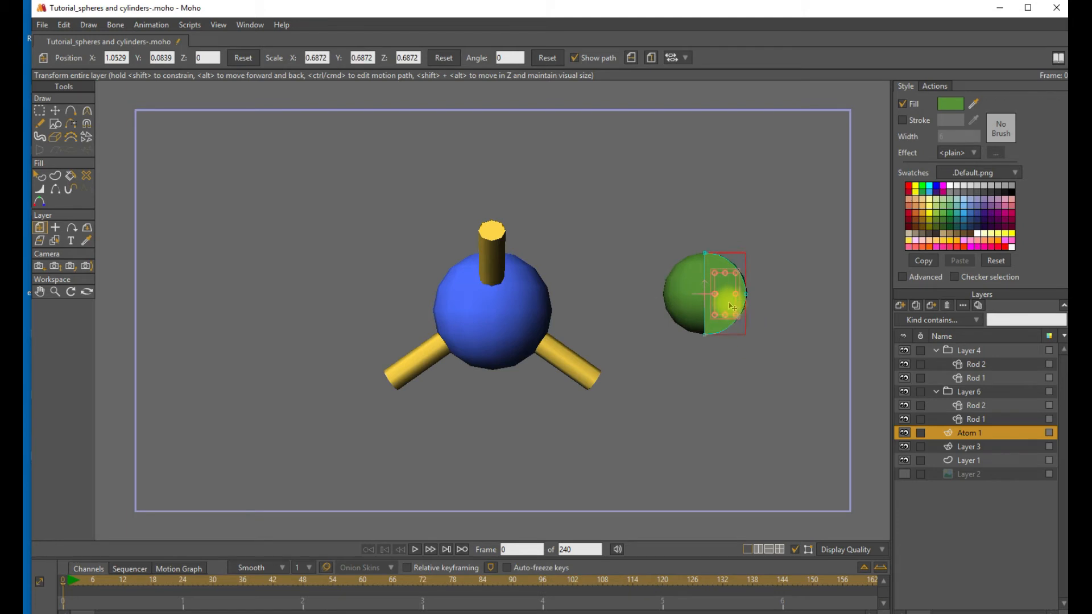
left_click_drag(728, 306, 498, 321)
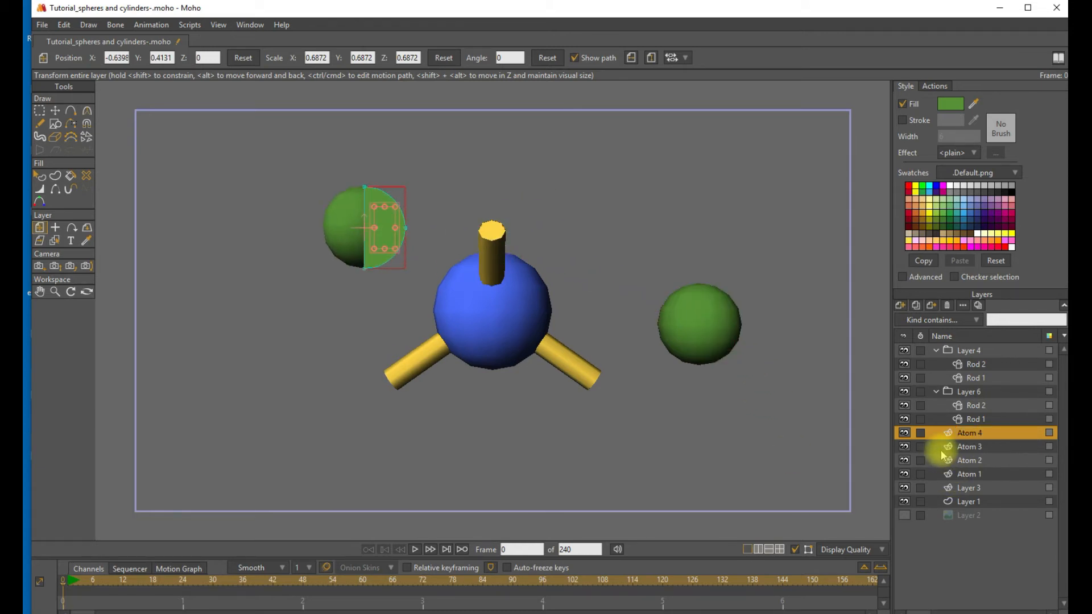
left_click(968, 446)
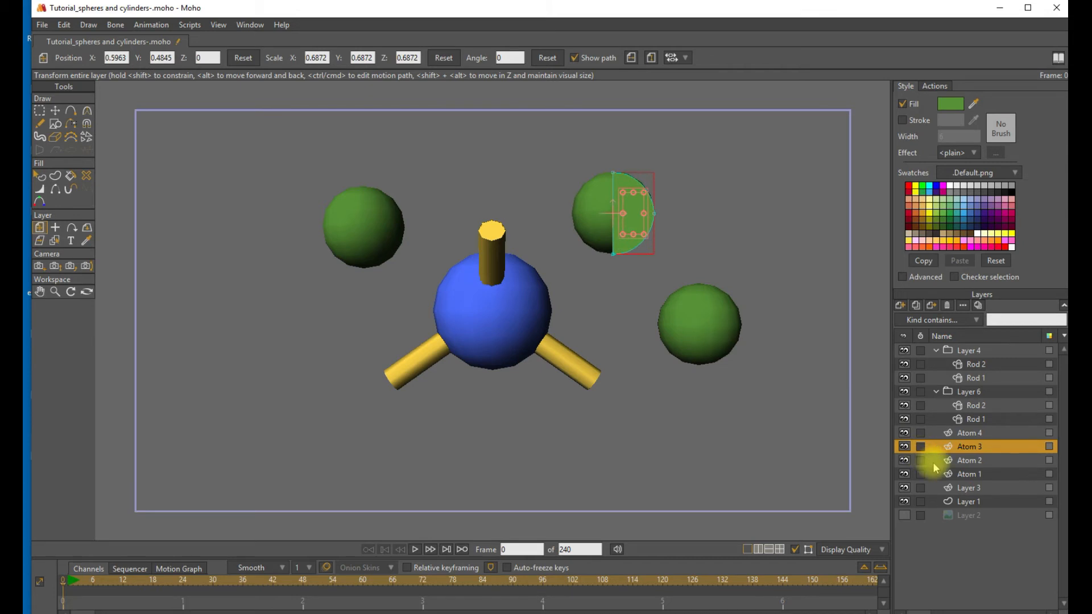
Seat the atoms on the rod ends and group Atoms 1–2, both rod groups and Layer 3 as Layer 10.
left_click_drag(627, 212, 686, 380)
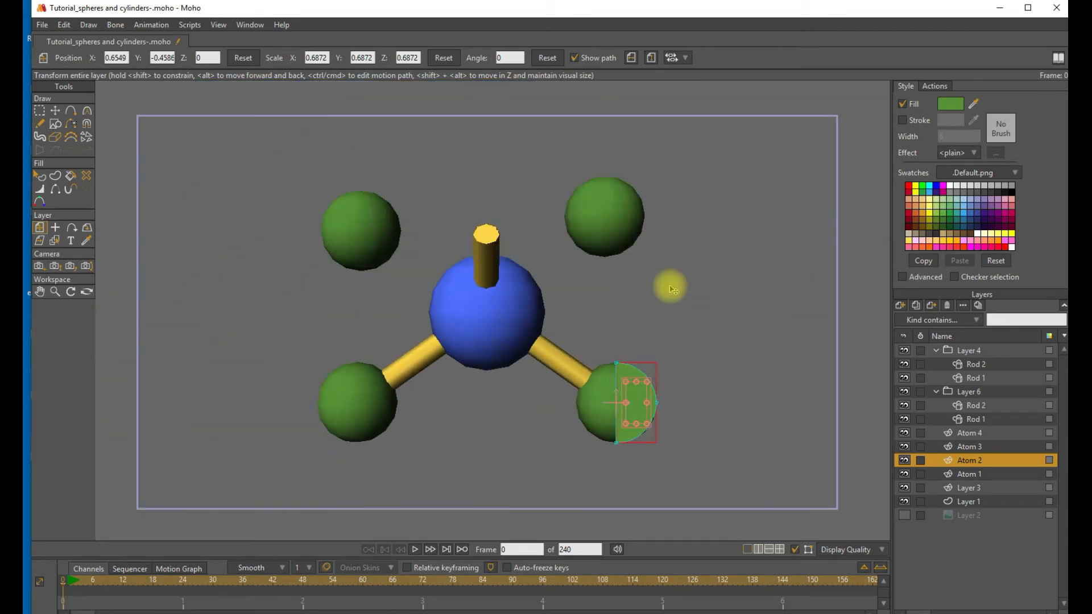
mouse_move(985, 430)
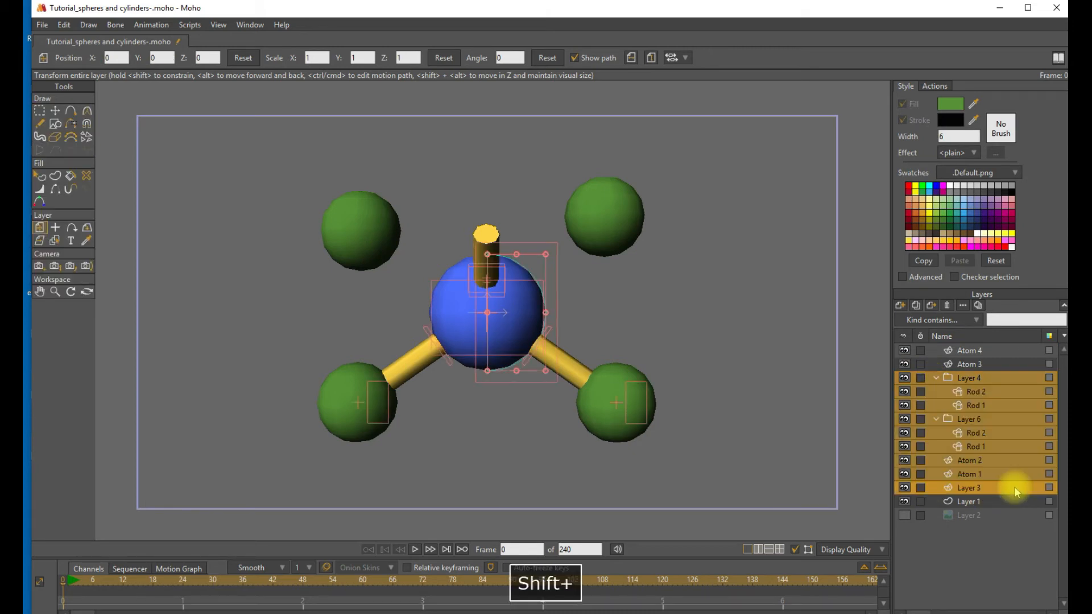
left_click(899, 306)
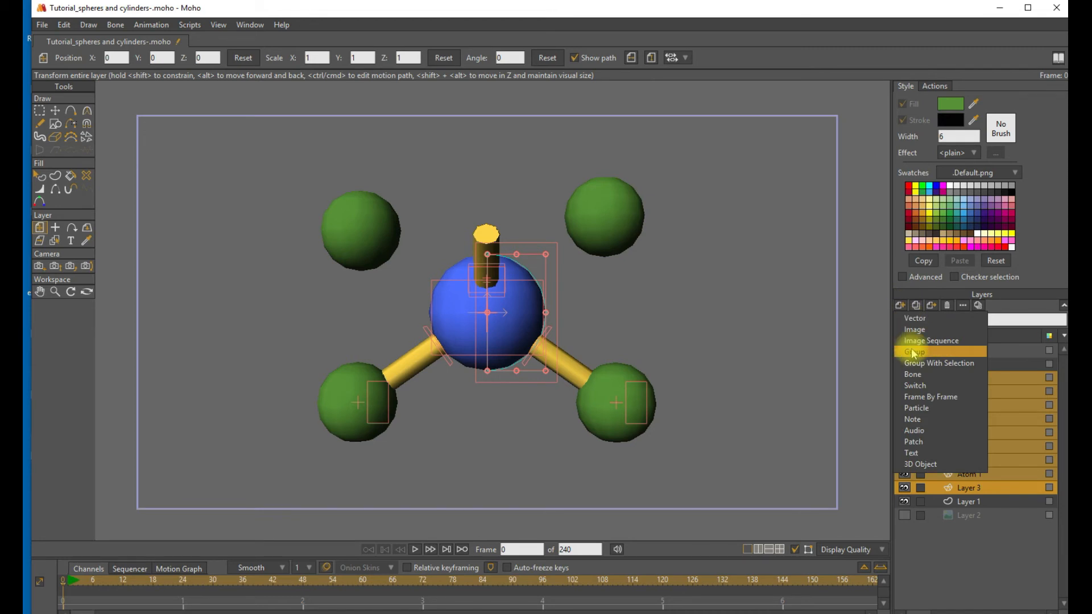
left_click(916, 353)
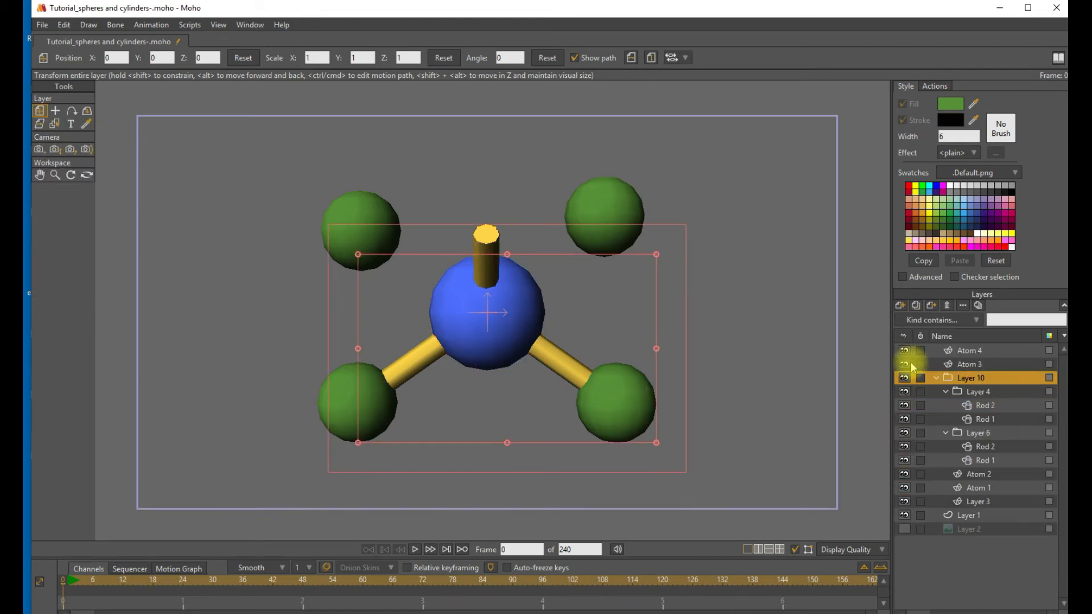
left_click(936, 378)
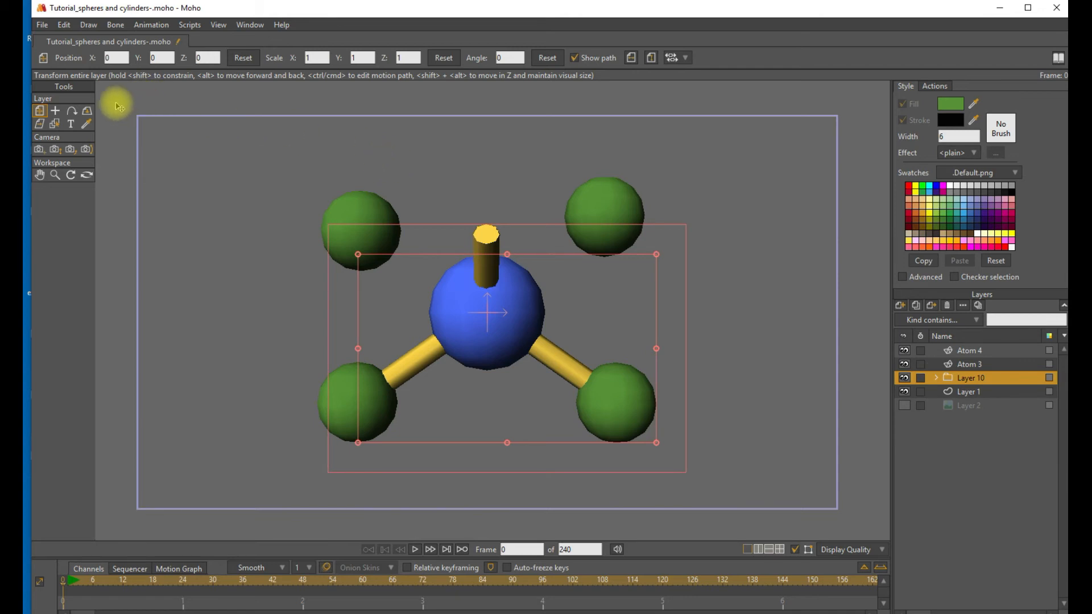
Give Layer 10 a Y rotation of 90 and move Atom 4 onto the upper-left rod end.
left_click(87, 110)
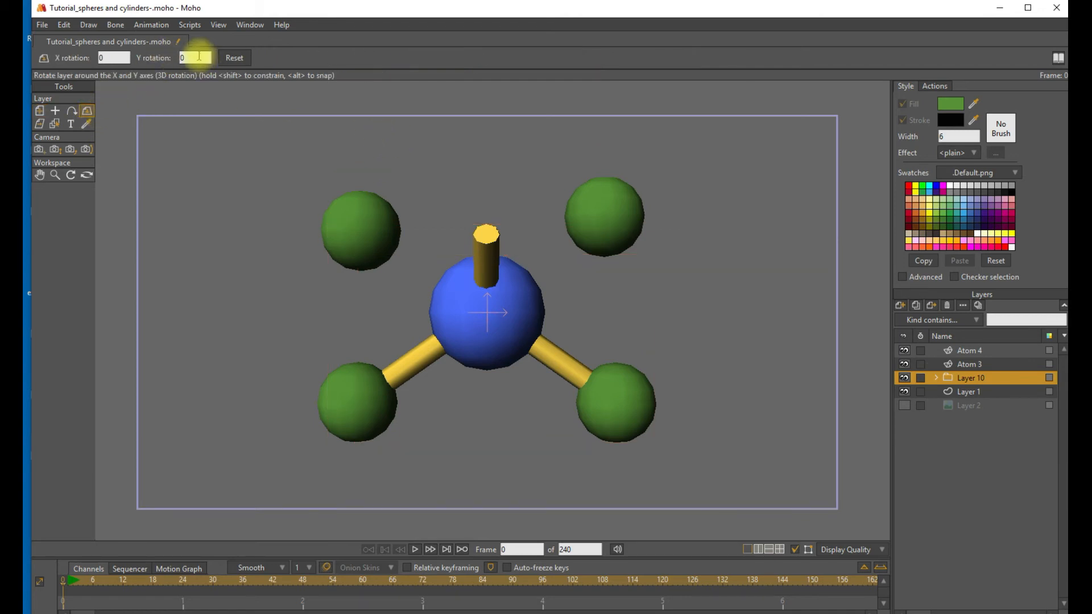
type("90")
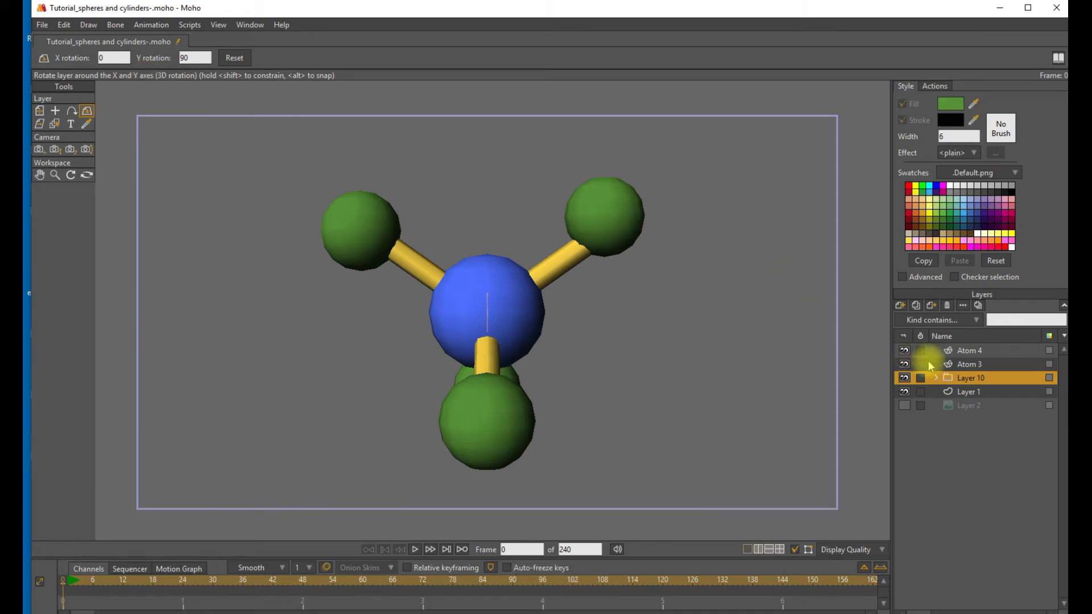
left_click(968, 364)
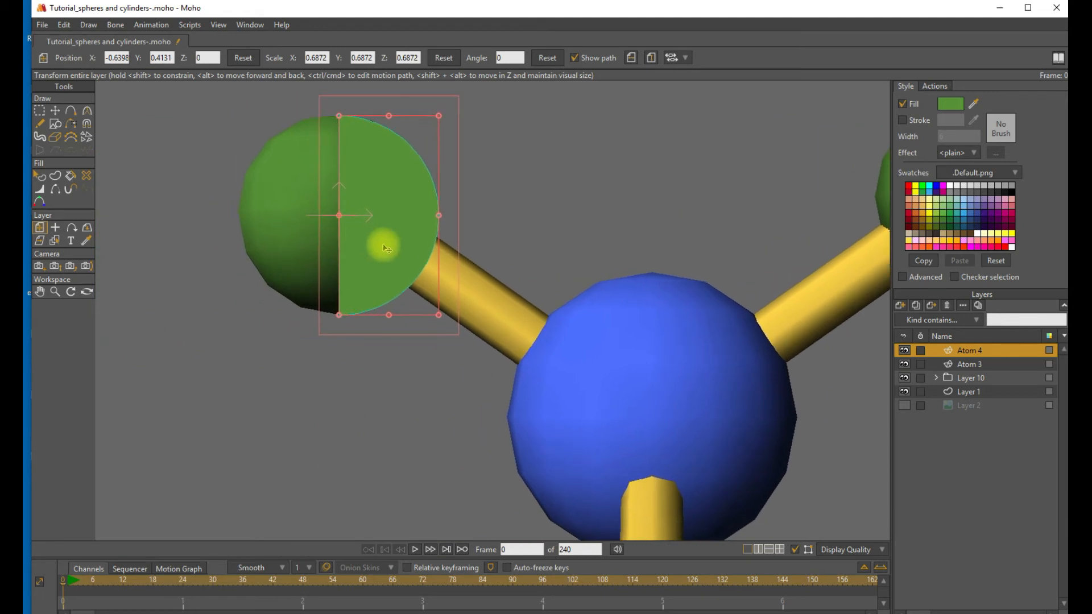
left_click_drag(386, 249, 374, 231)
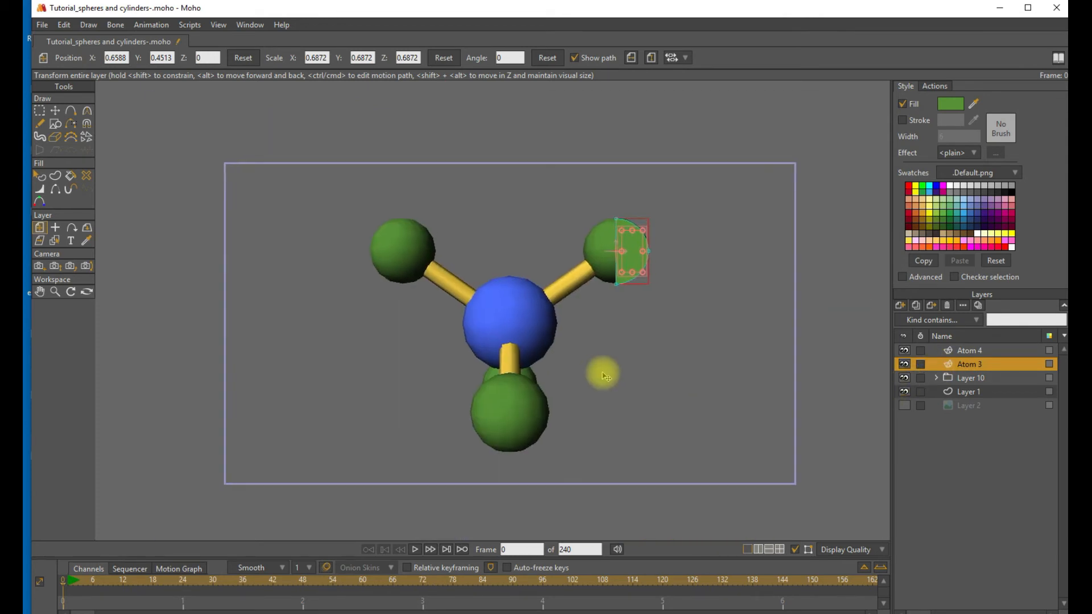
Group Atoms 3–4 with Layer 10 into one layer named Methane.
left_click(969, 350)
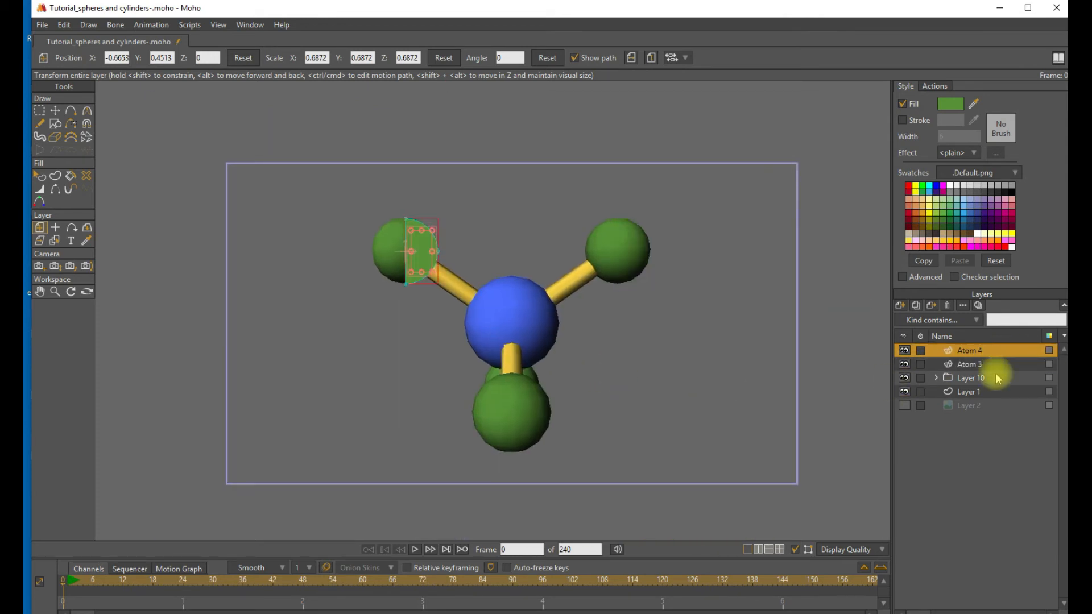
left_click(969, 378)
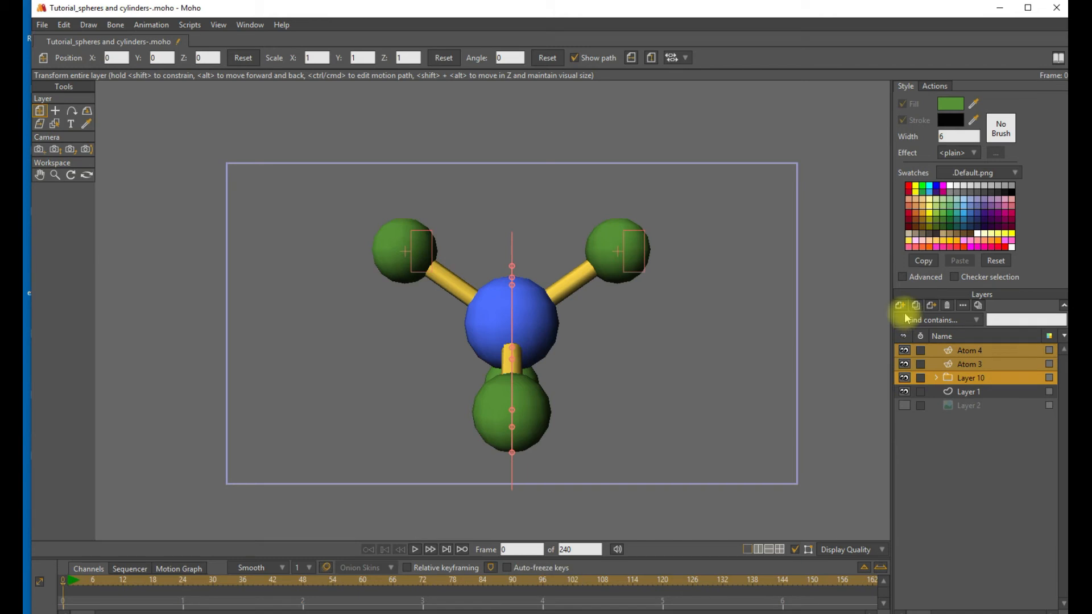
left_click(898, 305)
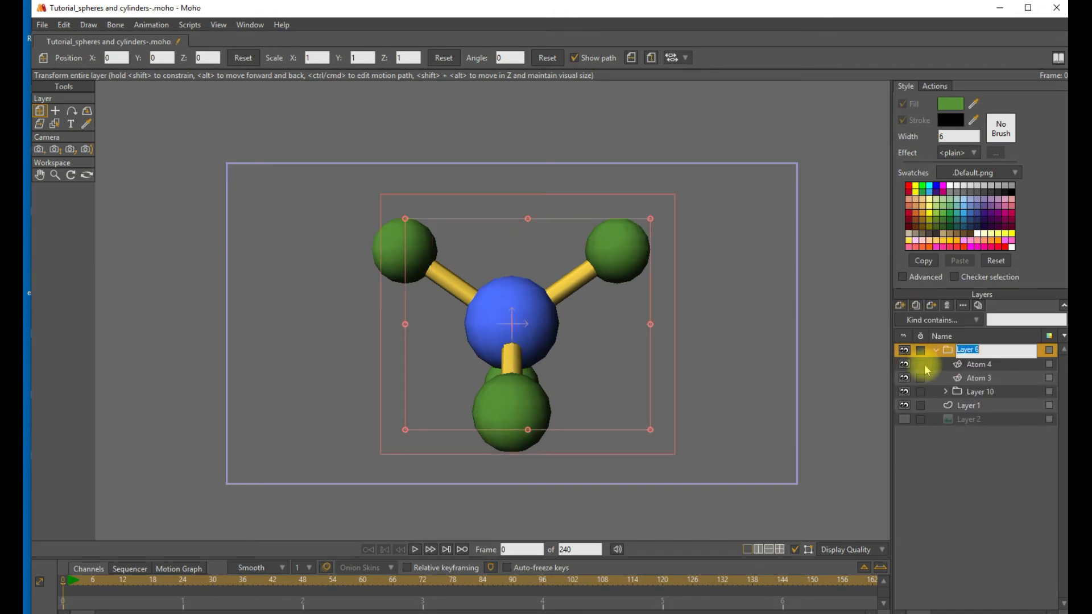
type("Methane")
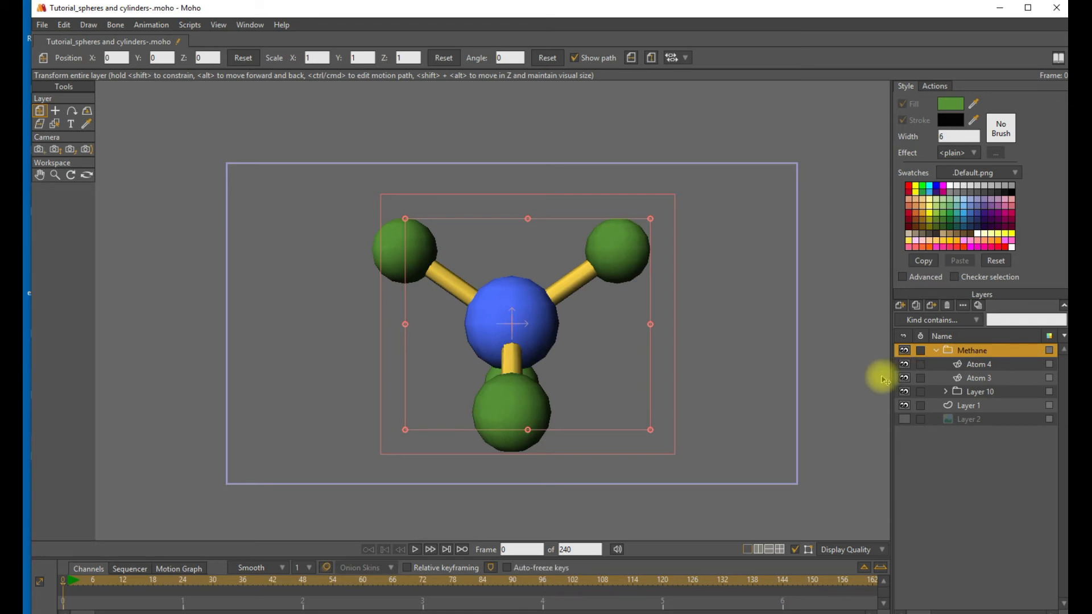
mouse_move(783, 410)
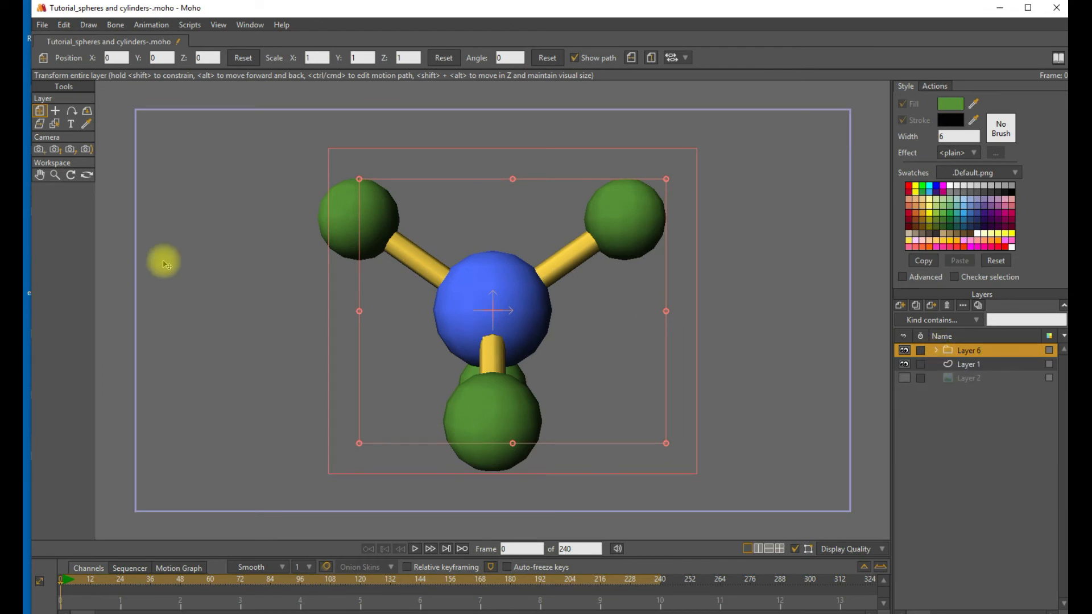
mouse_move(373, 300)
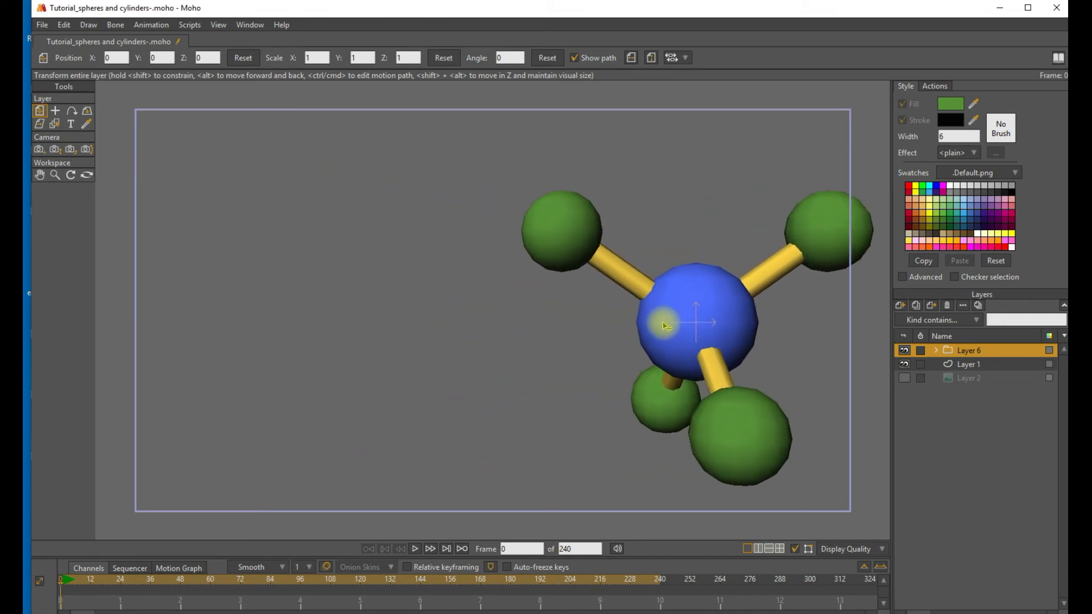
Drag the Methane group to the upper left of the canvas as its frame-0 position.
left_click_drag(666, 325, 216, 309)
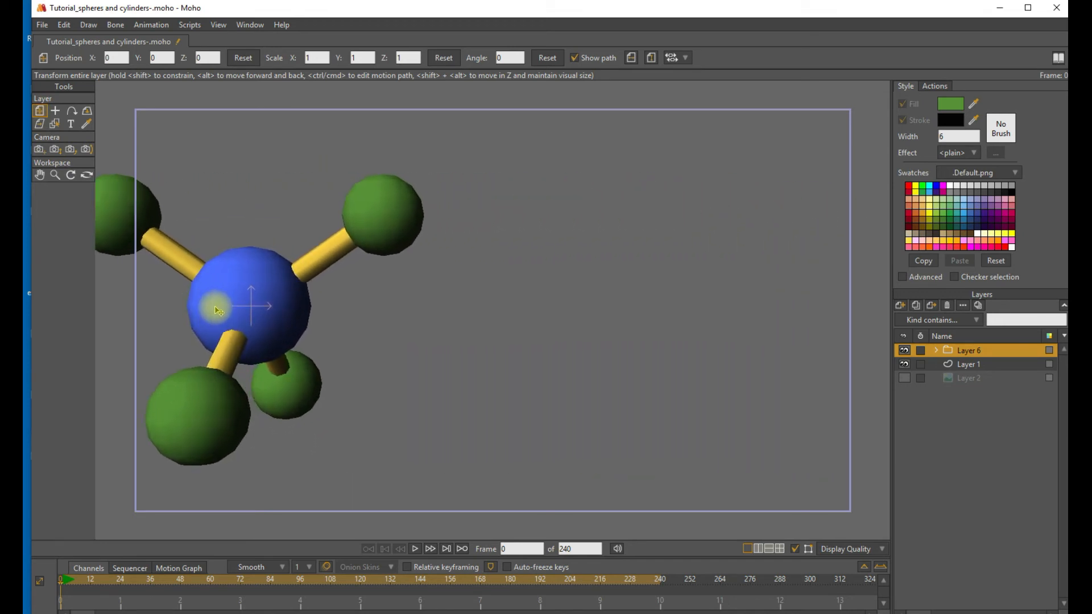
left_click_drag(220, 309, 619, 321)
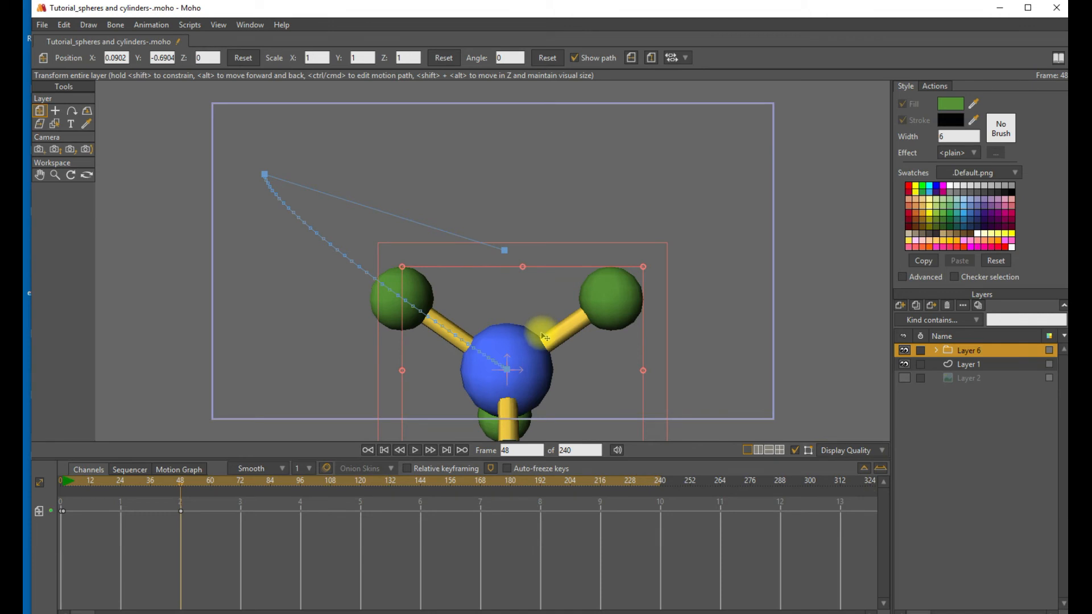
mouse_move(377, 521)
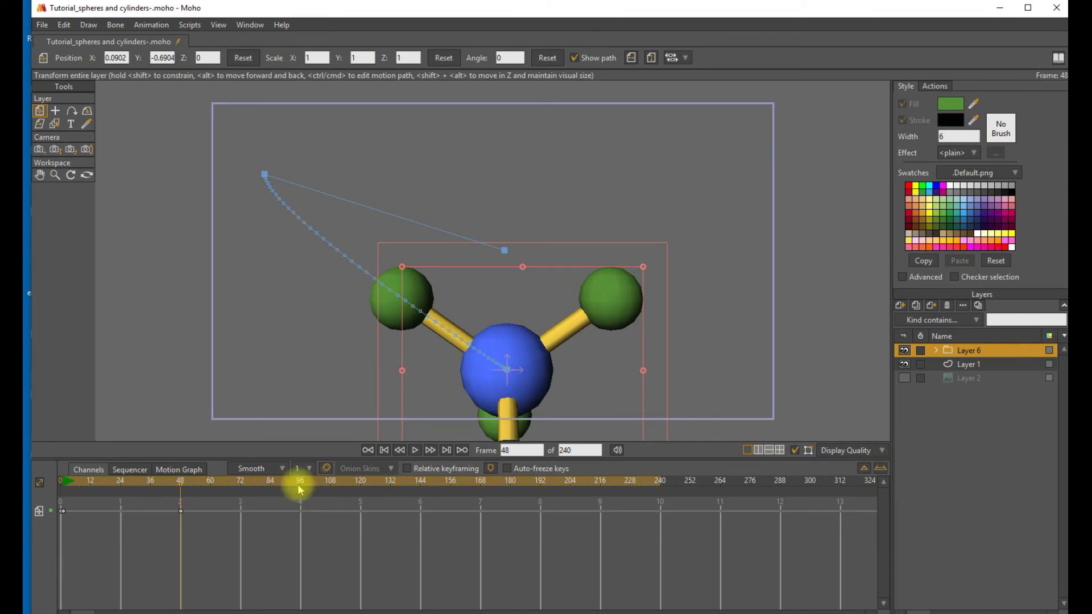
Key the molecule's position at frames 48, 96 and 144: bottom centre, then upper right.
left_click(297, 480)
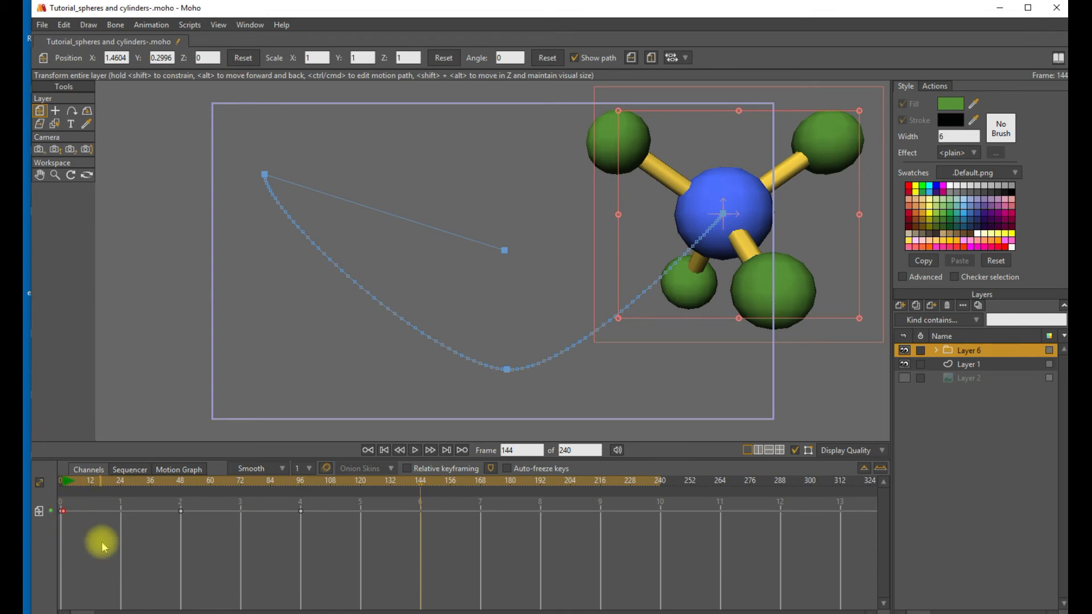
Copy the frame-0 position key to frame 144 and set the movement keyframes to Linear.
key("ctrl+c")
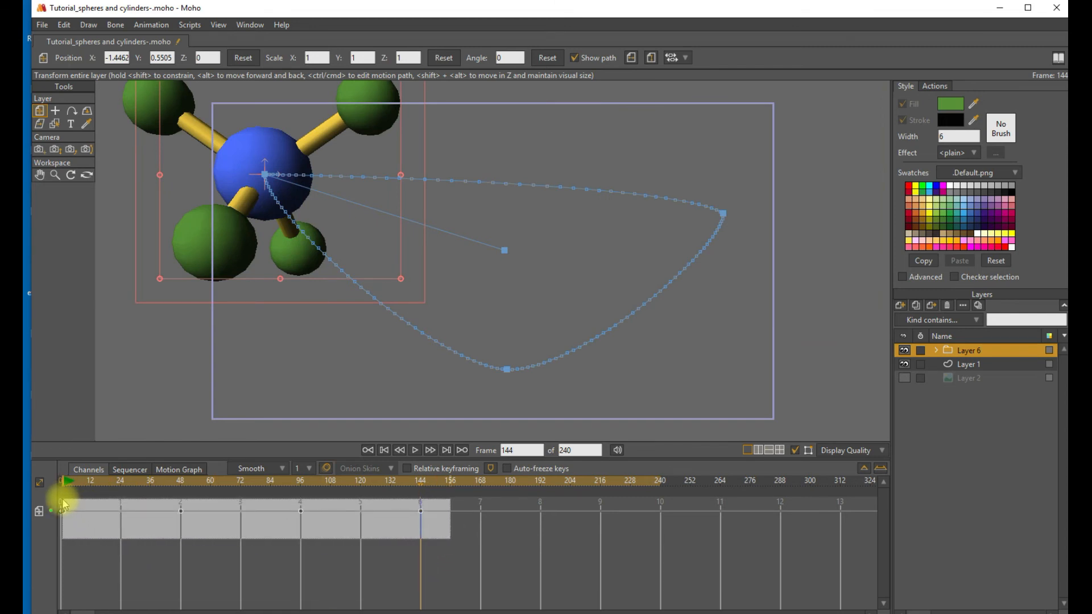
right_click(63, 502)
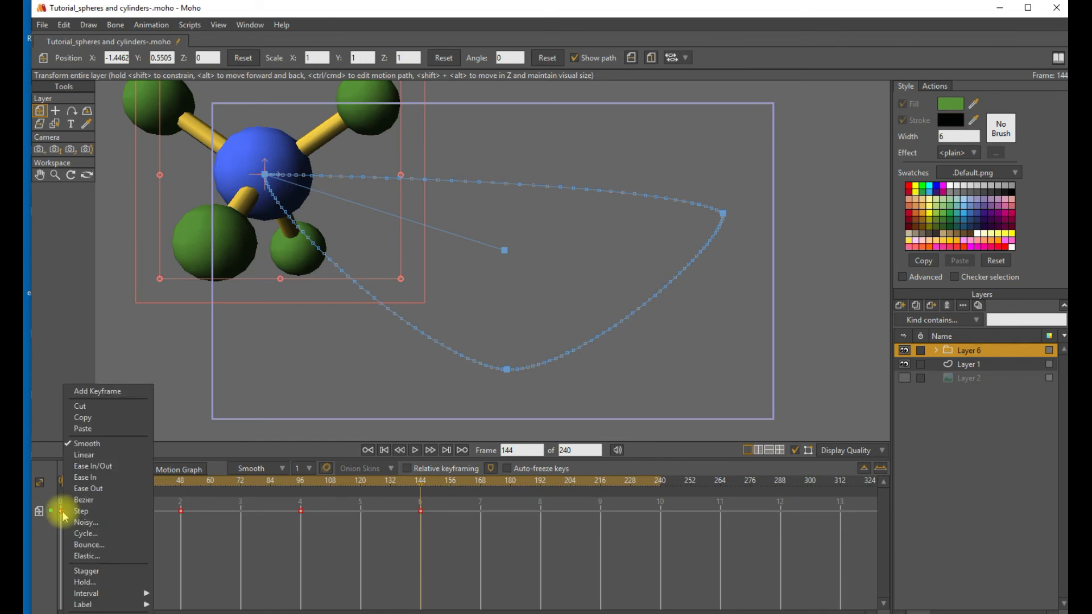
left_click(86, 455)
type("144")
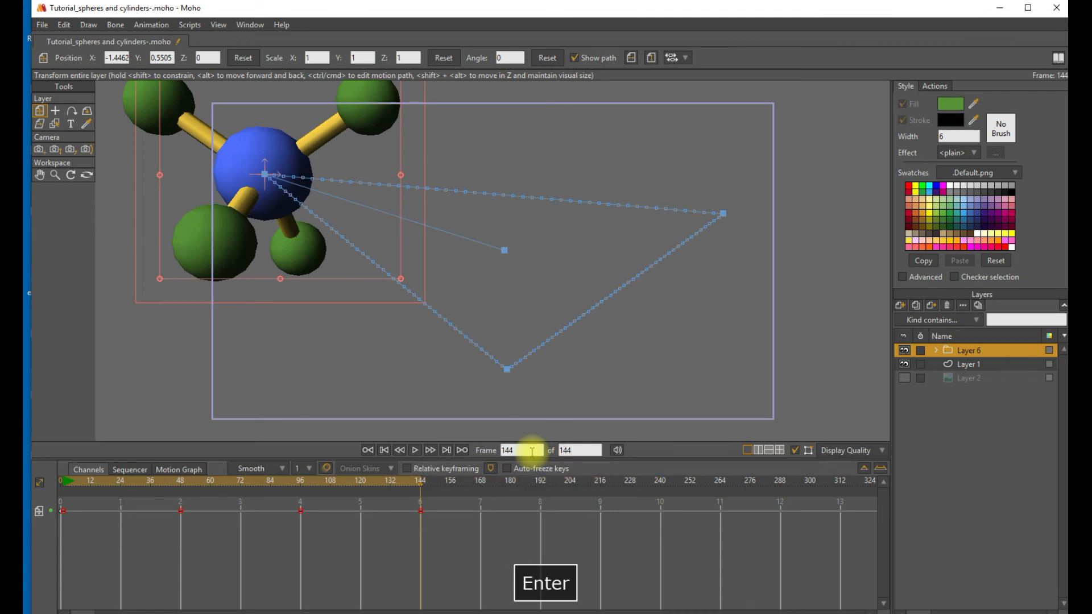
Play, pause and resume the 144-frame animation to check the molecule's bouncing path.
left_click(414, 451)
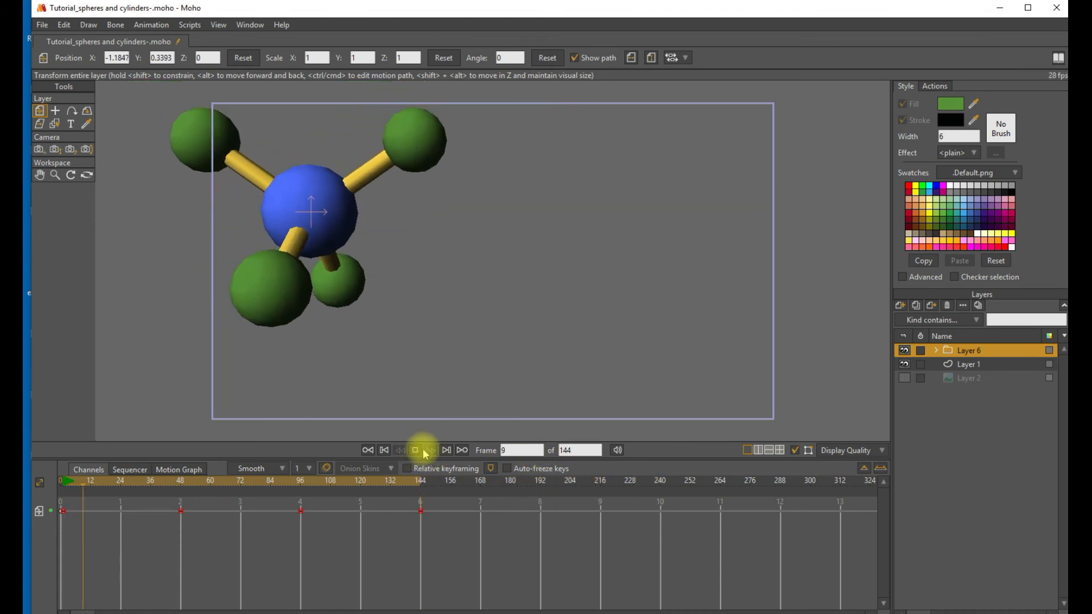
left_click(415, 451)
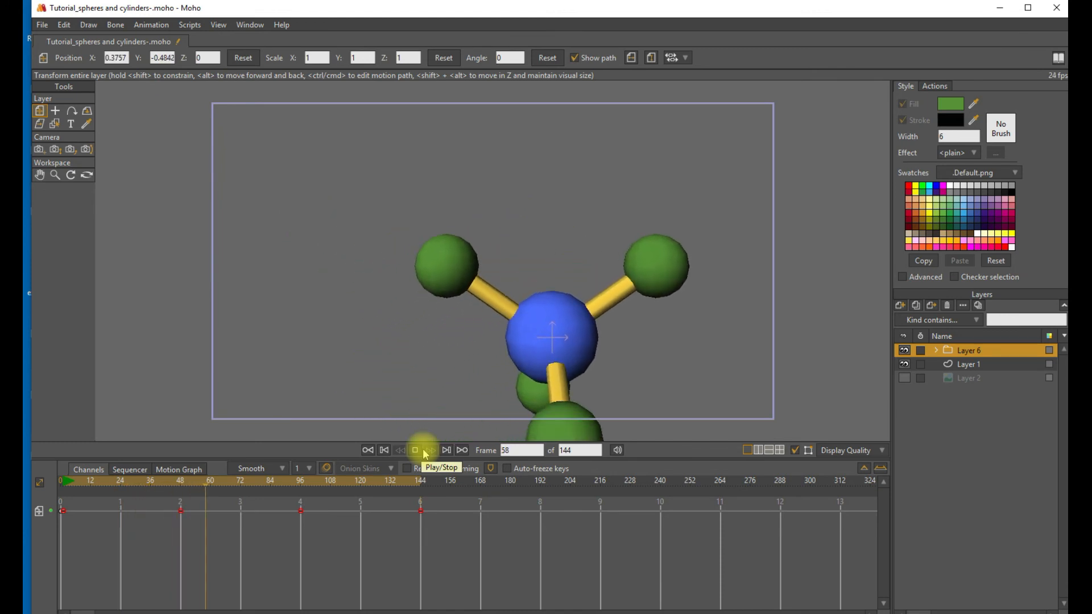
left_click(414, 450)
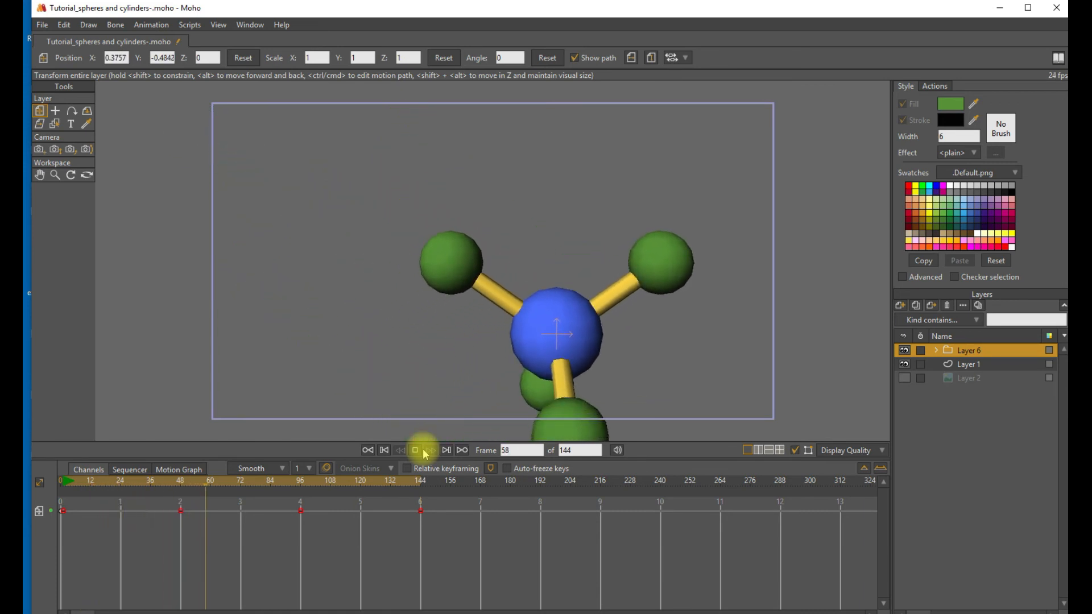
left_click(416, 451)
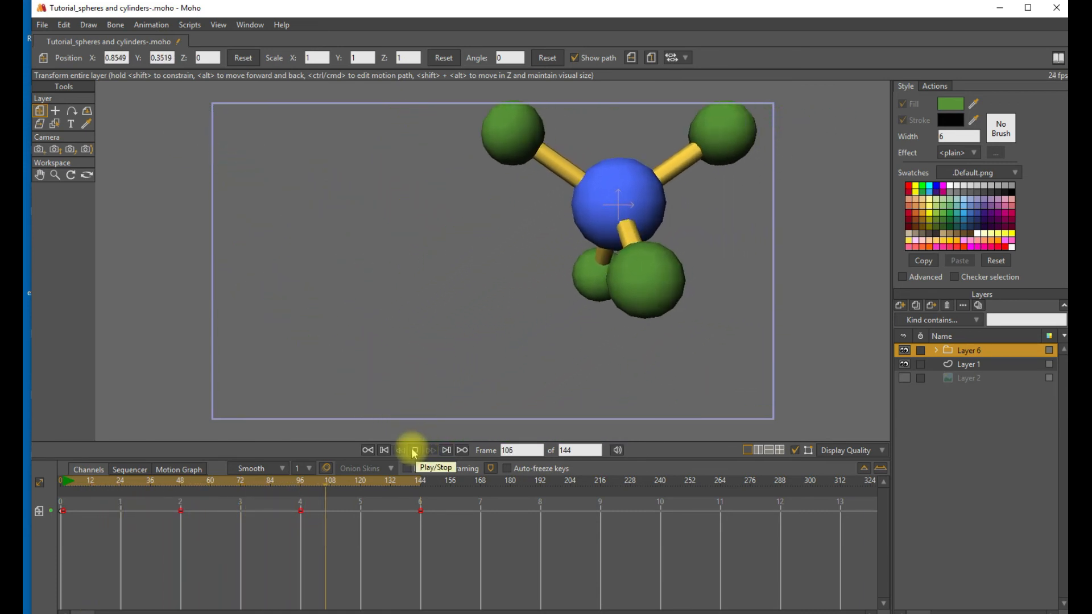
left_click(414, 451)
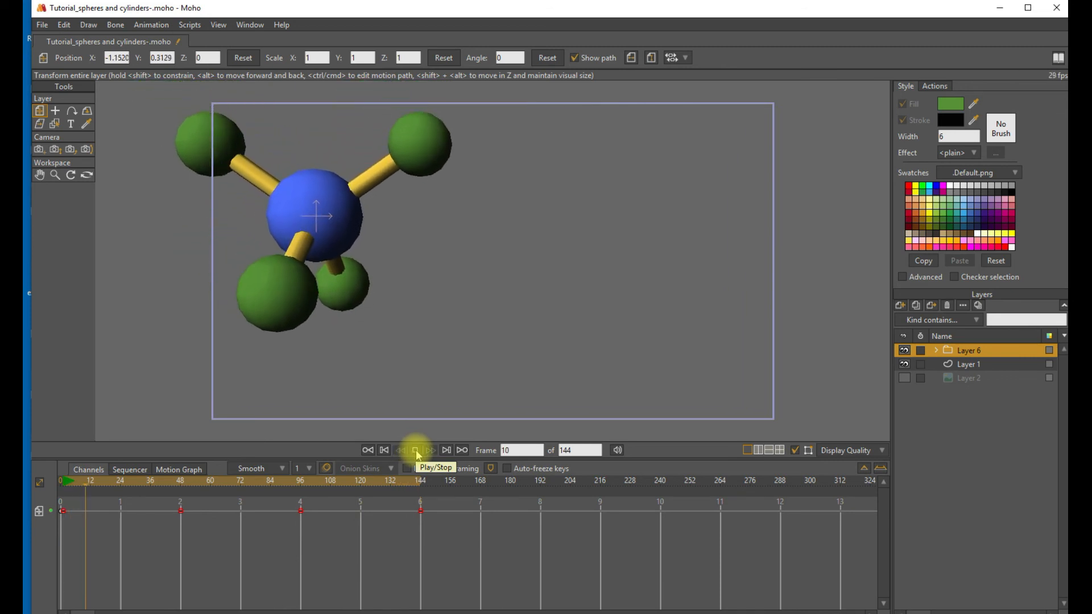
Stop playback and key the molecule's layer rotation at frame 48 to X 90°, Y 70°.
left_click(415, 451)
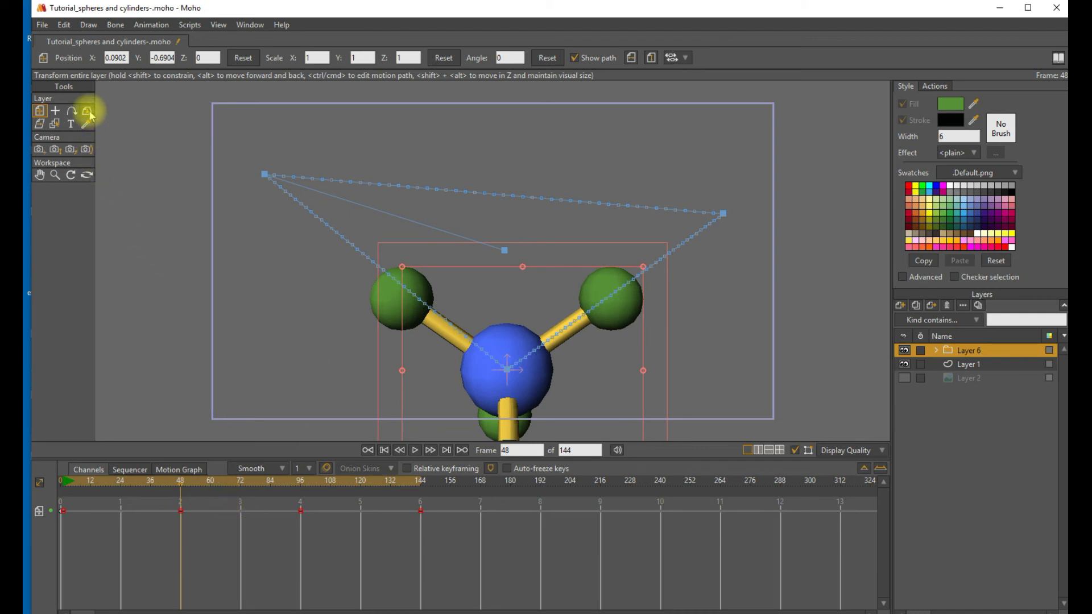
left_click(88, 112)
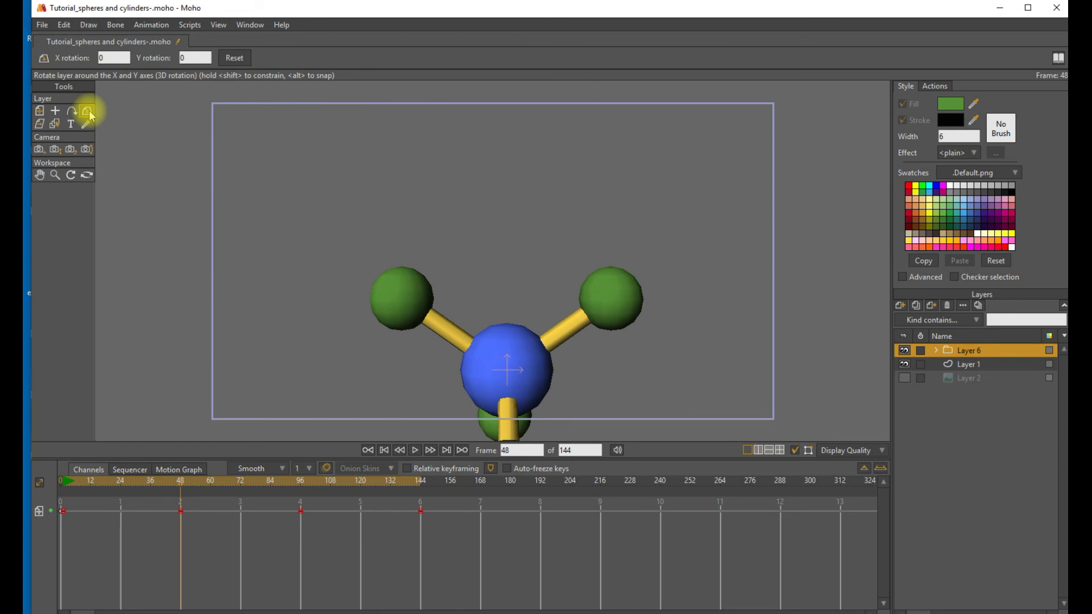
left_click(114, 58)
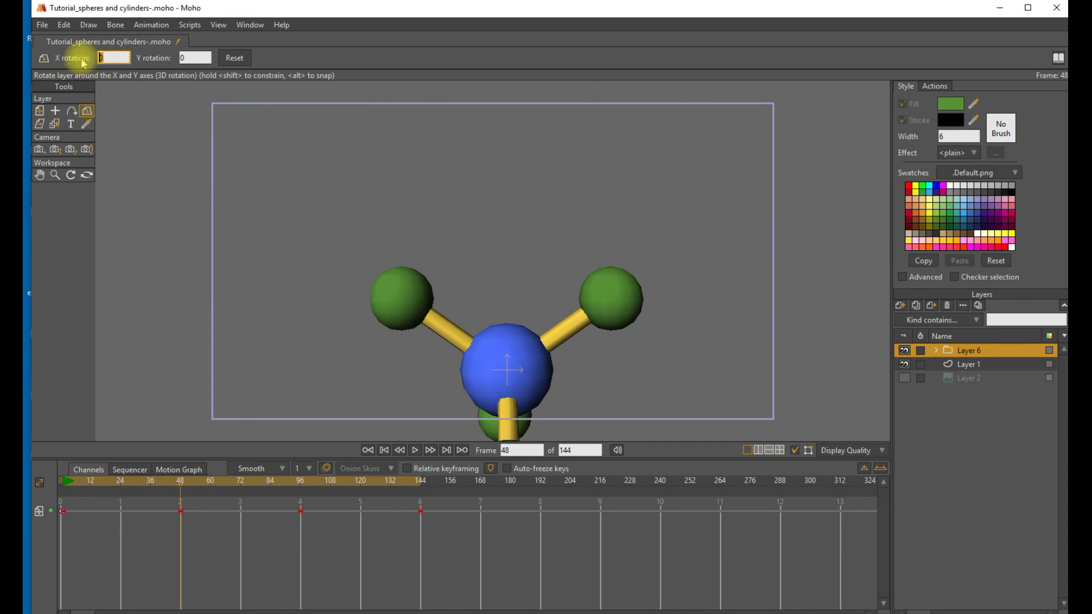
type("90")
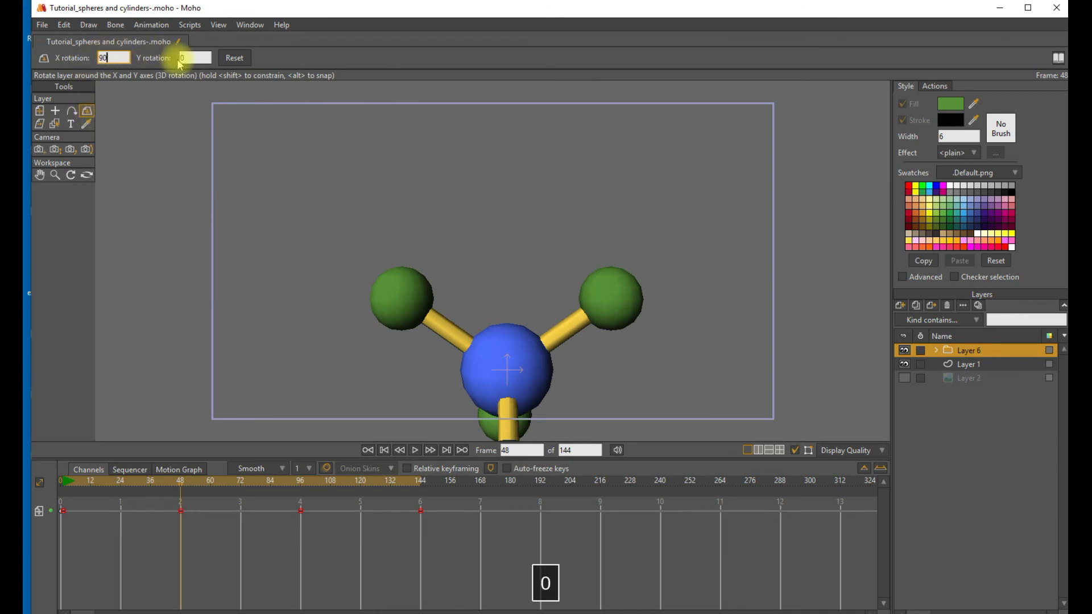
left_click(194, 58)
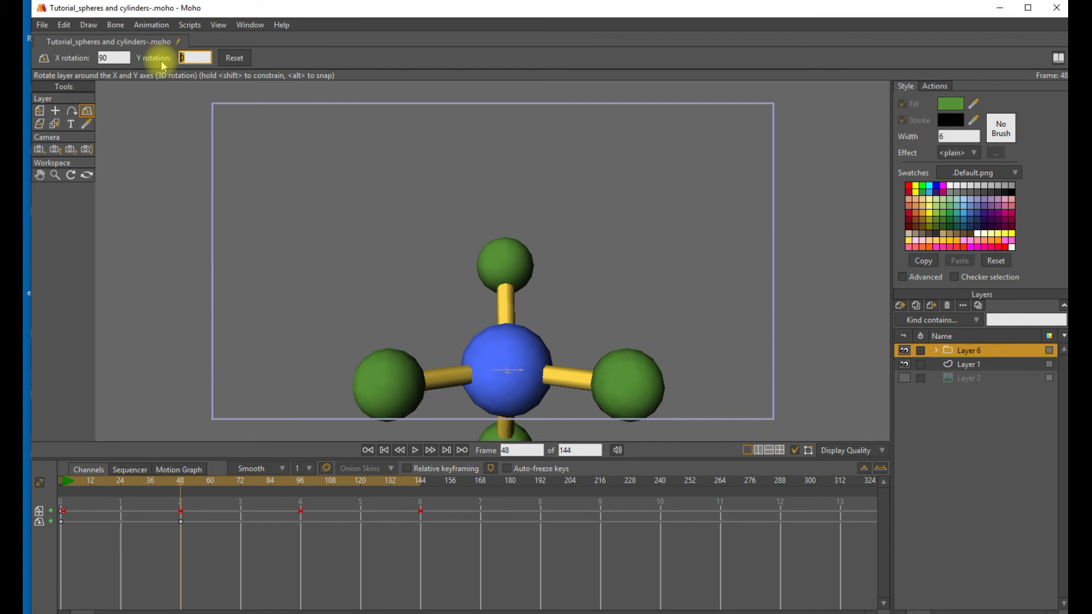
type("70")
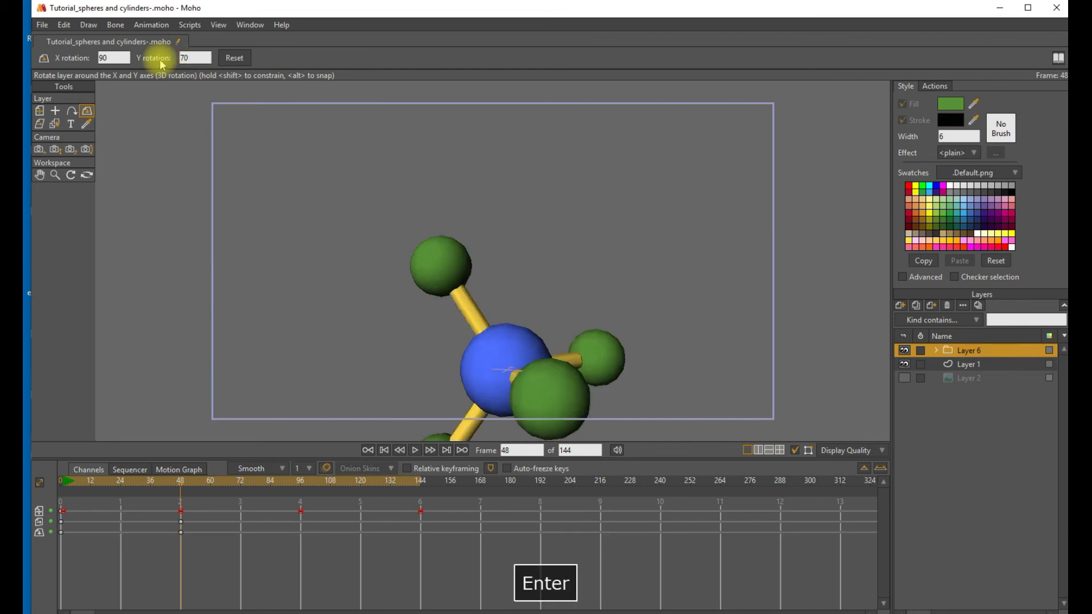
mouse_move(306, 491)
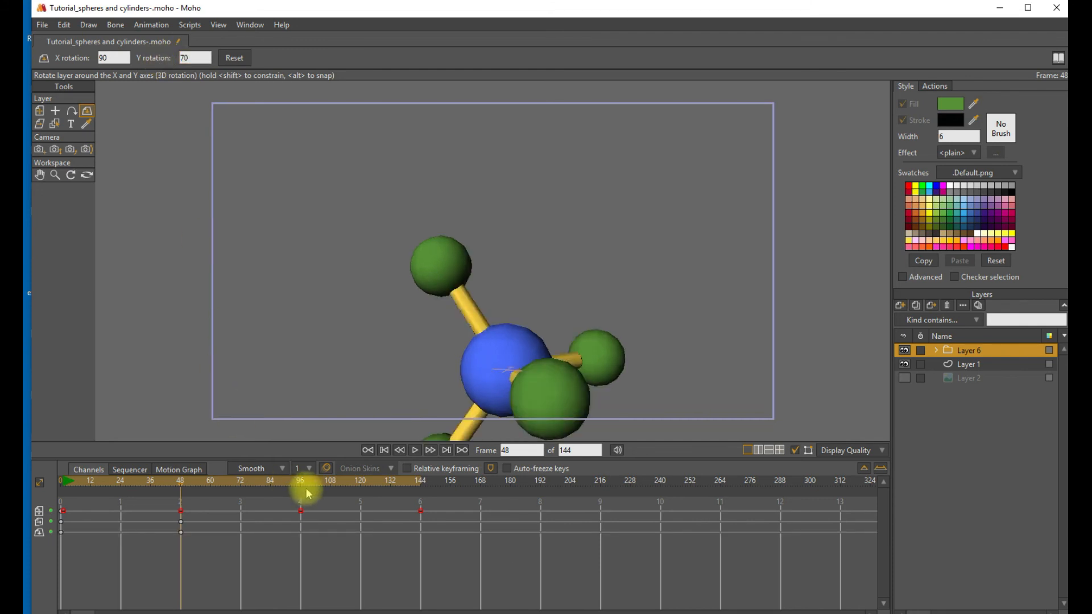
Key rotation X 270°/Y 140° at frame 96 and X 360°/Y 0° at frame 144, then preview the tumble.
left_click(300, 481)
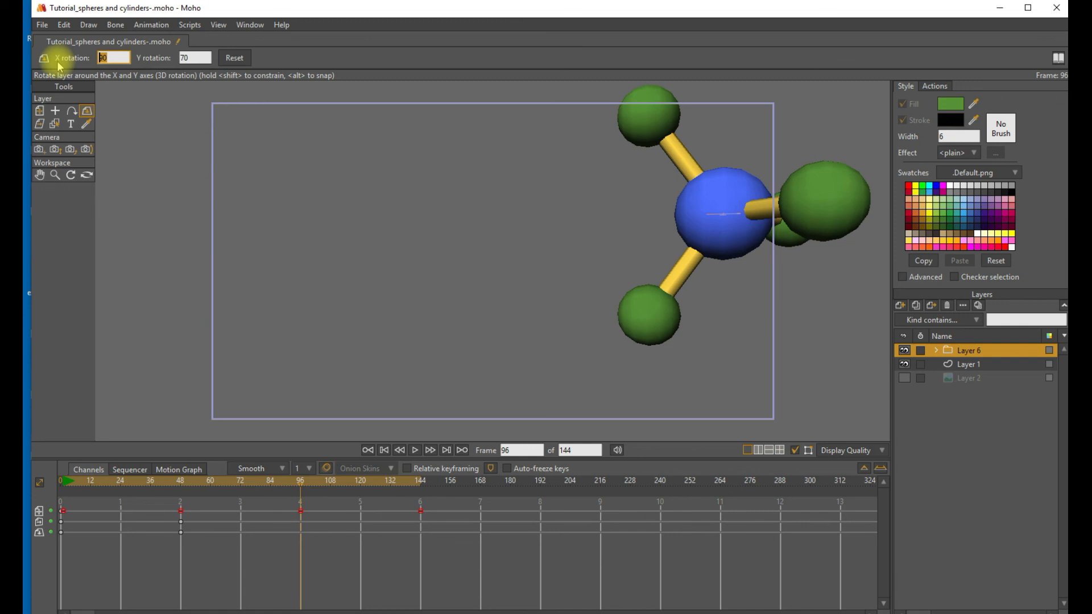
type("270")
left_click(194, 57)
type("140")
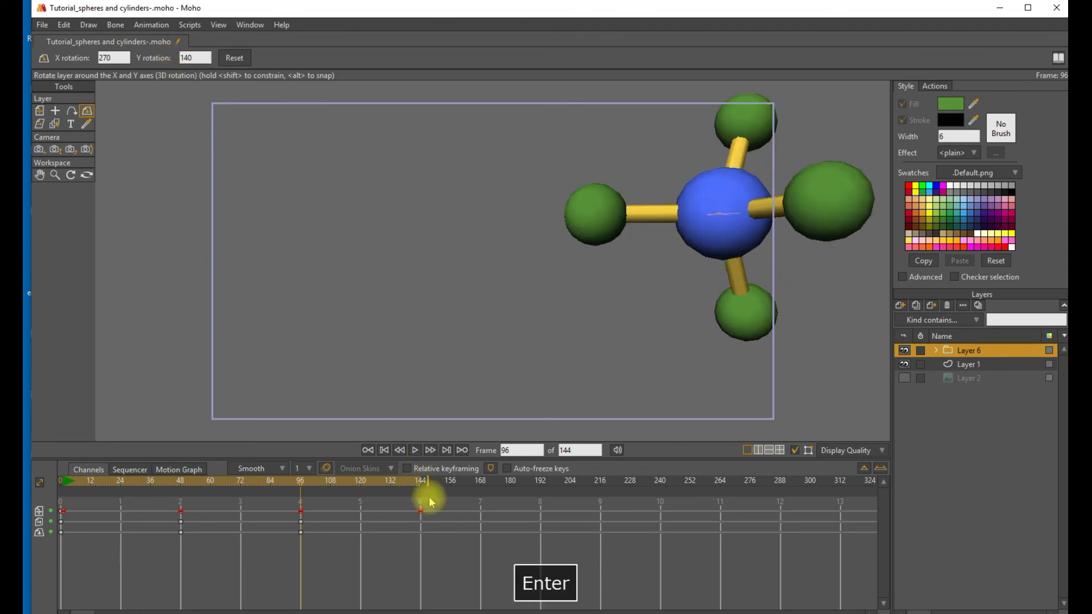
left_click(461, 450)
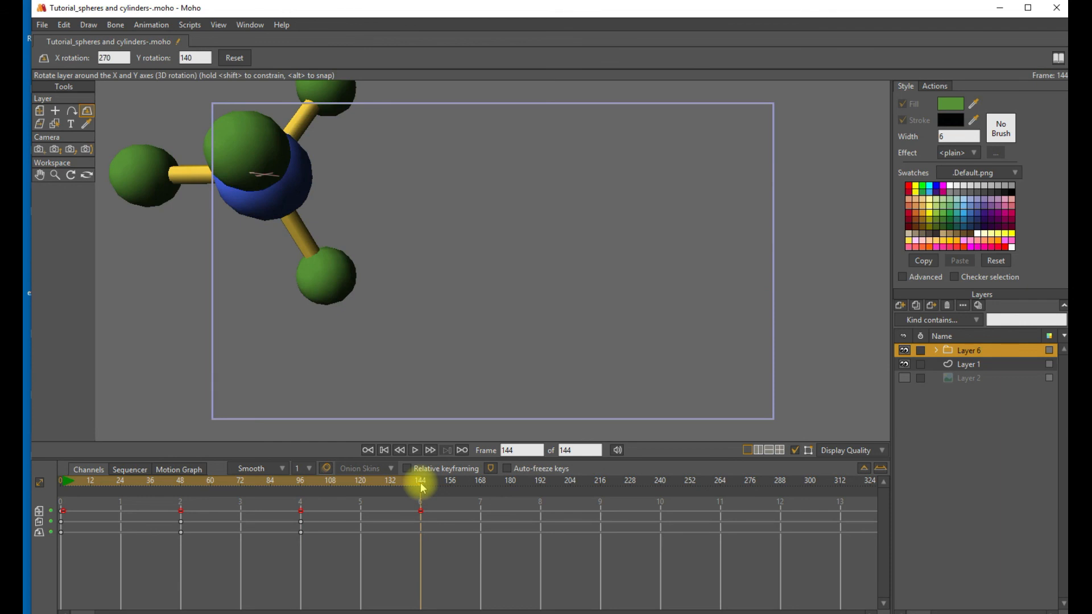
left_click(114, 58)
type("360")
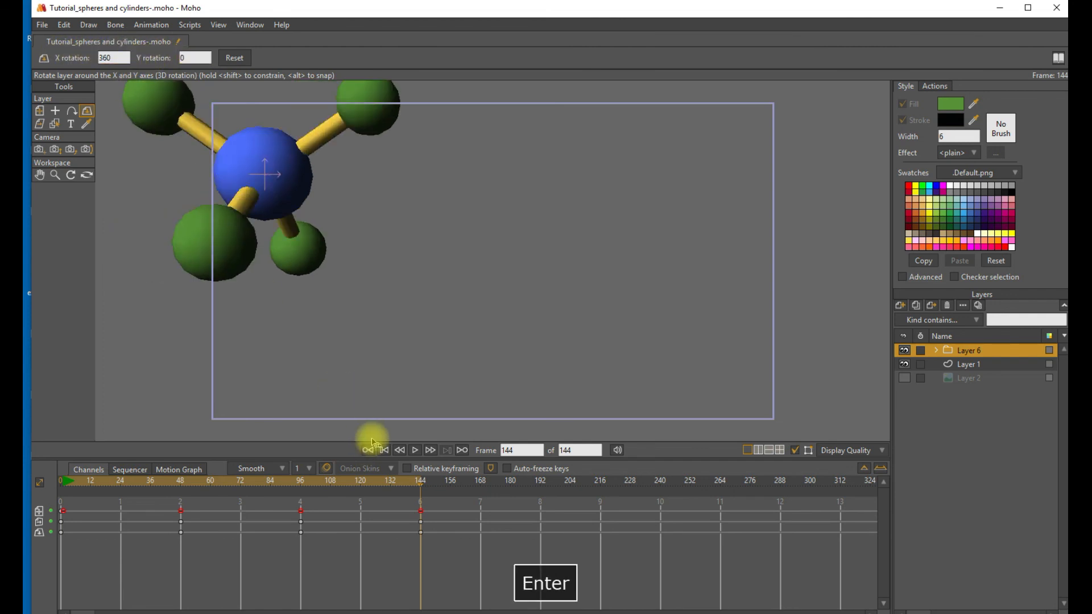
mouse_move(416, 451)
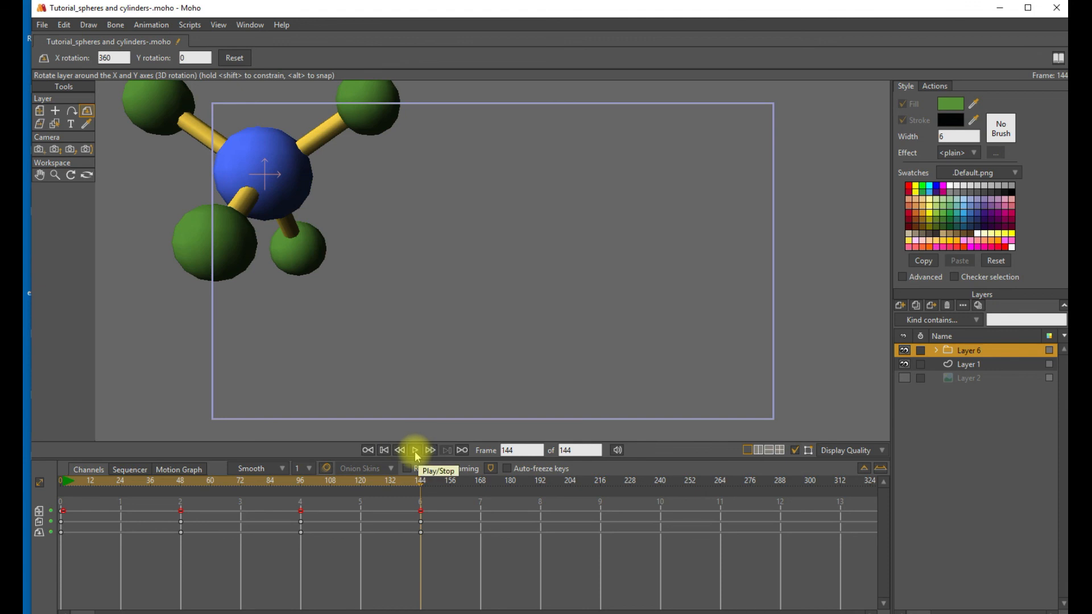
left_click(415, 450)
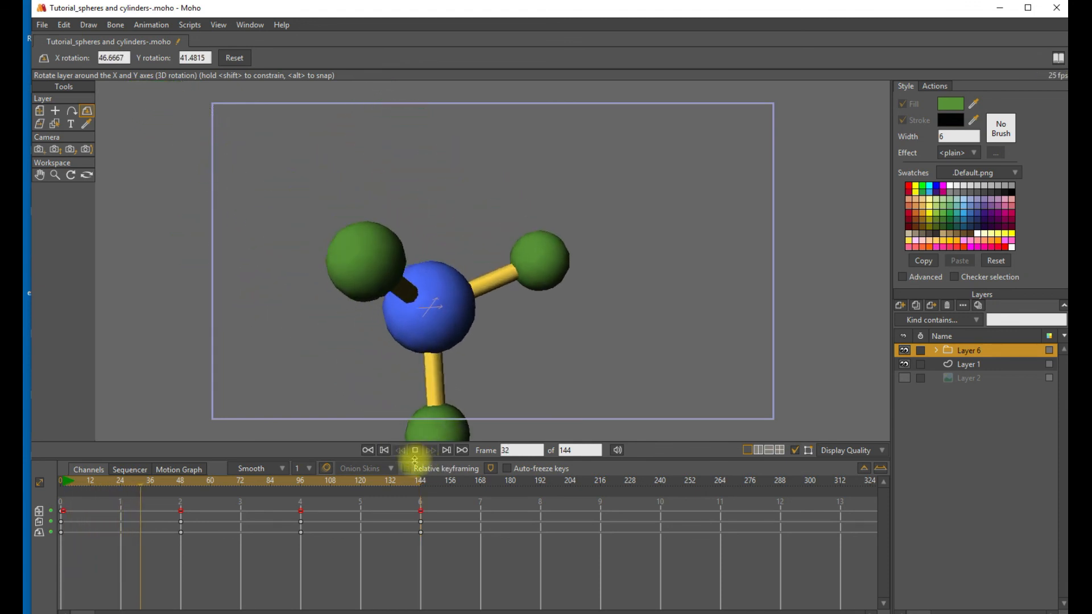